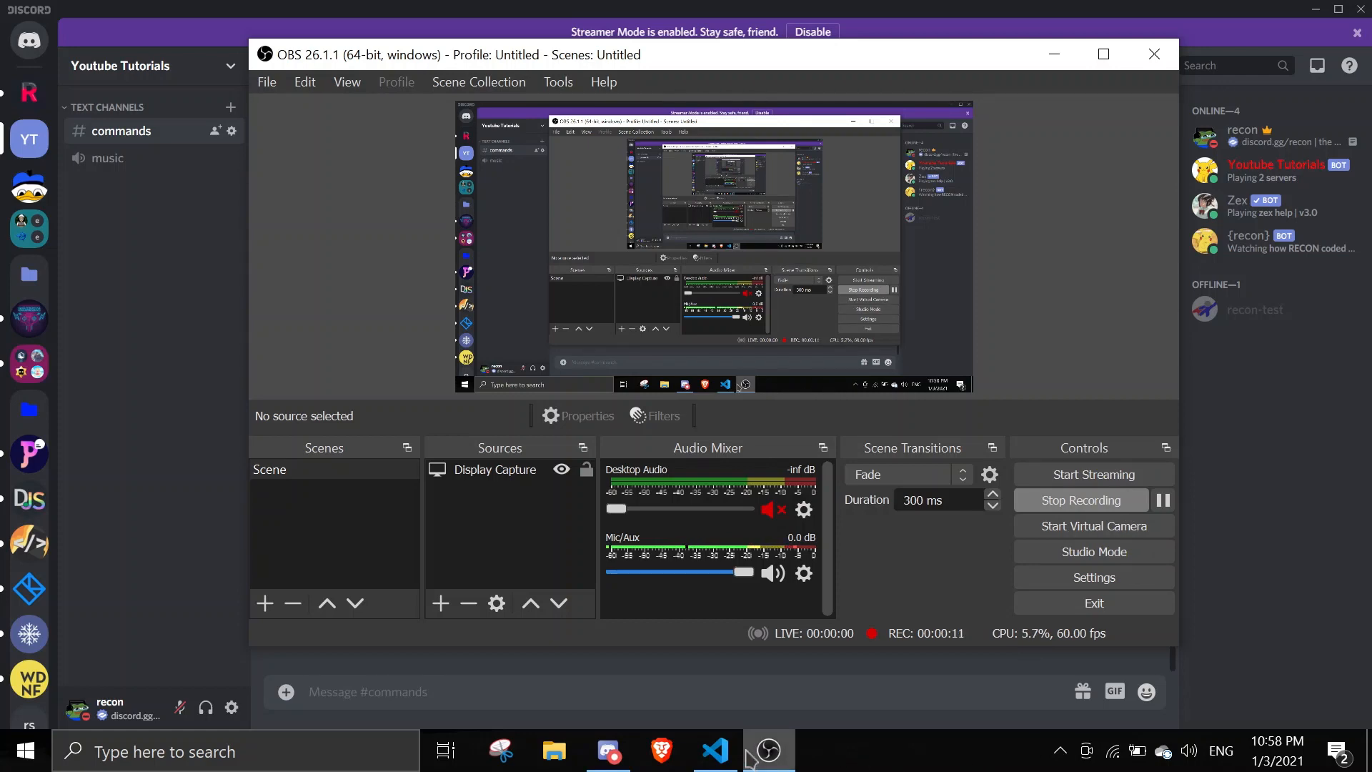
mouse_move(989, 735)
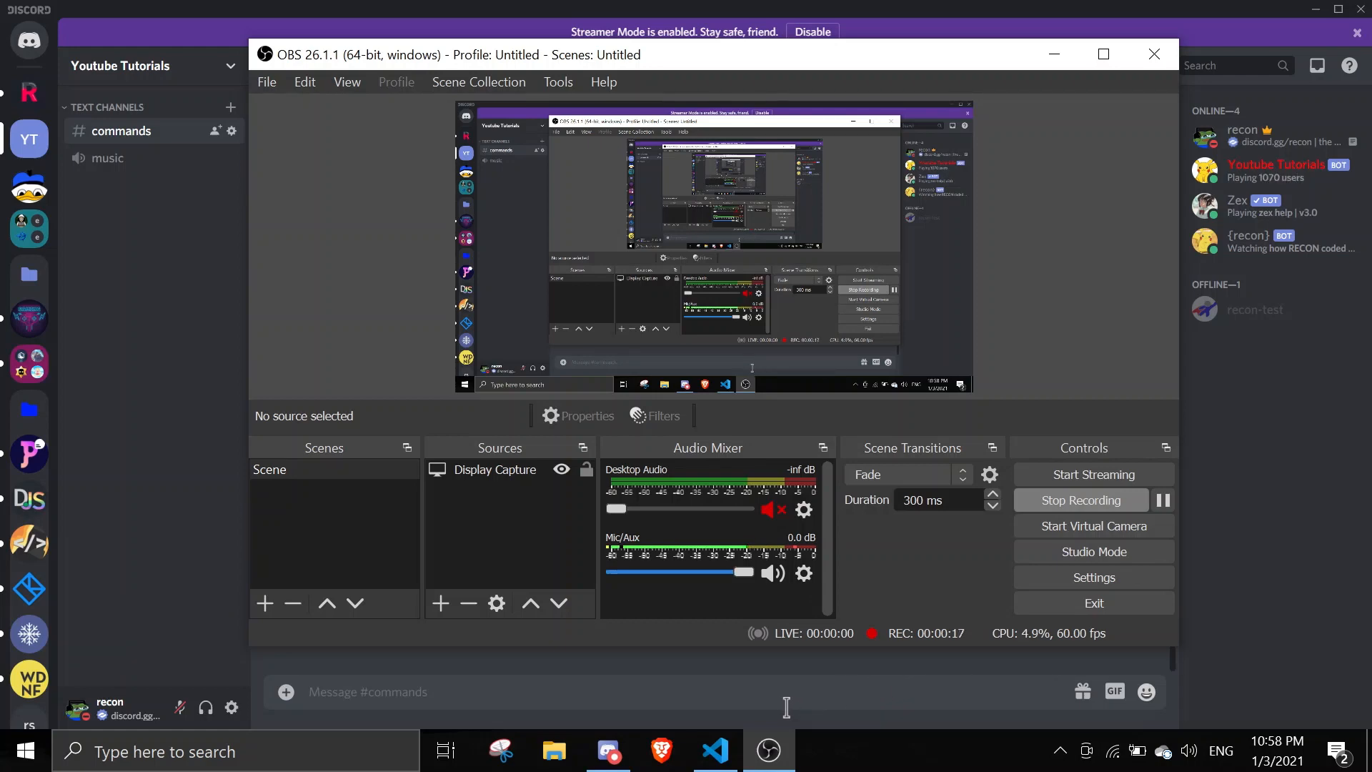
mouse_move(715, 749)
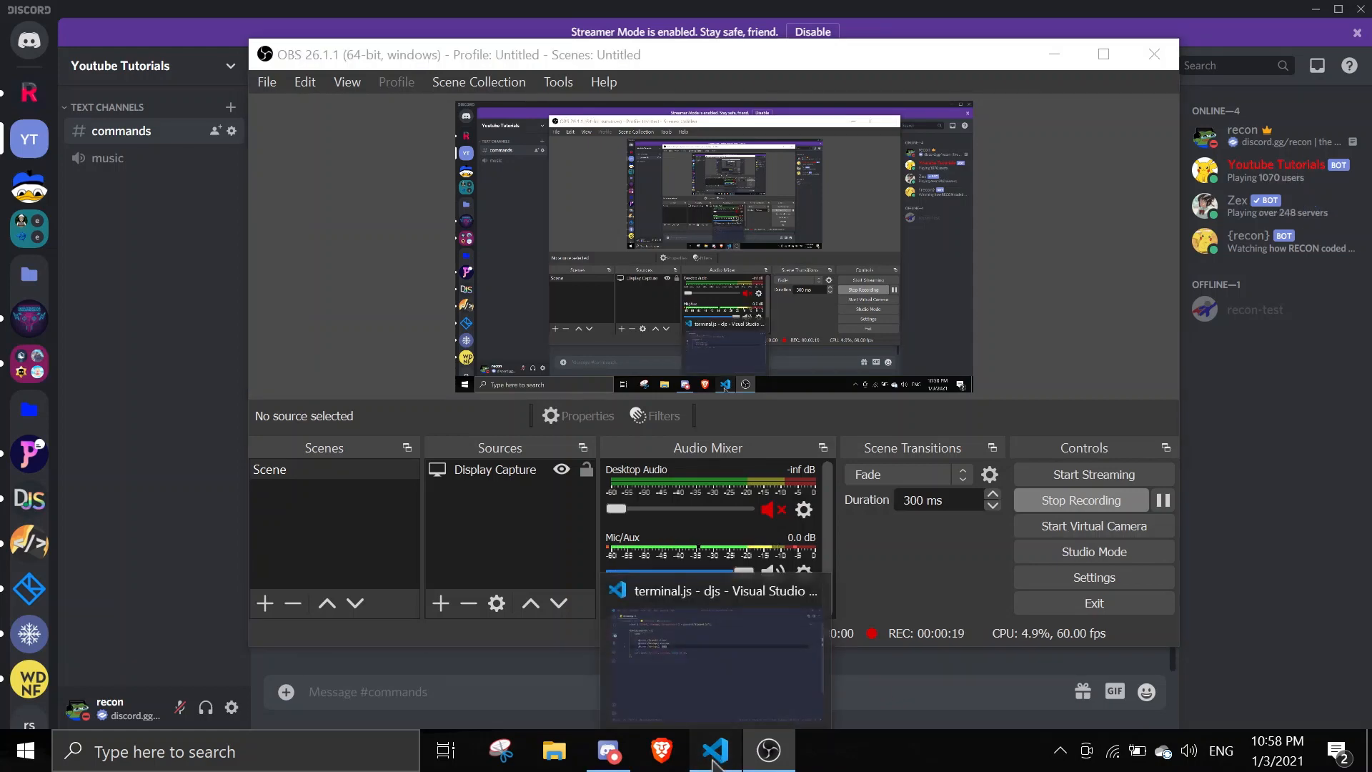
Bring VS Code forward, then switch to Discord's #commands channel.
left_click(715, 751)
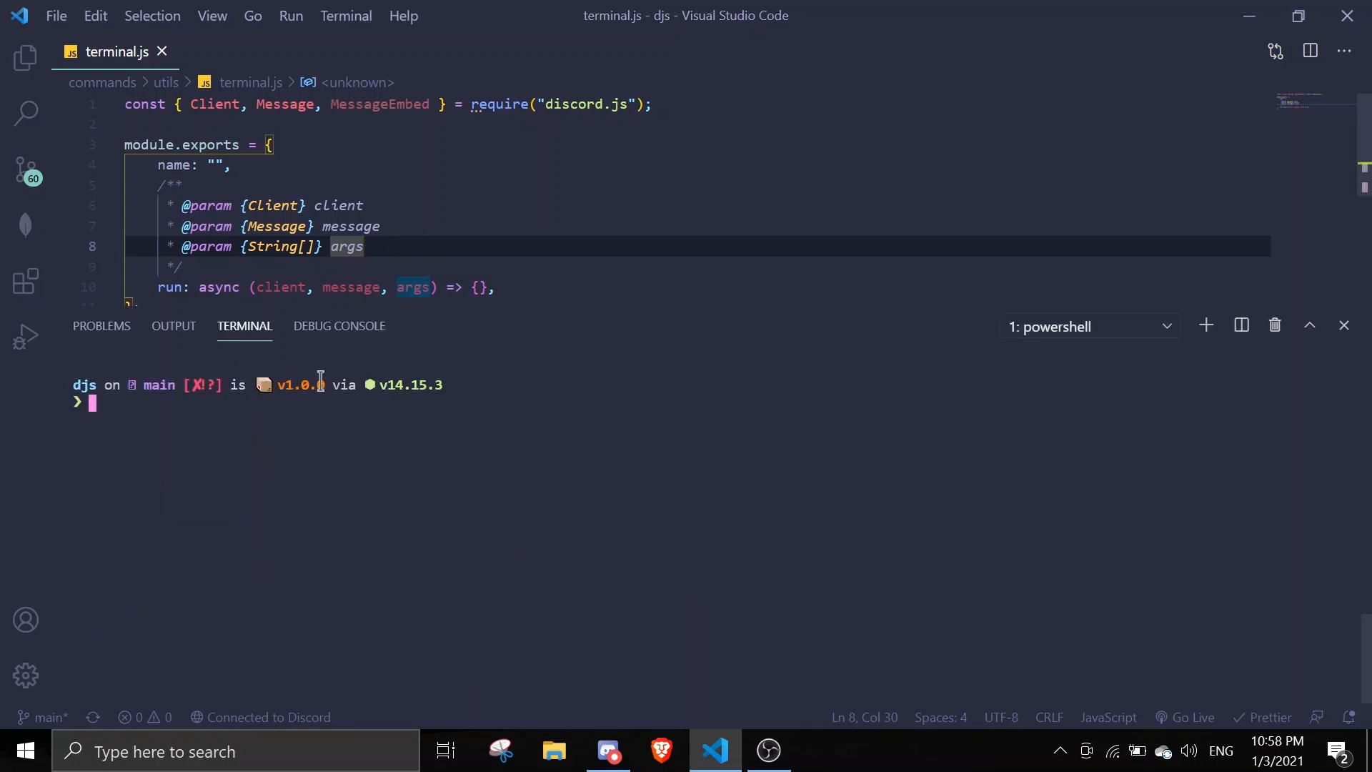
left_click(608, 751)
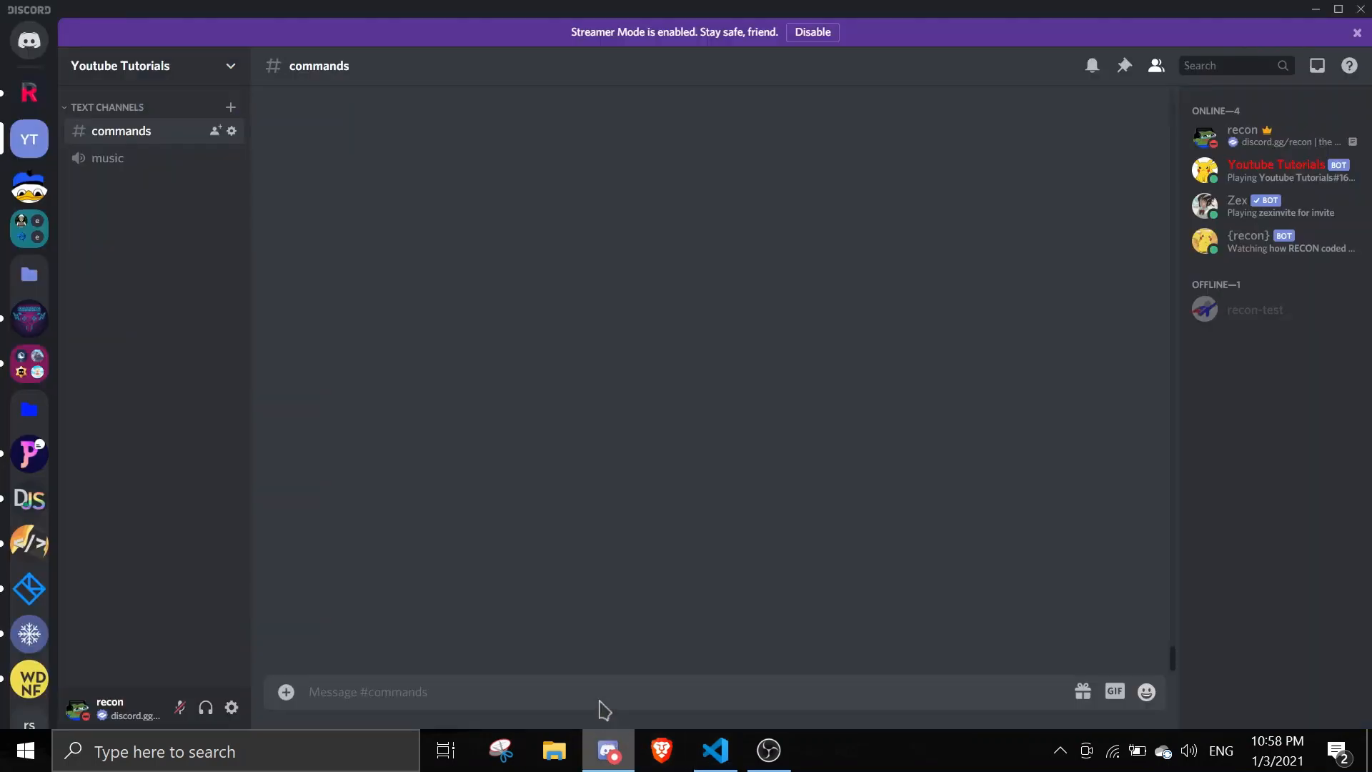
mouse_move(607, 750)
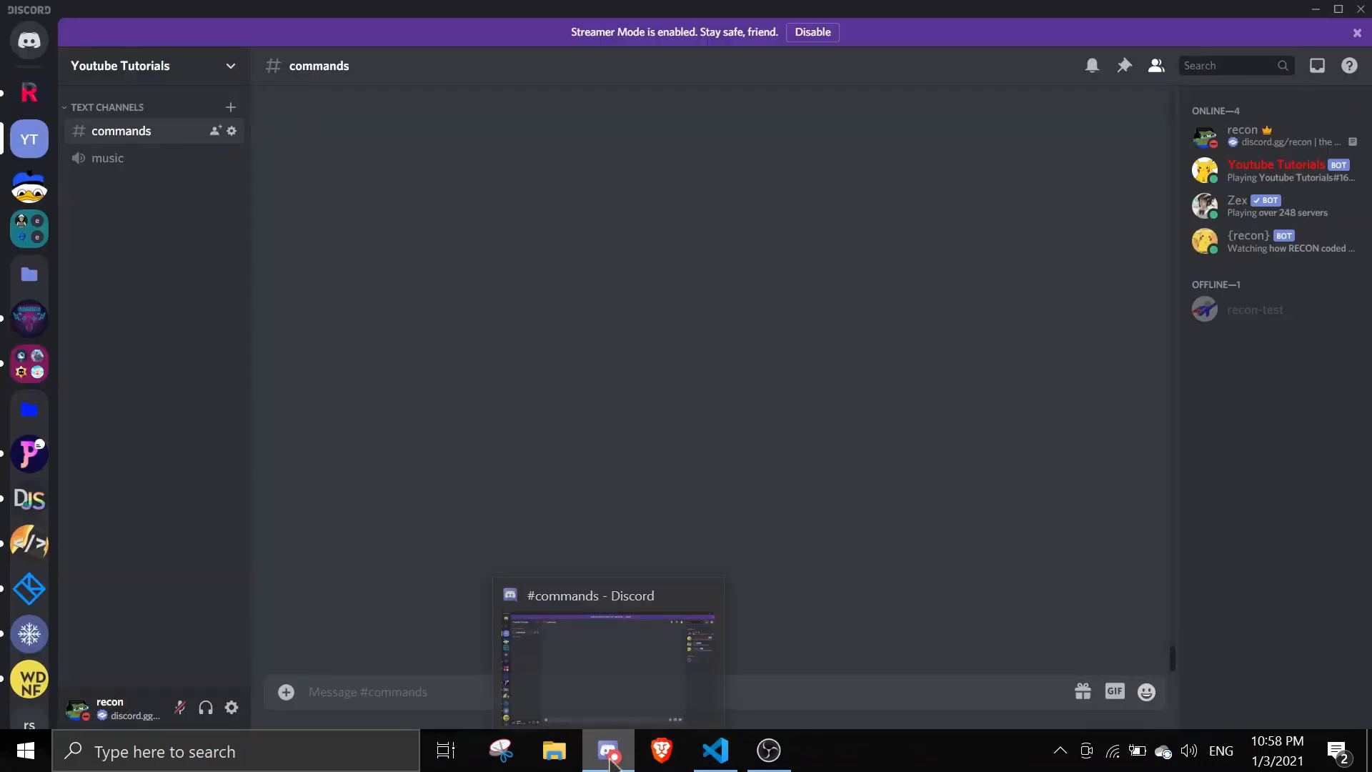
Run npm install child_process in the VS Code terminal for the bot project.
left_click(714, 751)
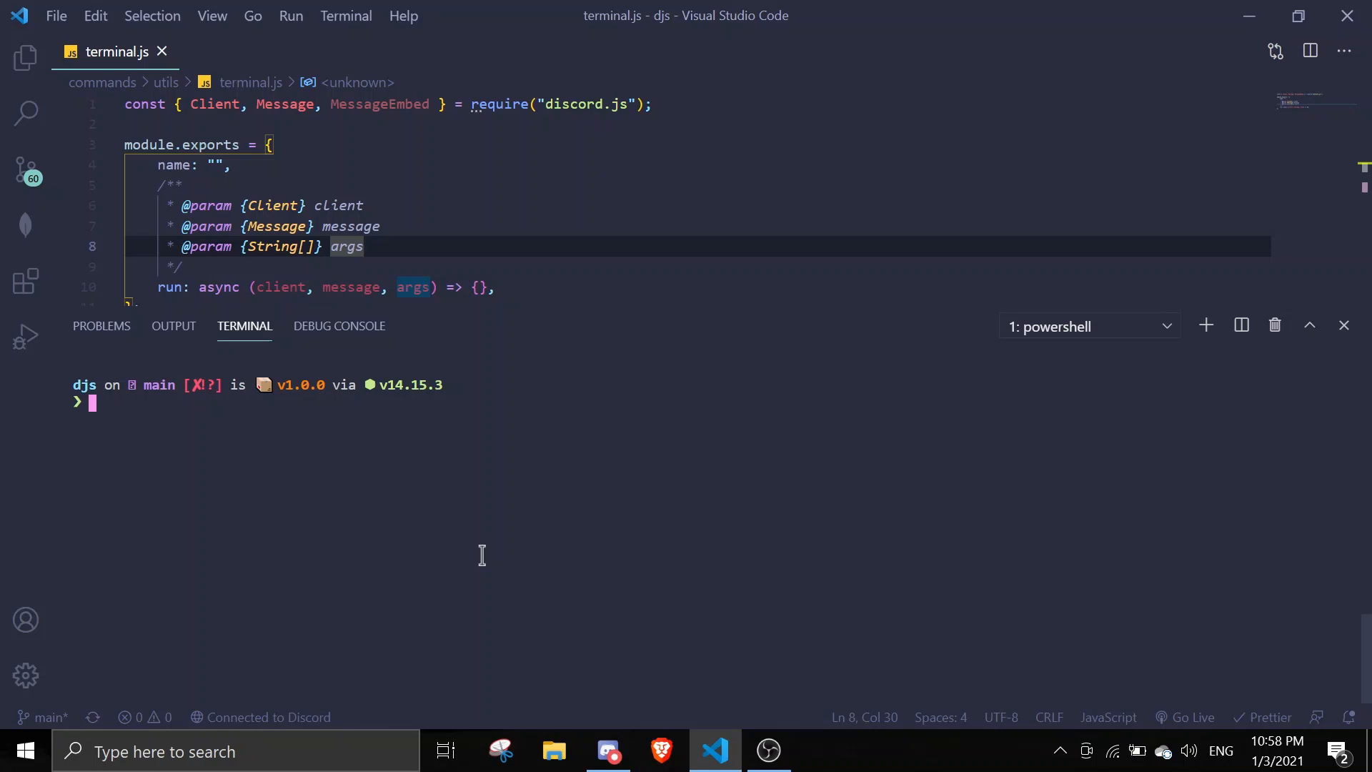
type("npm i")
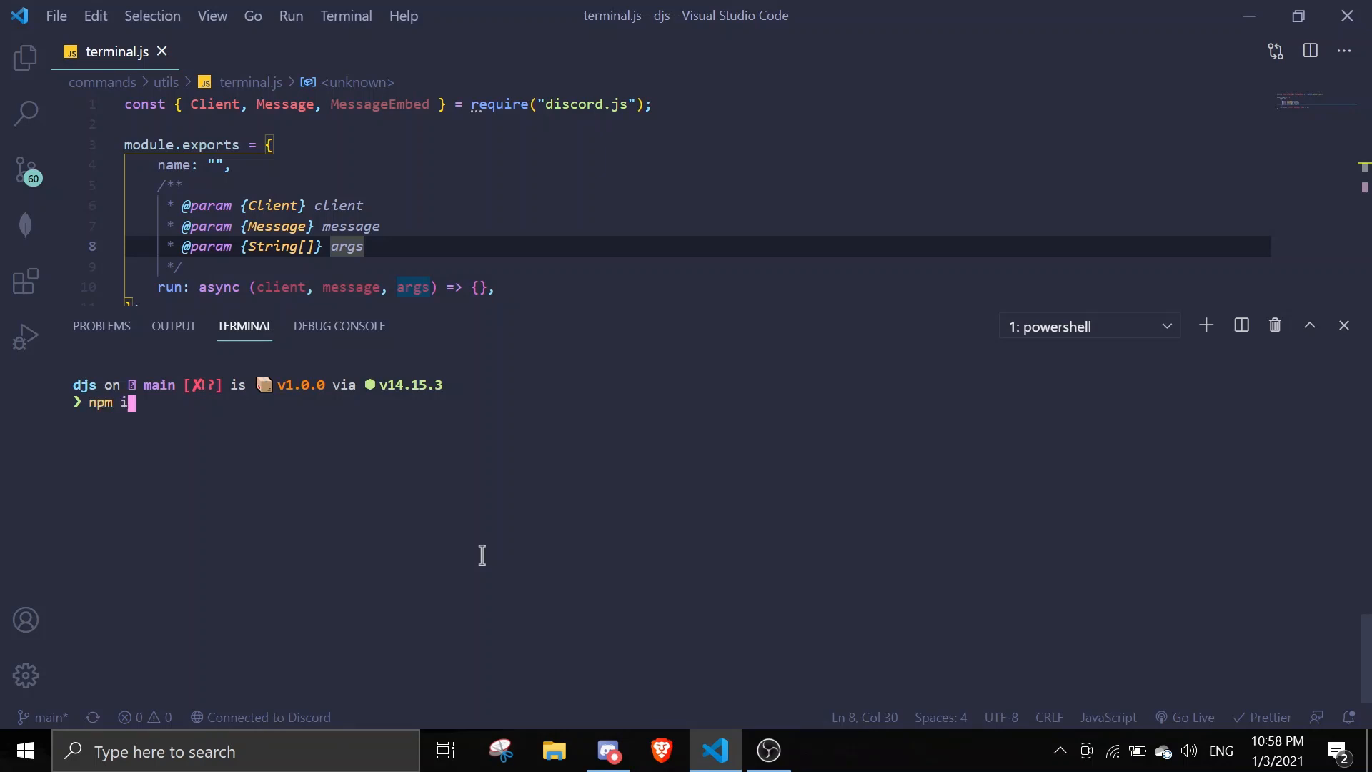
type("nstall c")
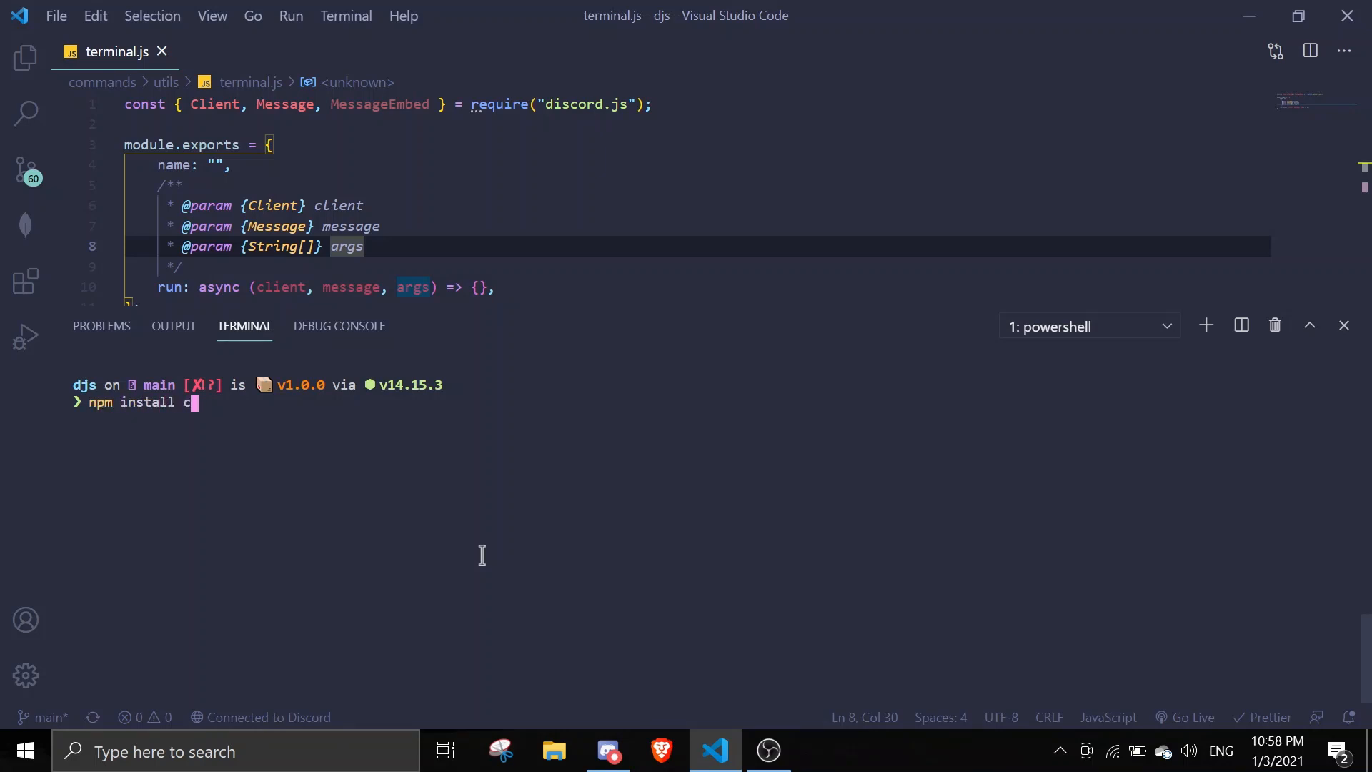
type("hild")
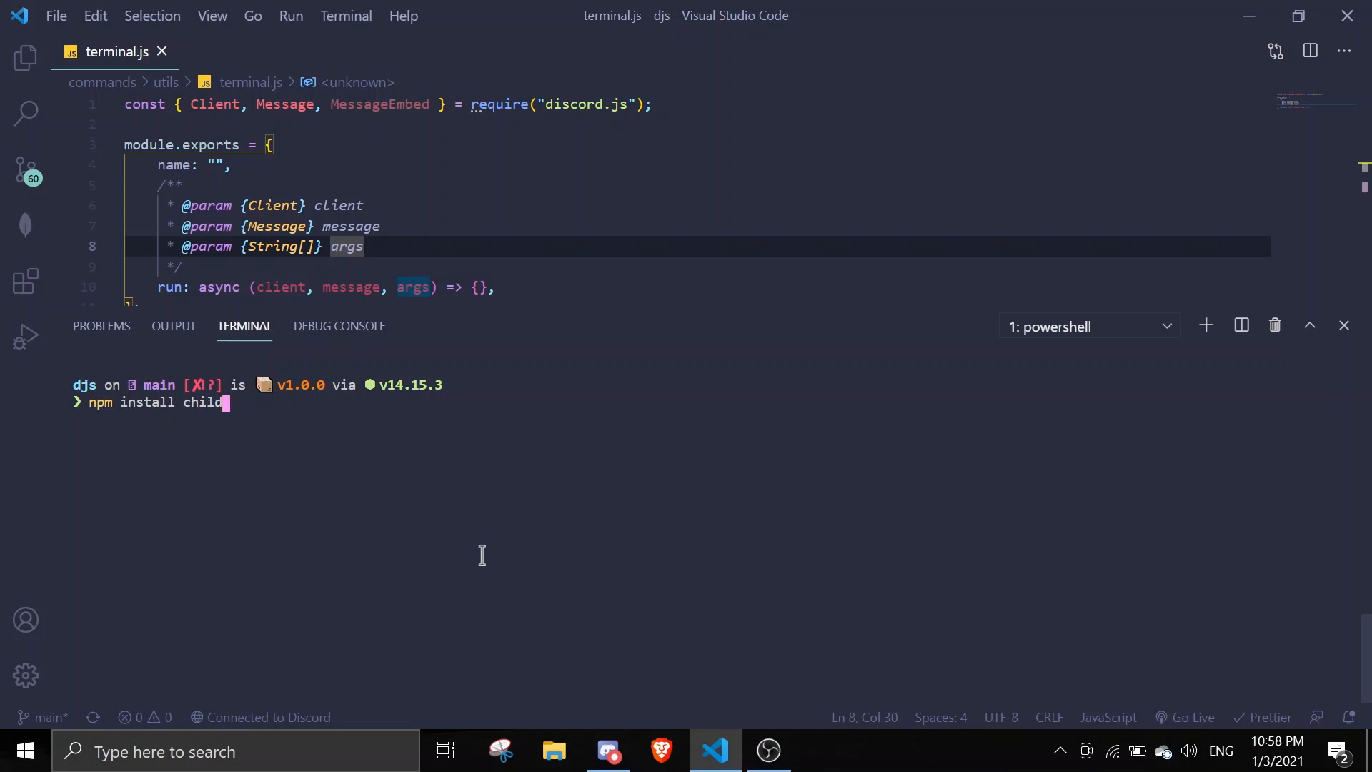
type("_pr")
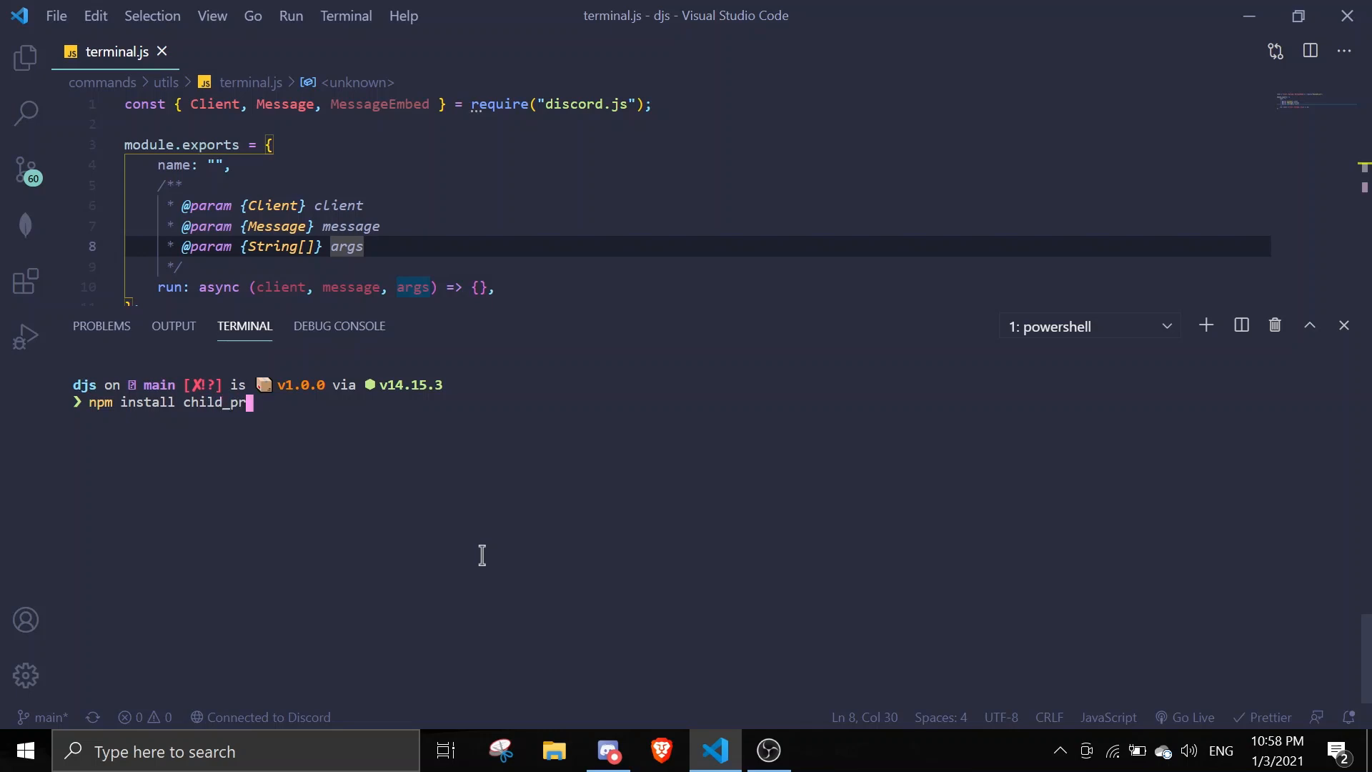
type("ocess")
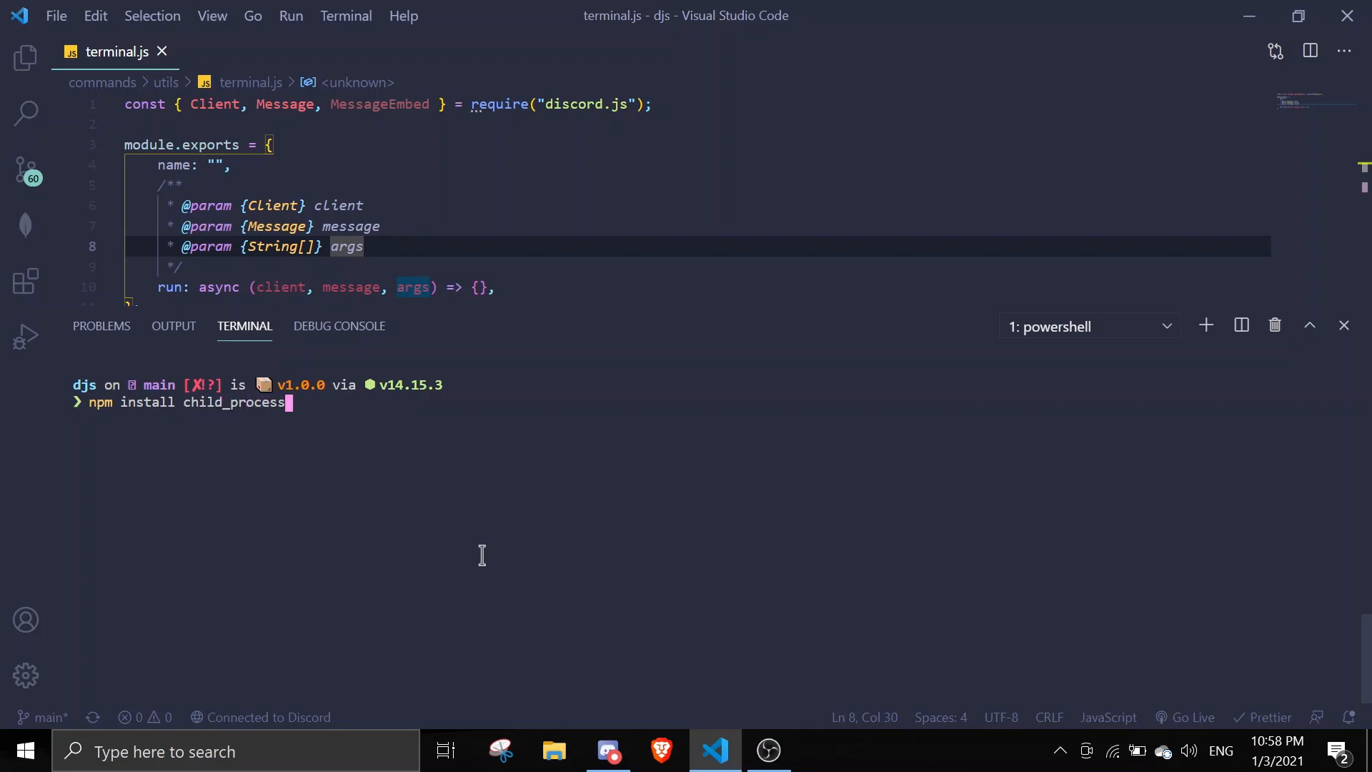
key("Return")
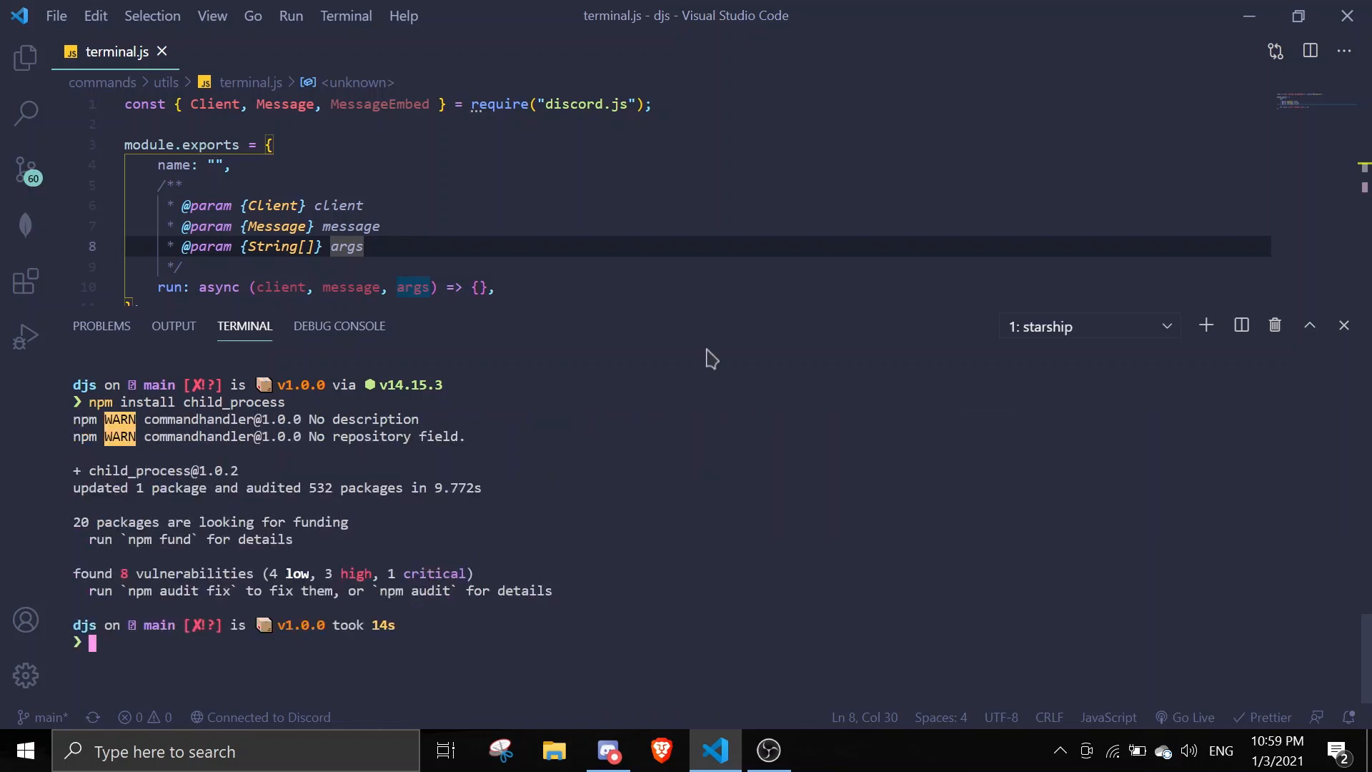
Hide the terminal panel and set the command's name string to "terminal".
left_click(1344, 325)
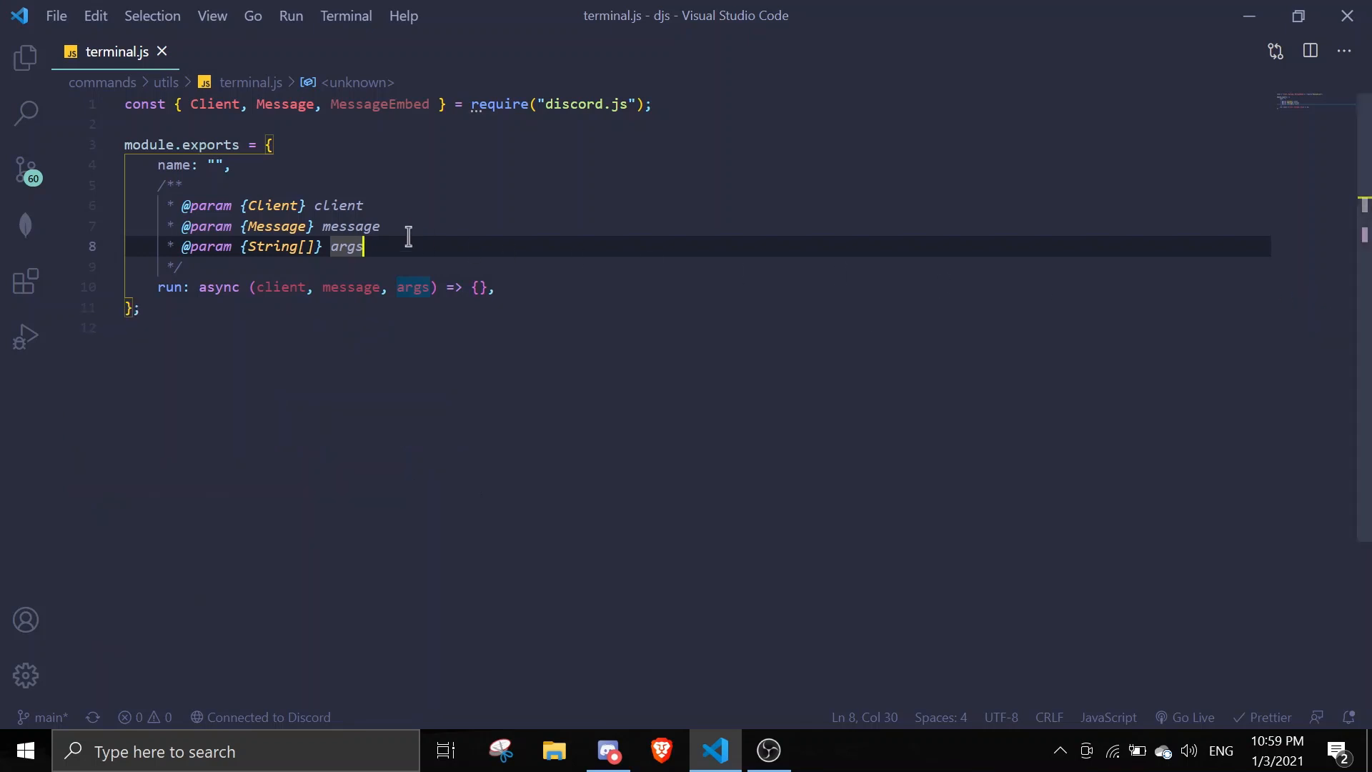
left_click(219, 165)
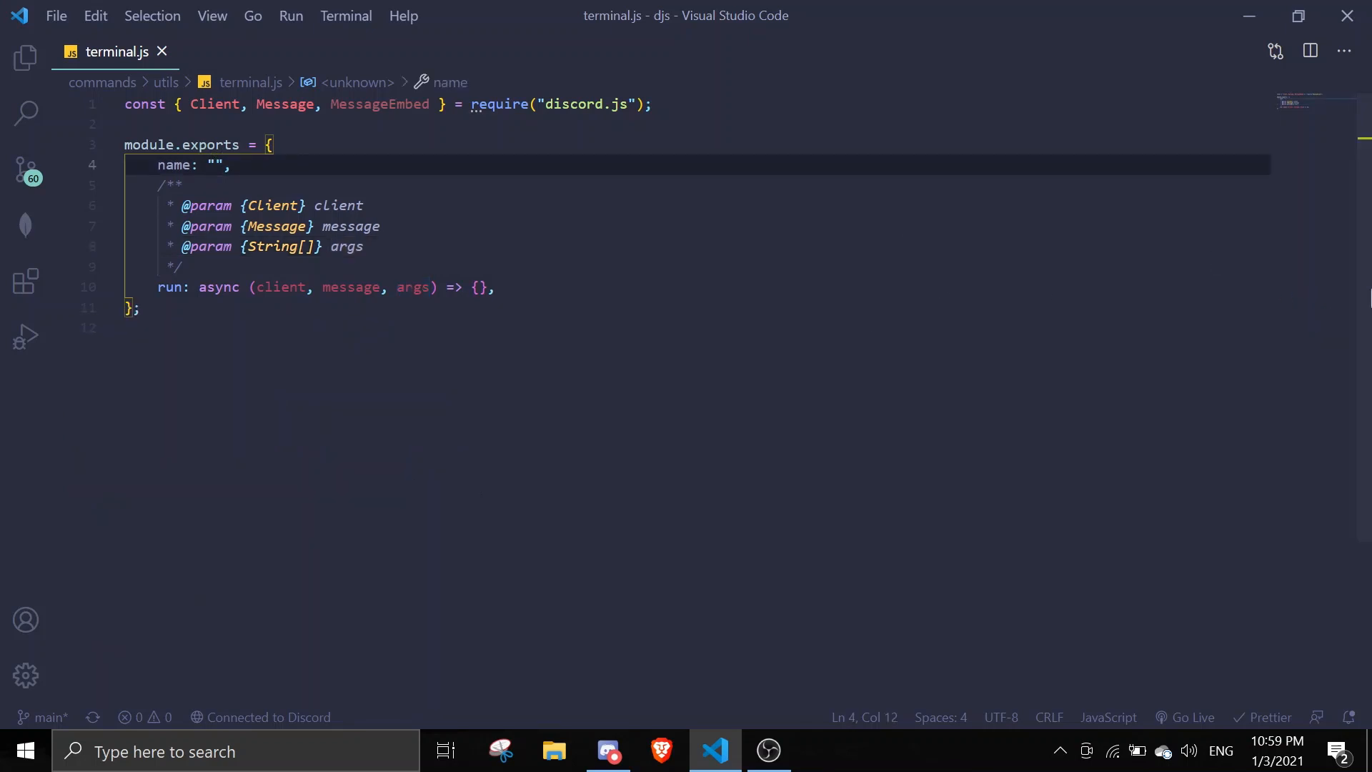
type("ter")
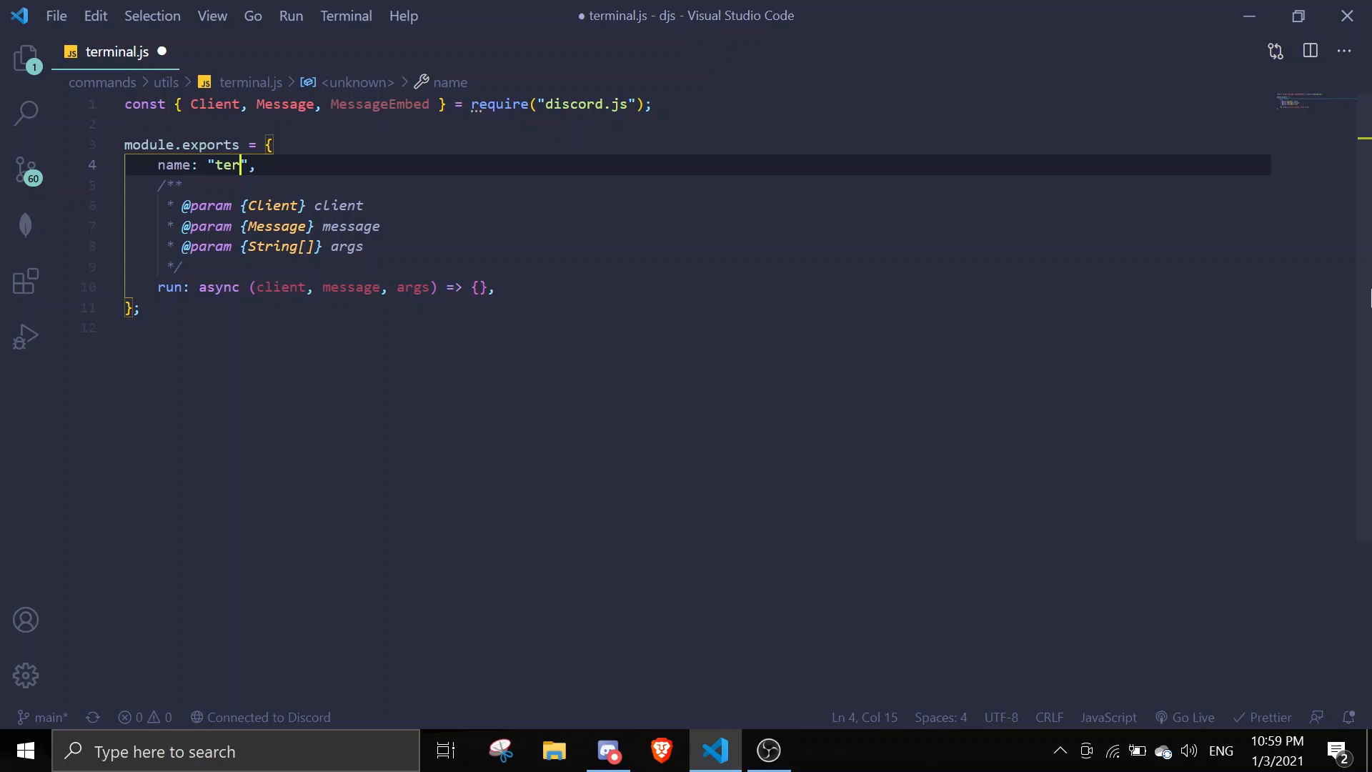
type("minal")
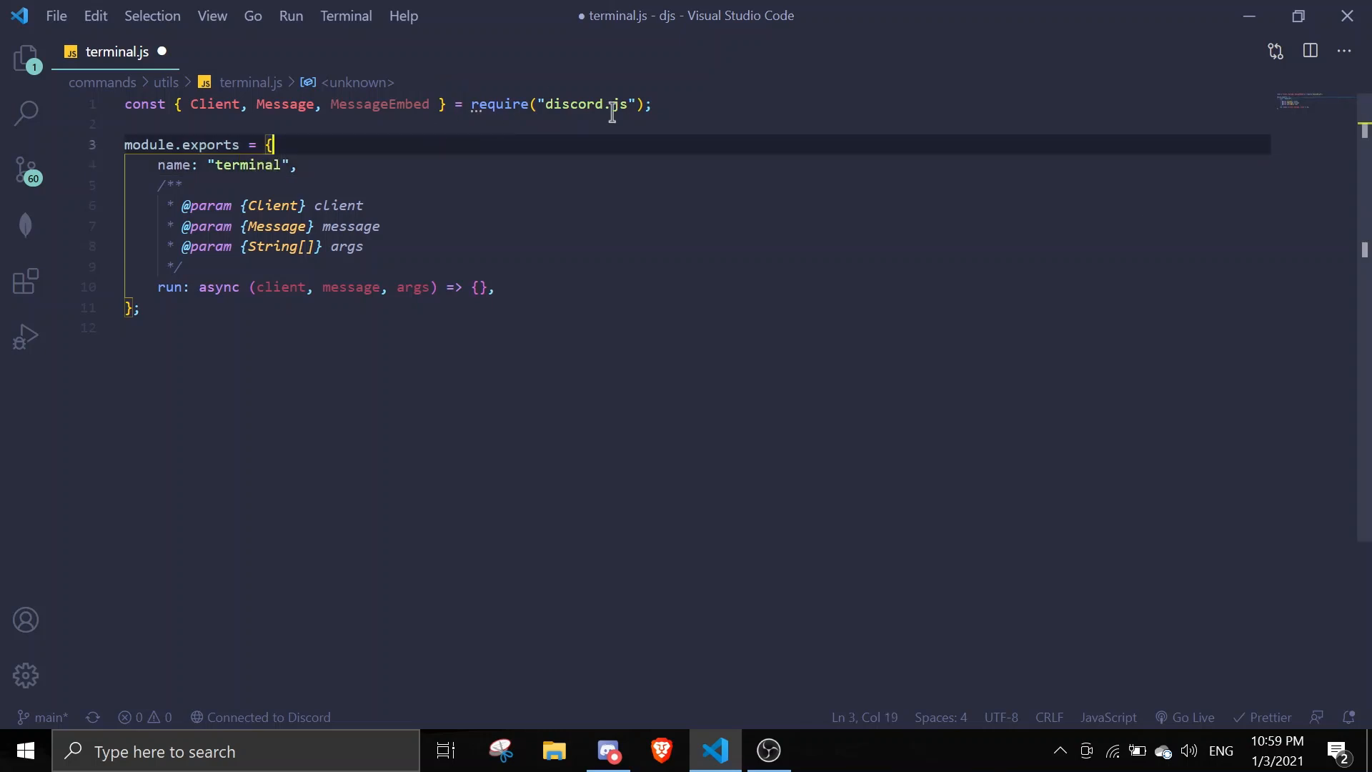
Add const child = require("child_process") below the discord.js import.
left_click(578, 123)
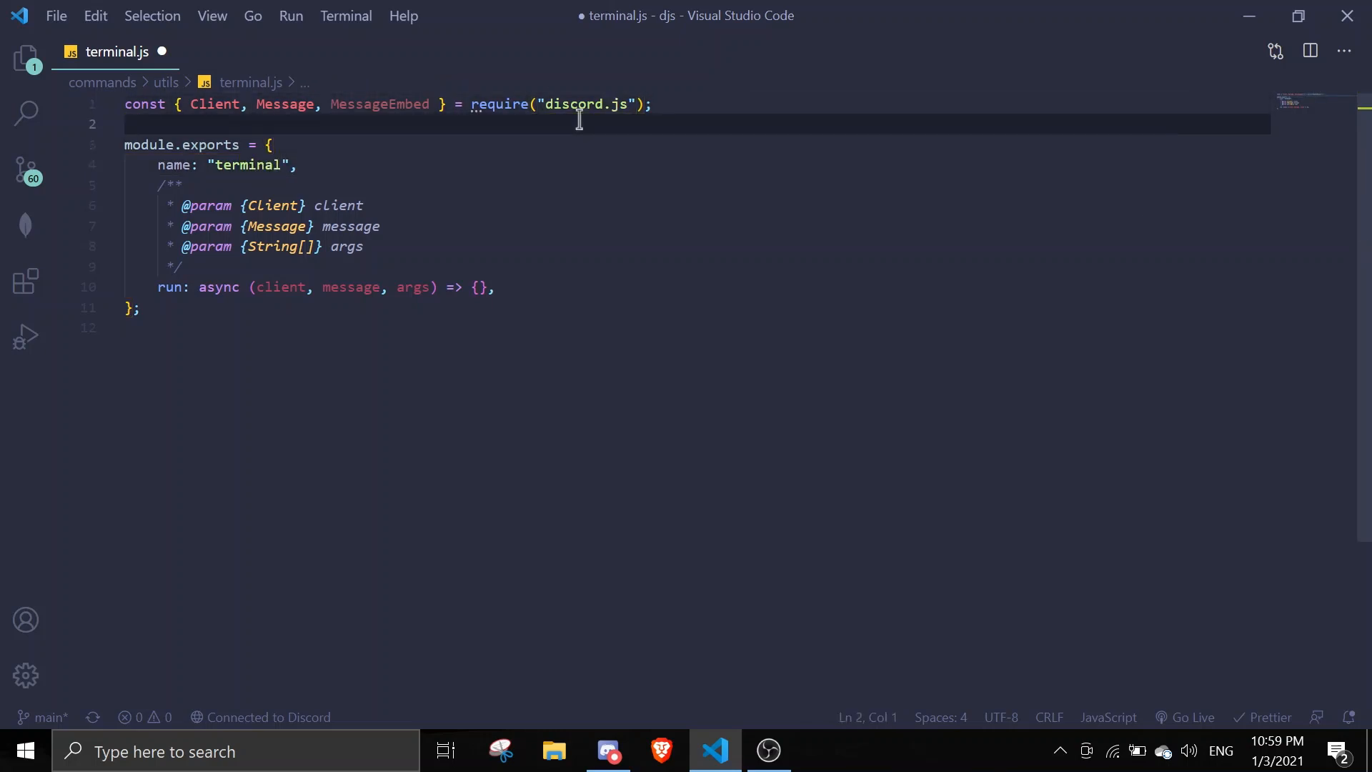
type("const child")
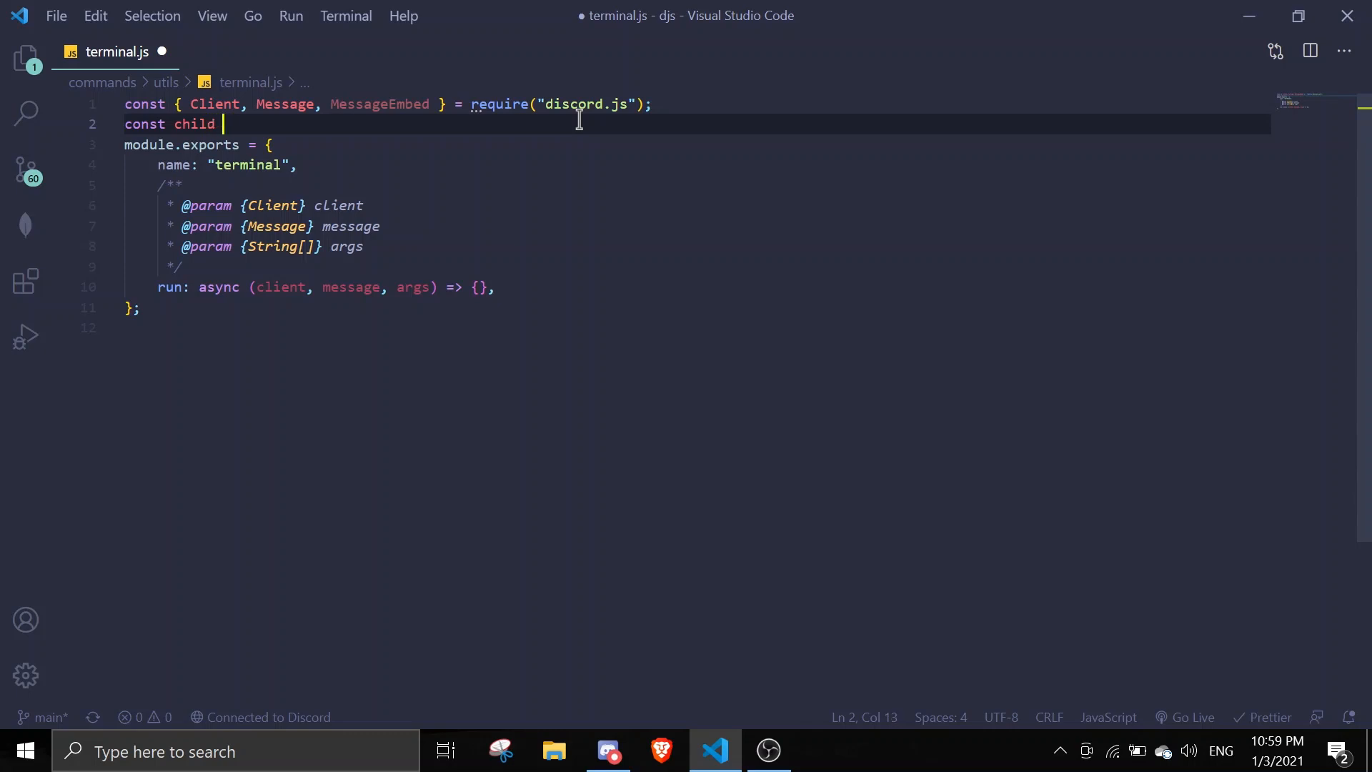
type("= require(\"\")")
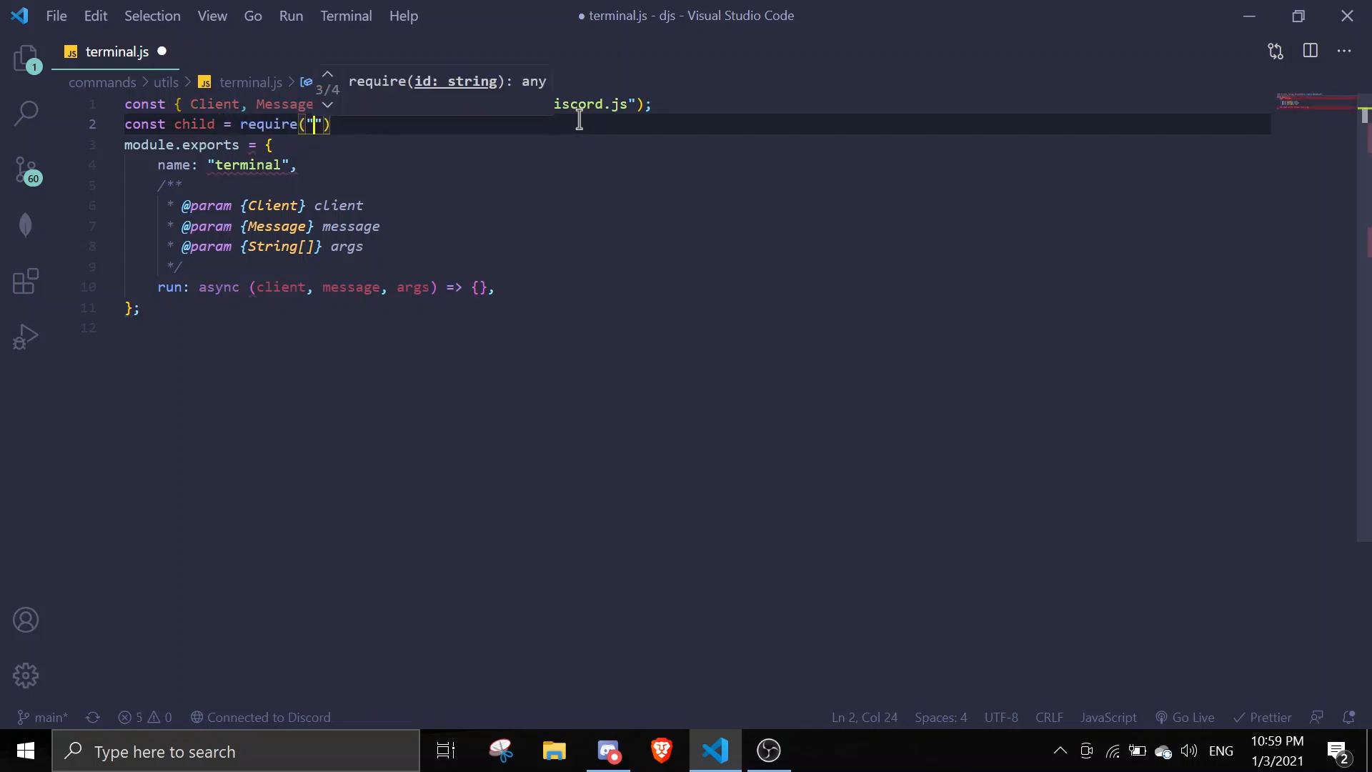
type("child_process")
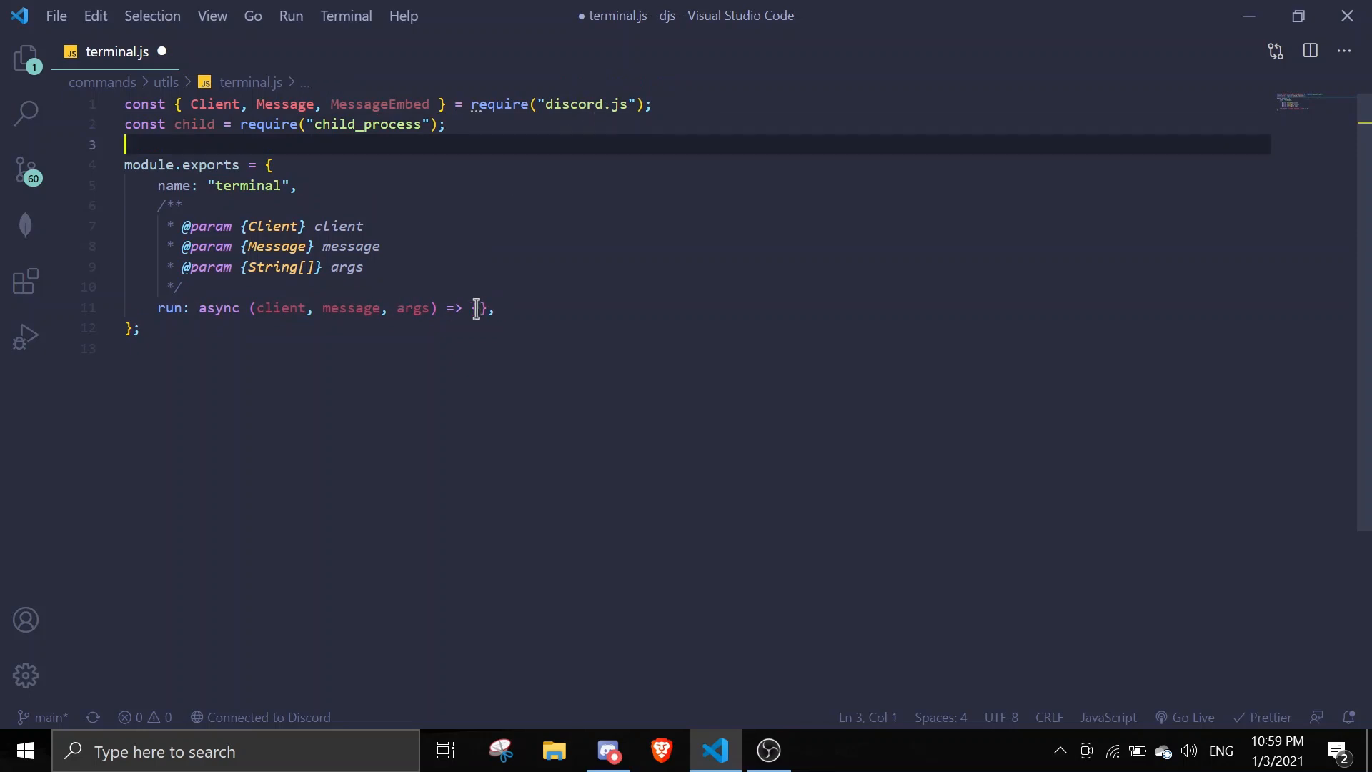
key("Enter")
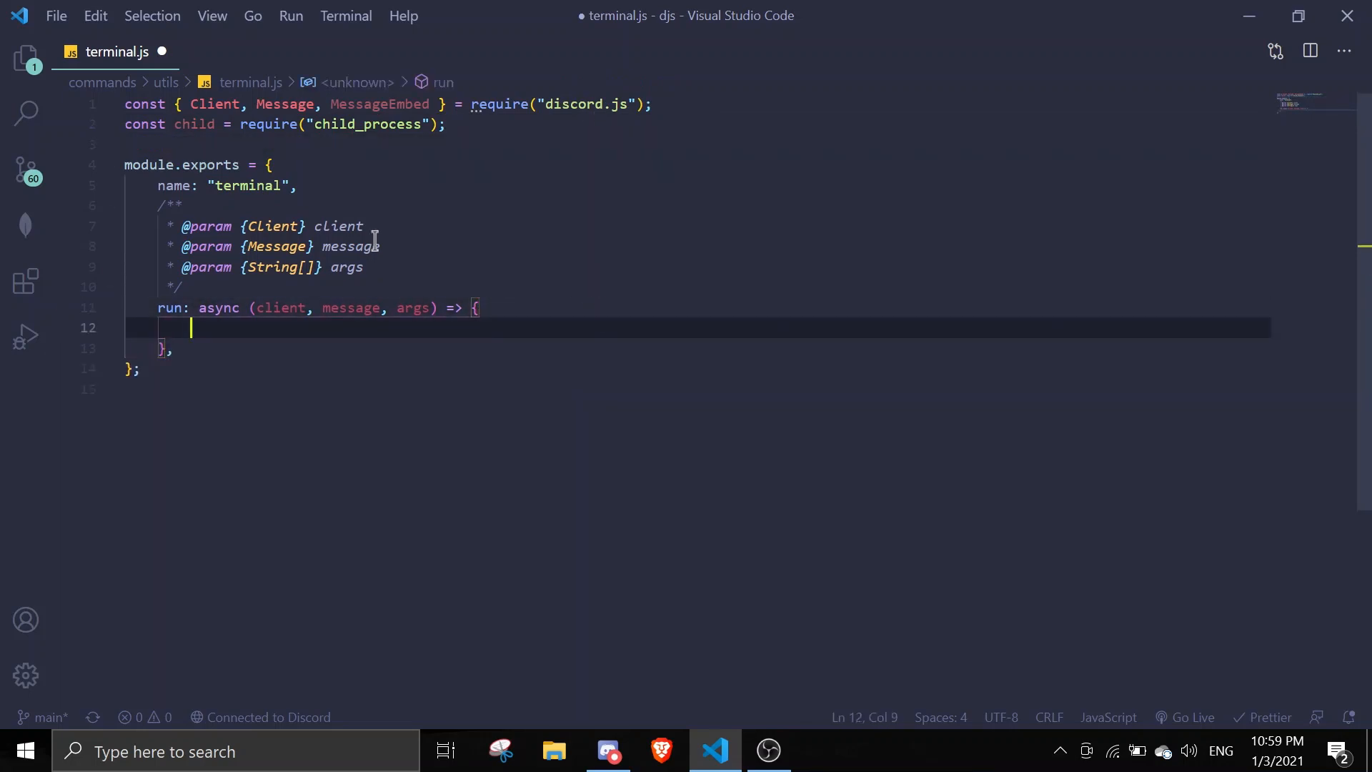
mouse_move(276, 267)
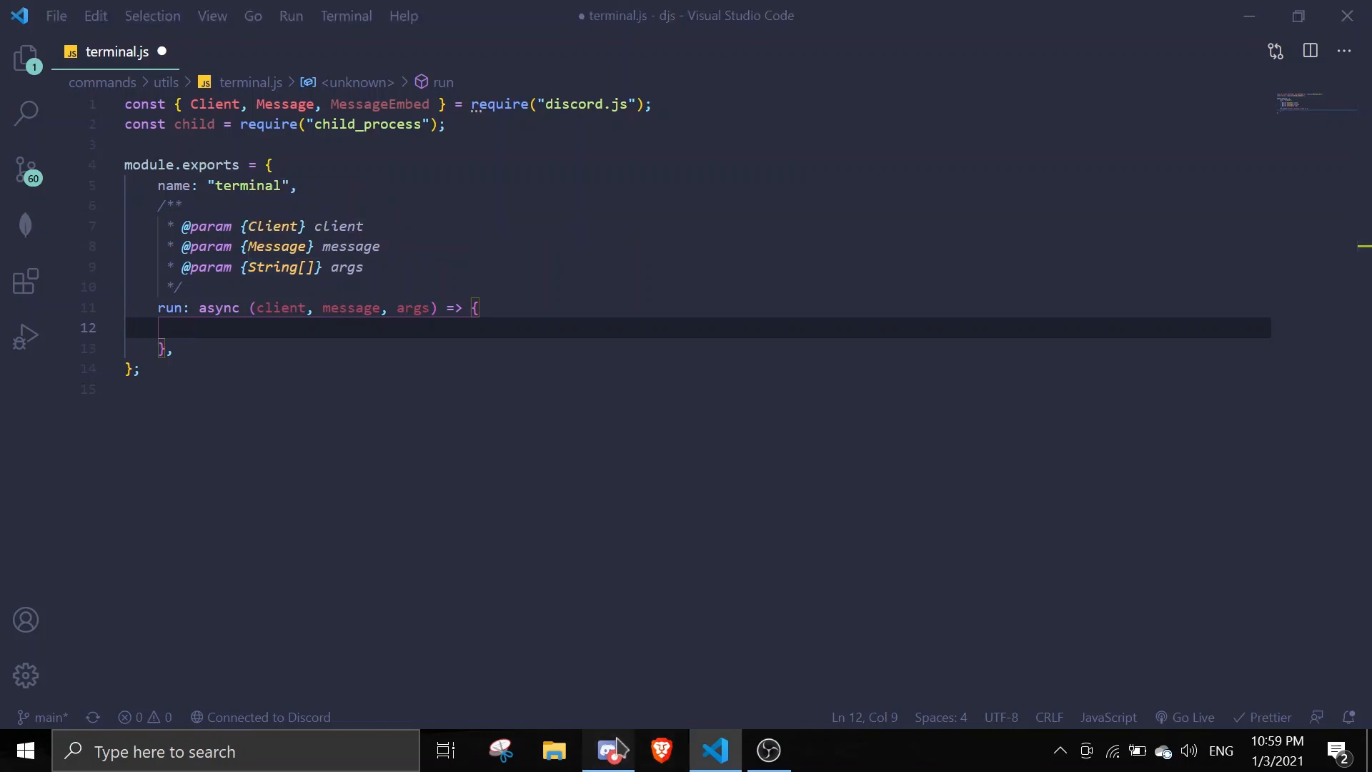
left_click(608, 751)
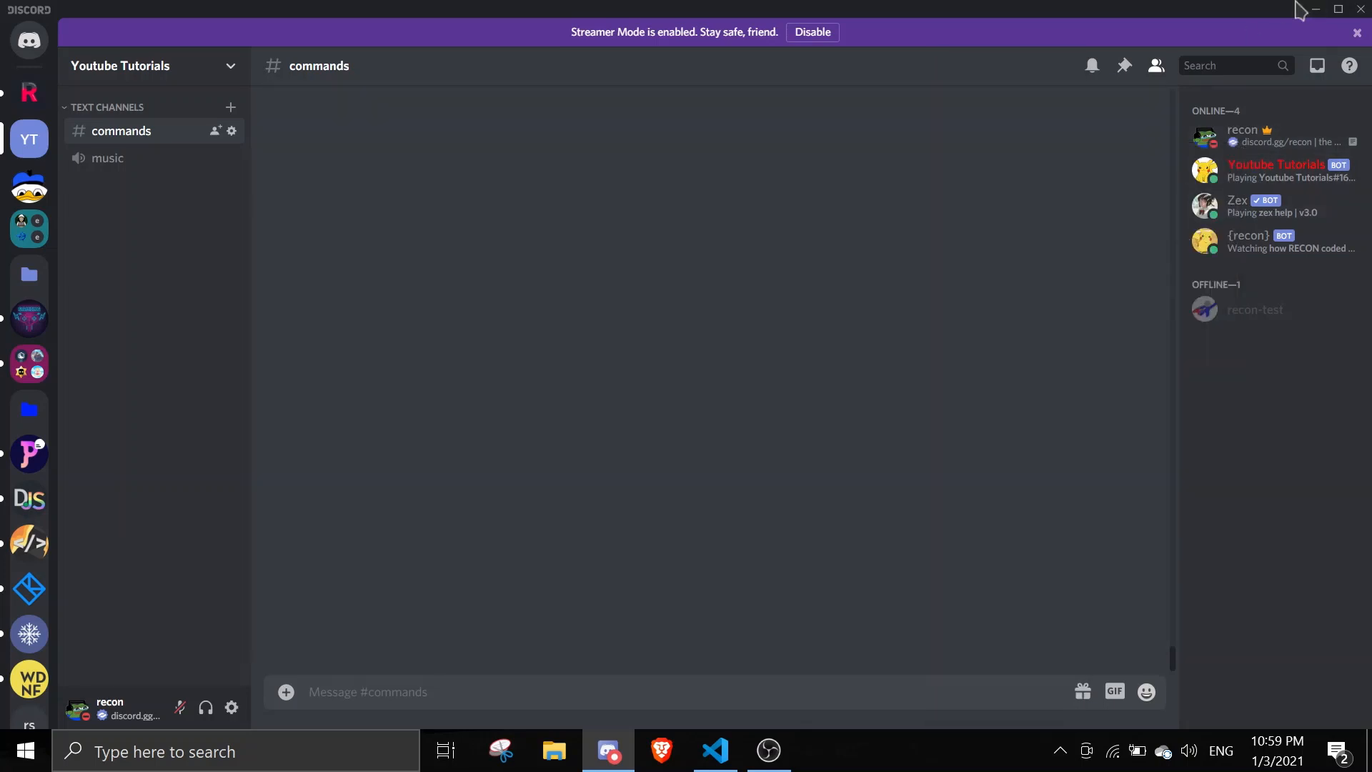
left_click(714, 751)
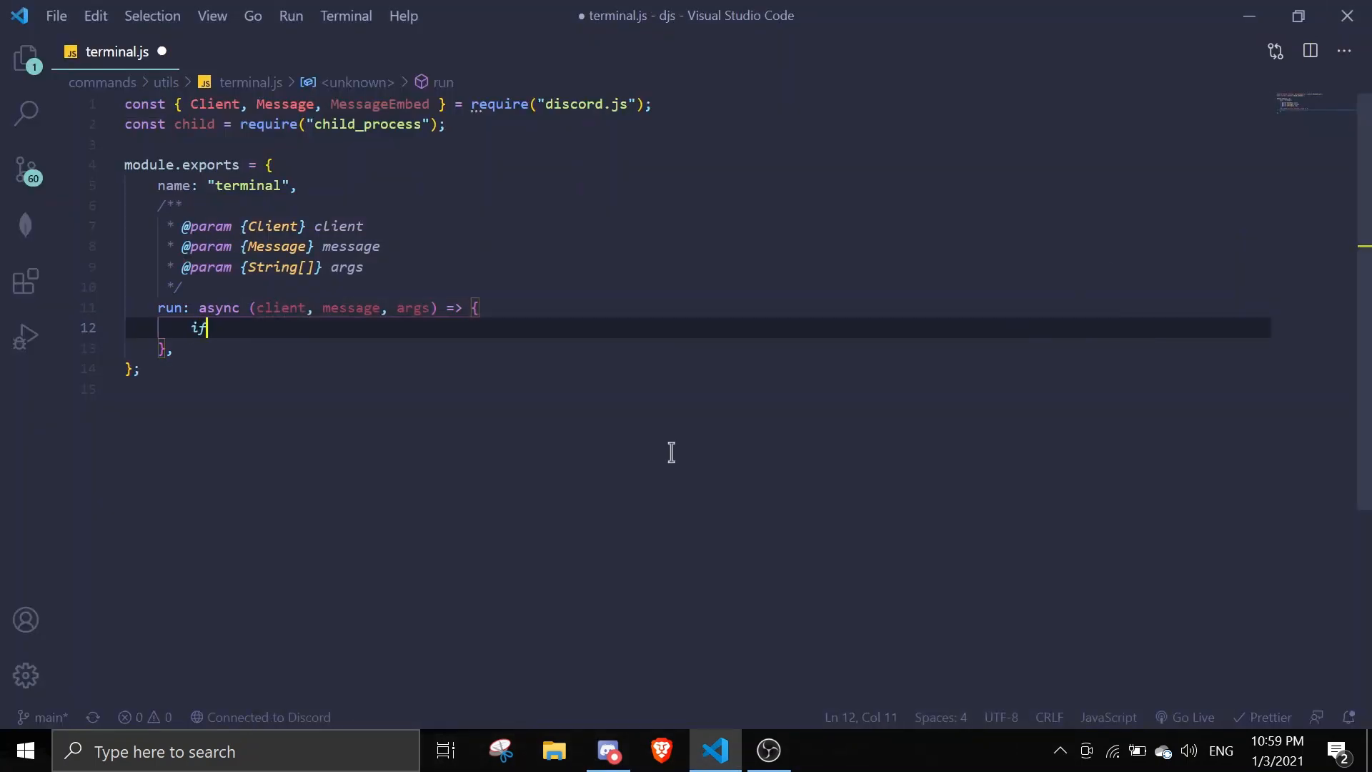
type("(message.aut")
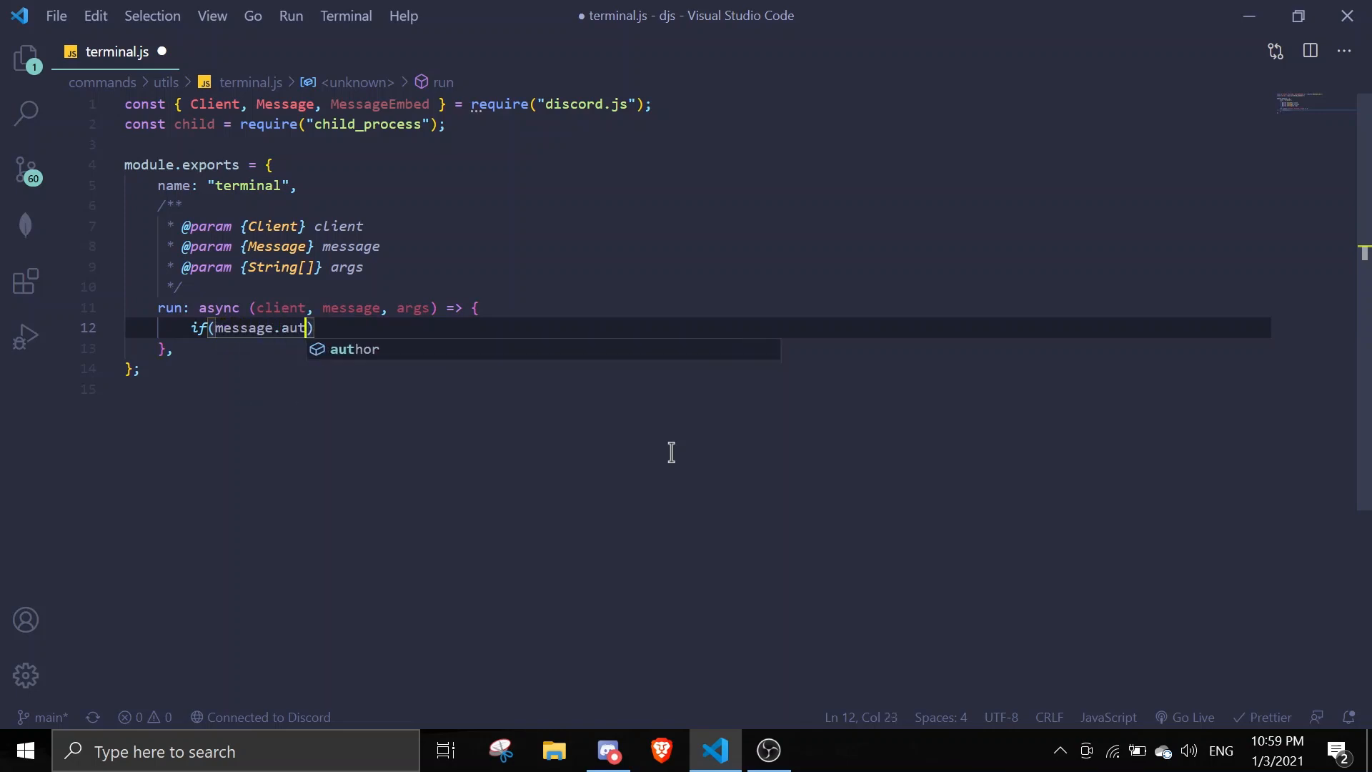
type("hor.id !== '")
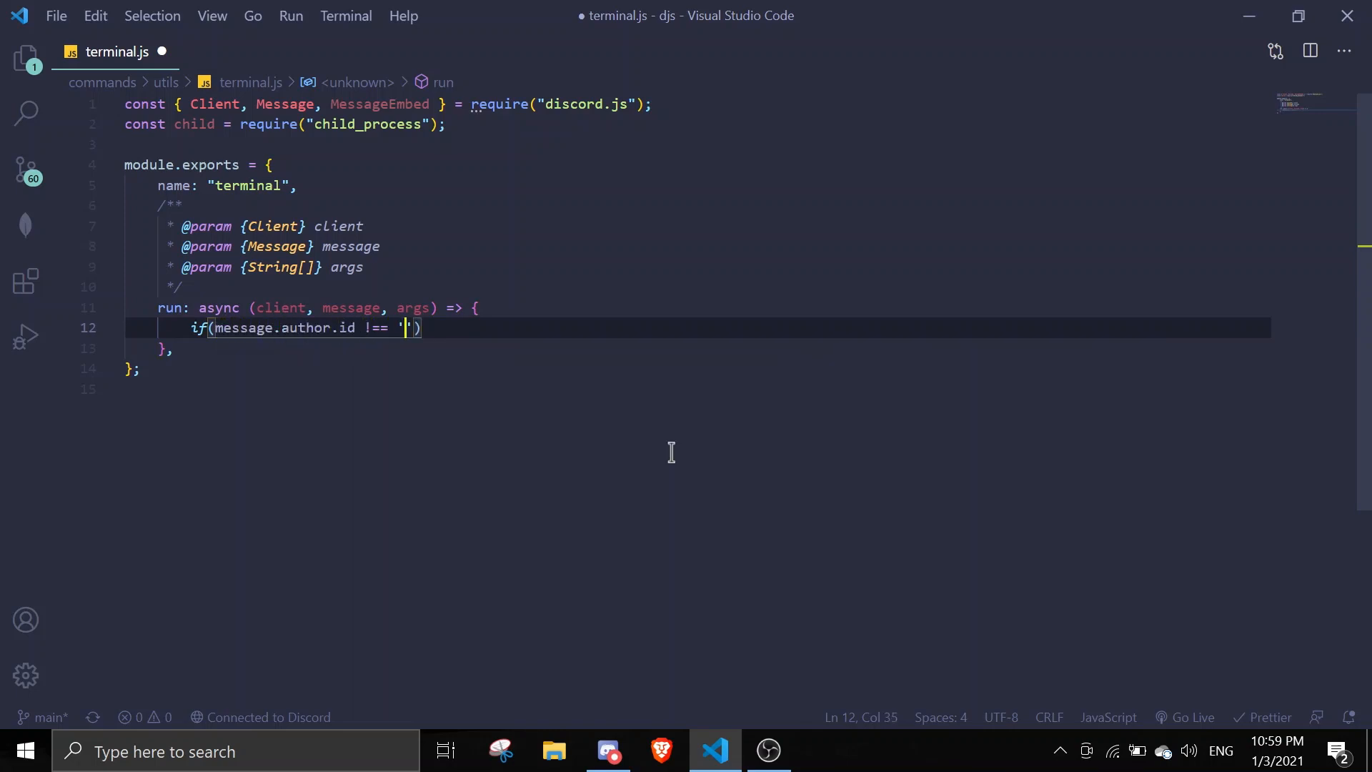
type("77105132922208258') return;")
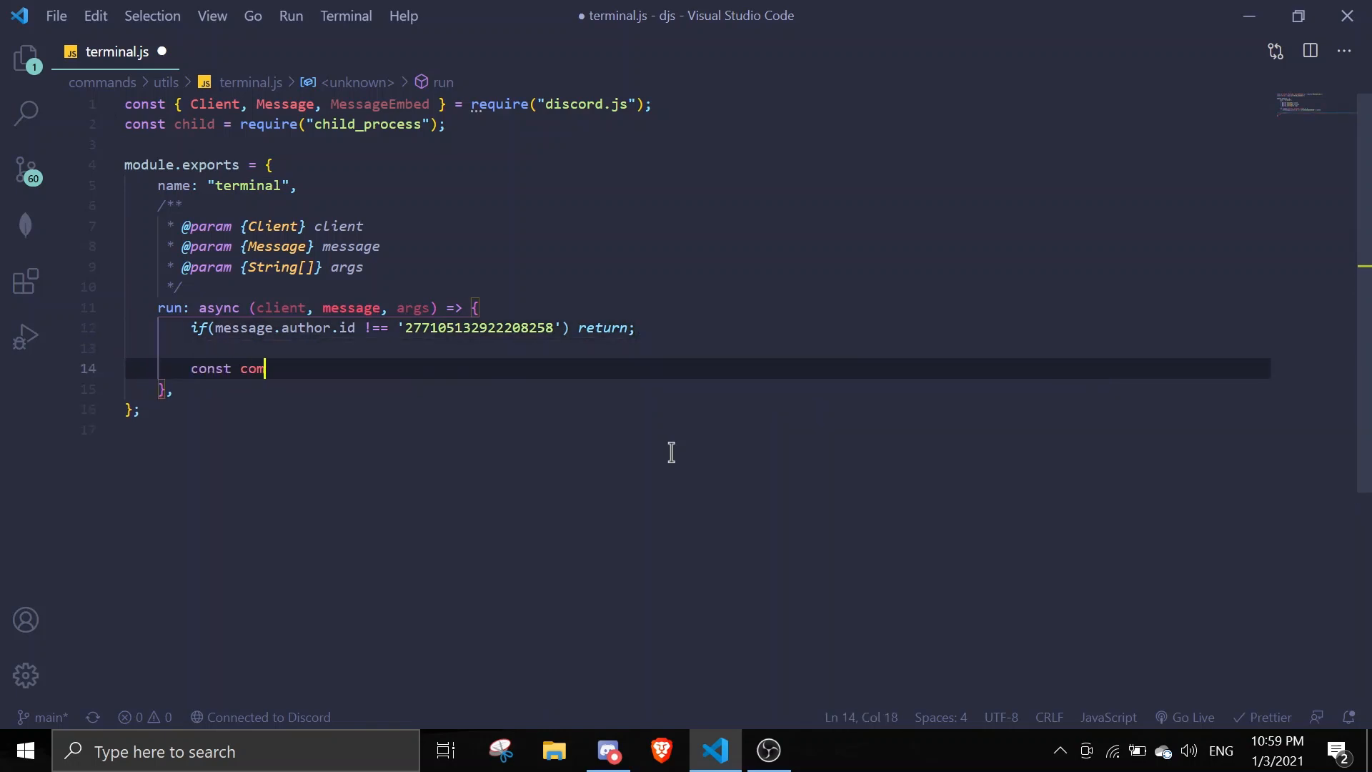
Join args into command and reply 'Please specify' when no command is given.
type("mand")
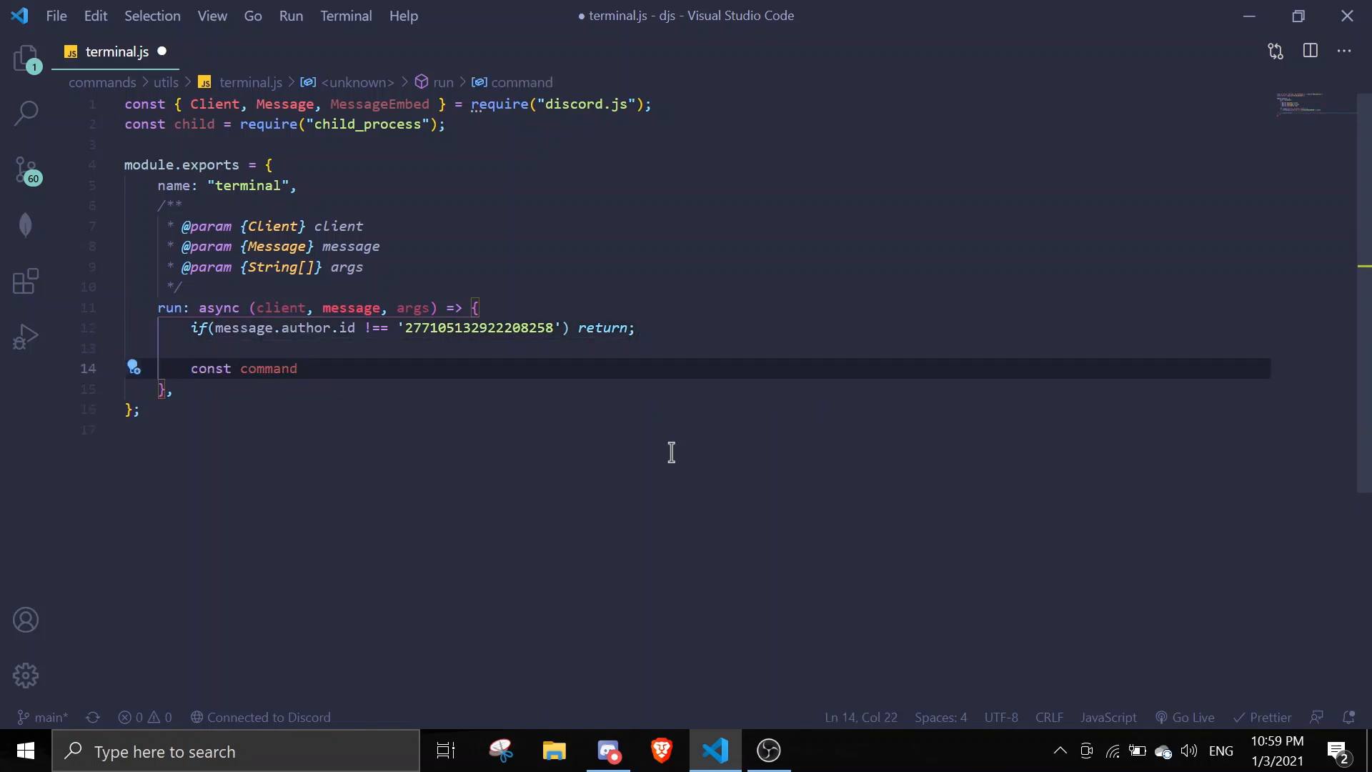
type("= args.join(\" \");")
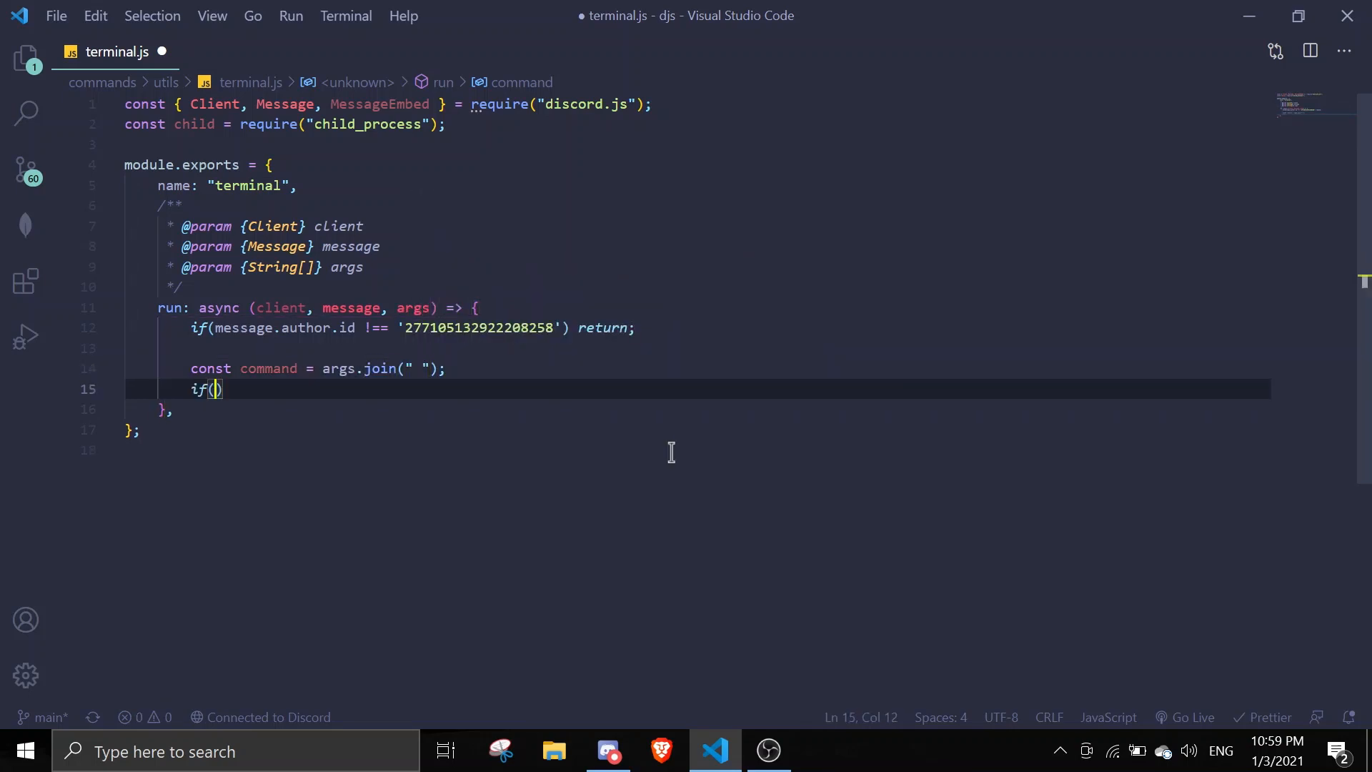
type("!command) return message.reply()")
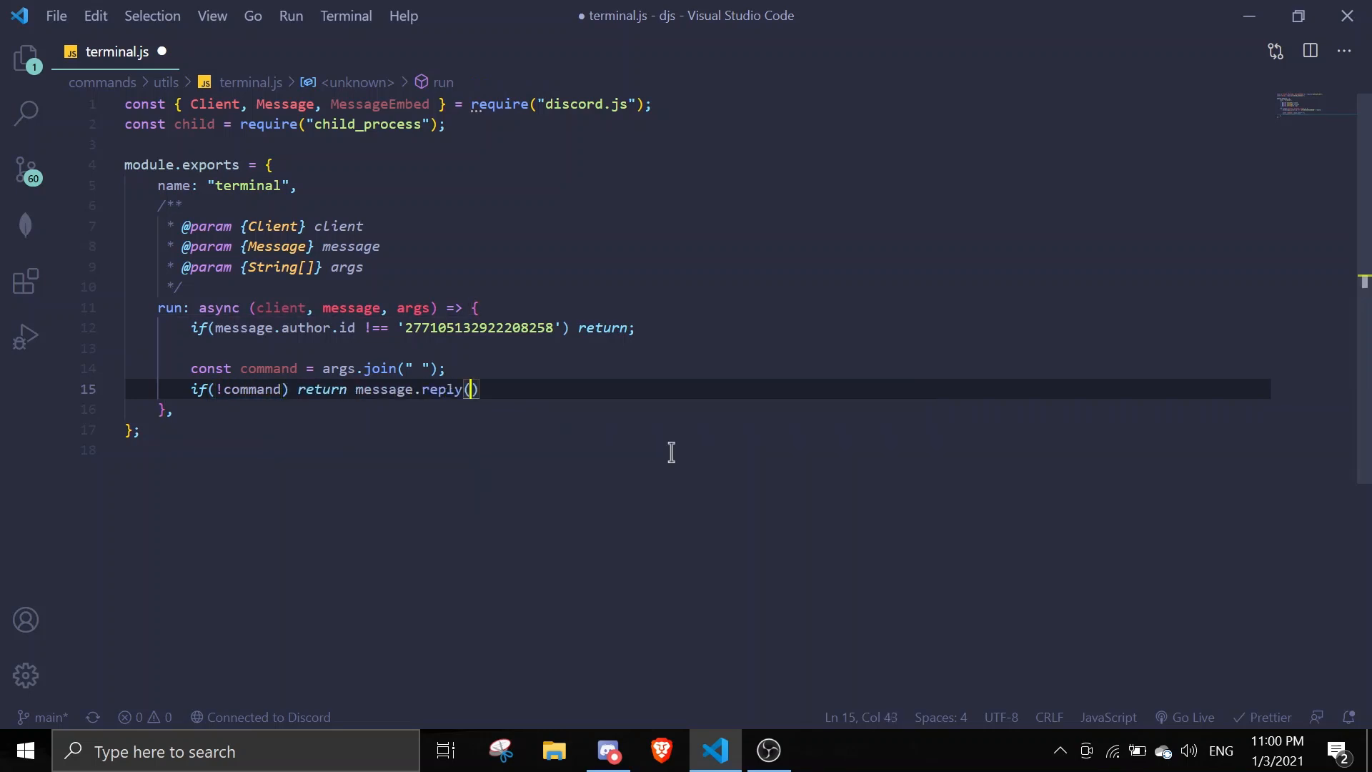
type("'Please specify'")
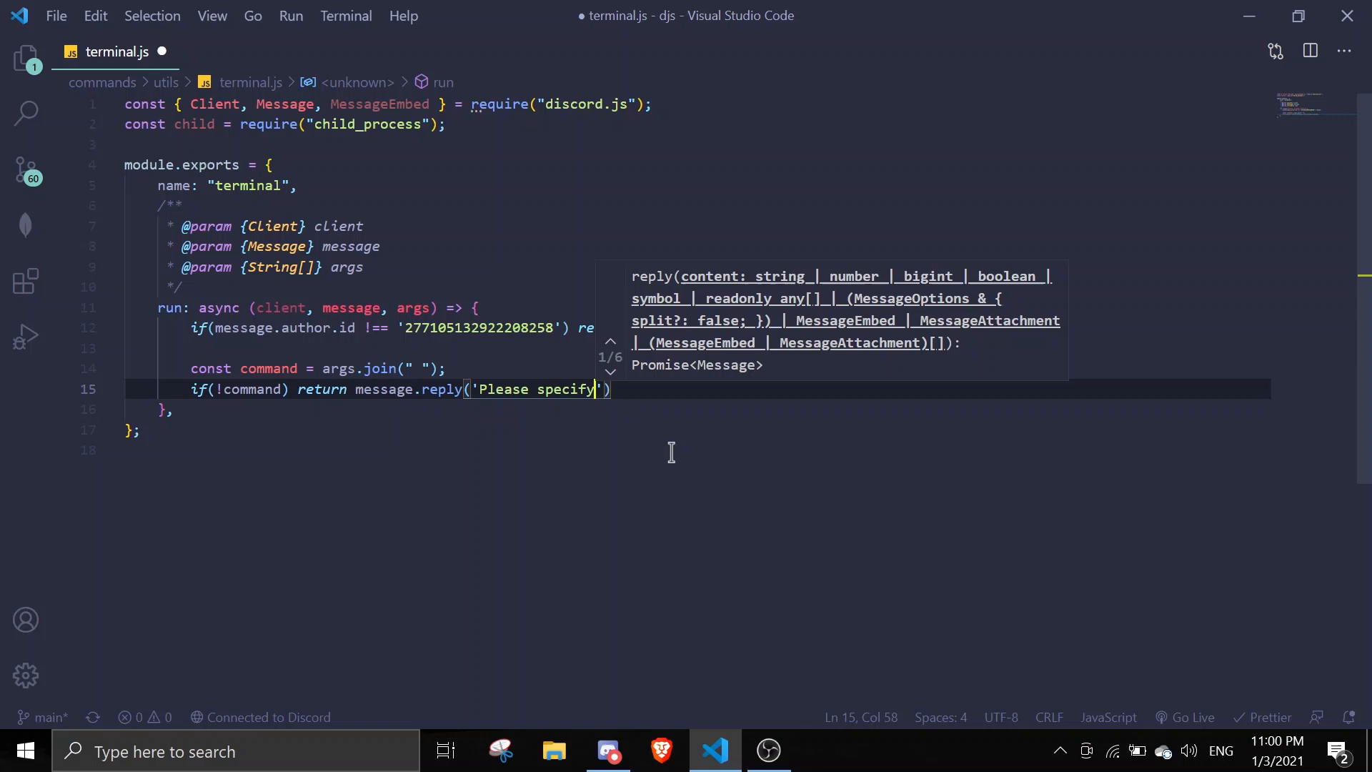
Finish the reply as 'a command to exec' and start child.exec(command, (err, res) => ...).
type("a command to execute!")
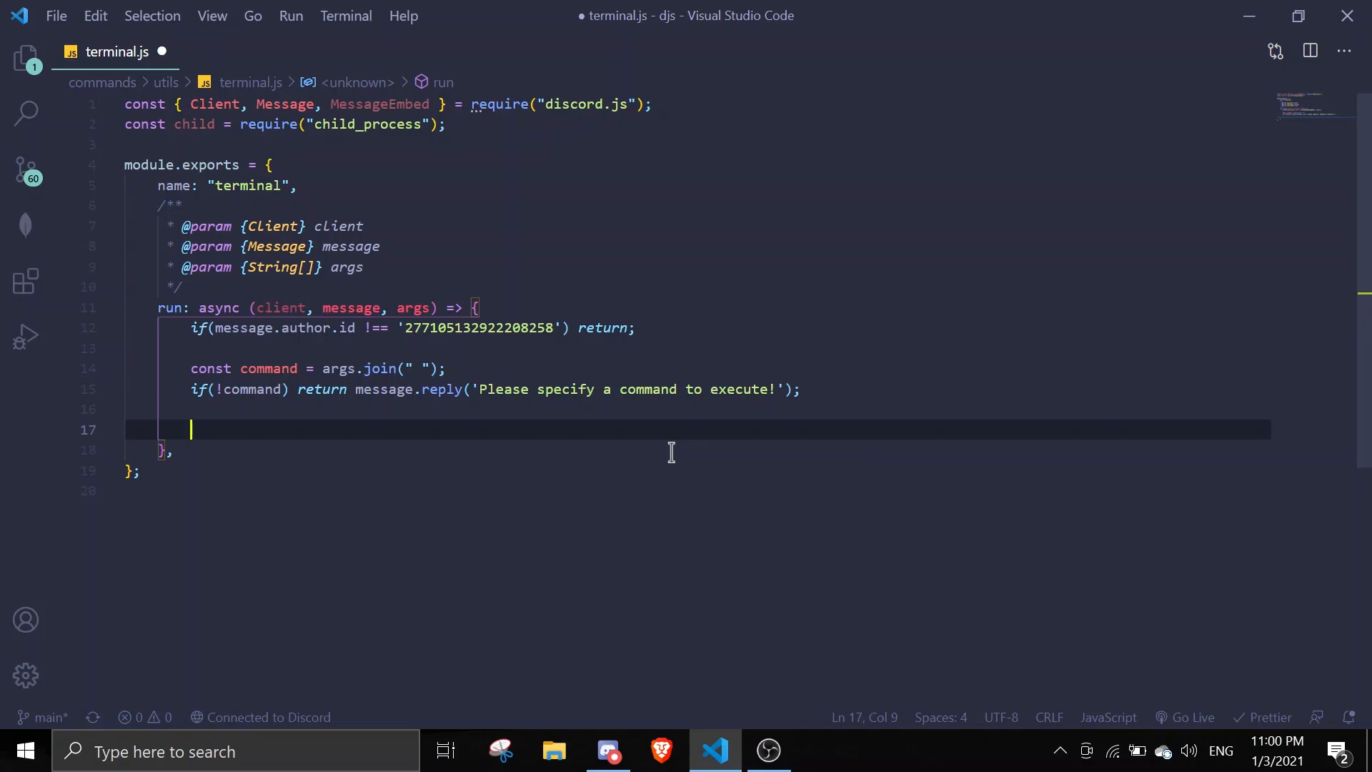
type("childd")
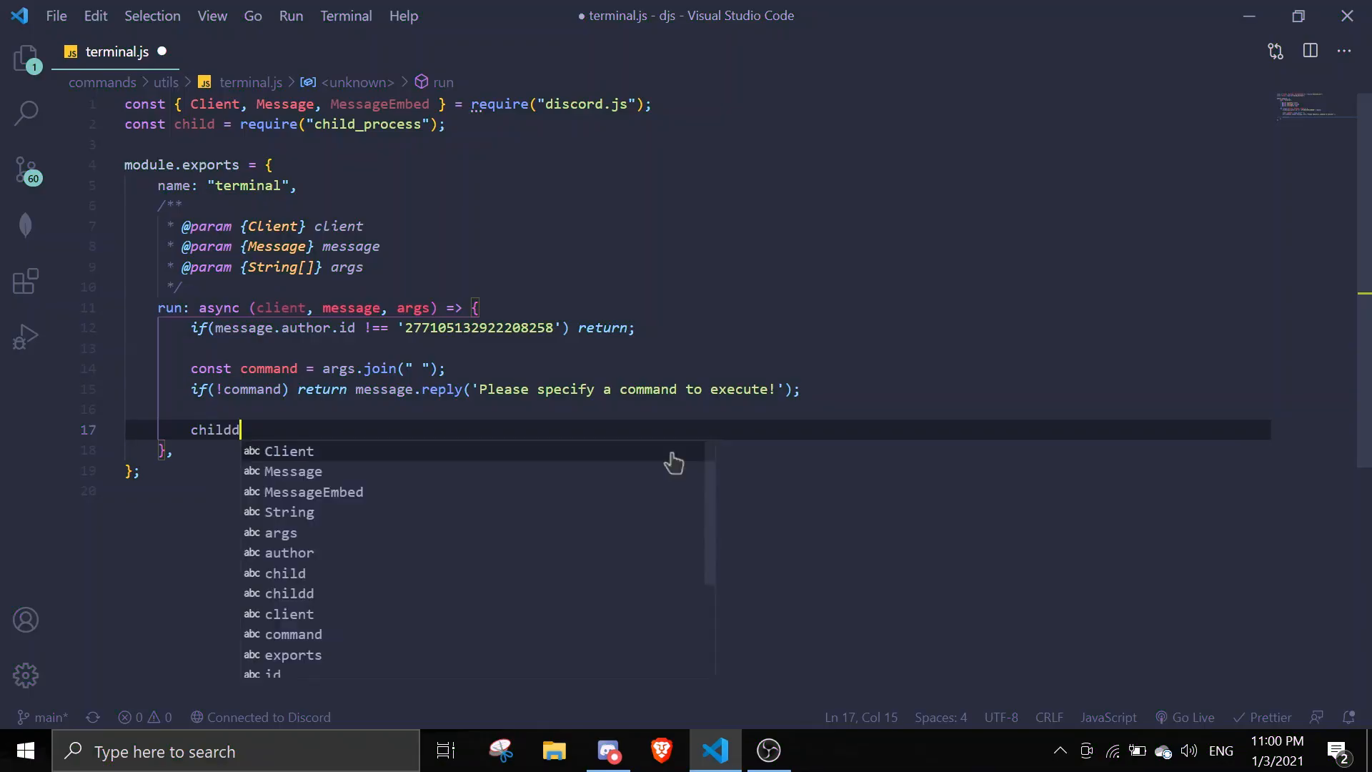
type(".exec")
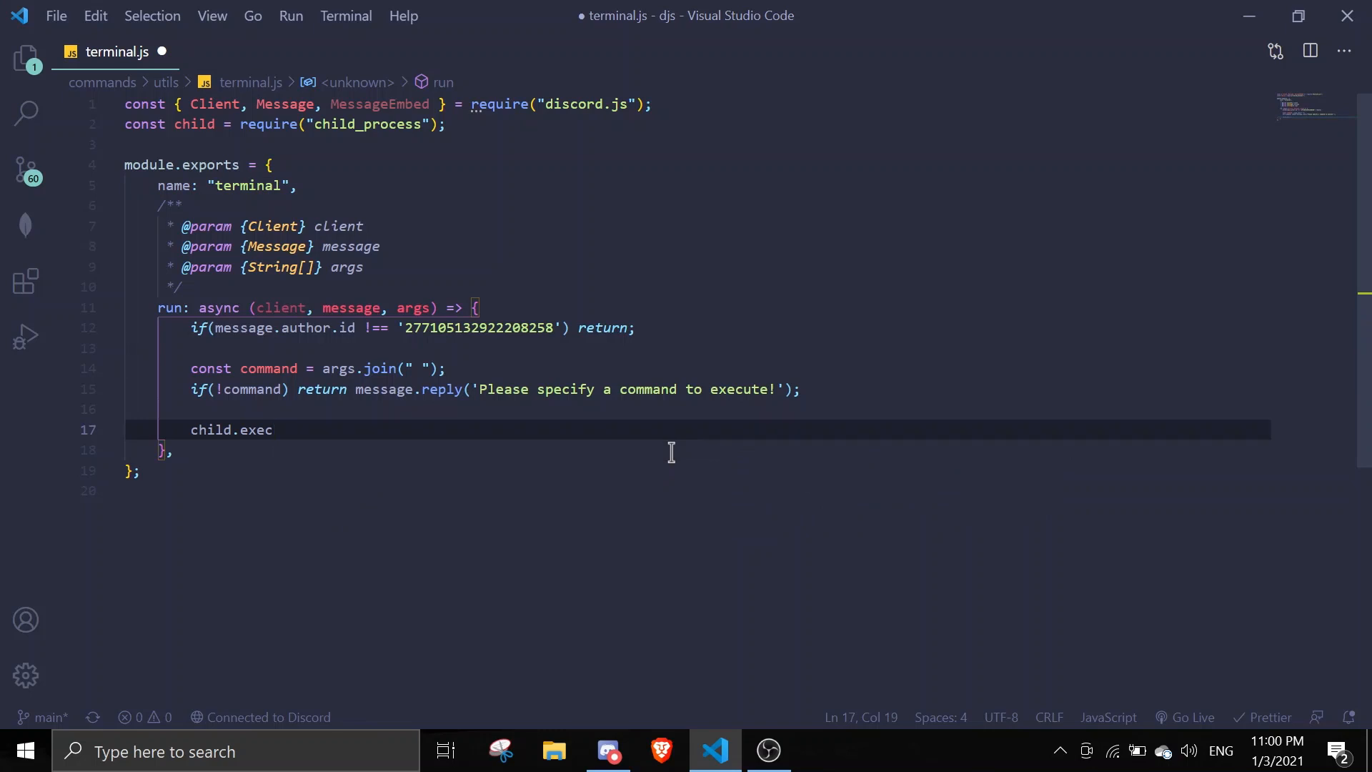
type("()")
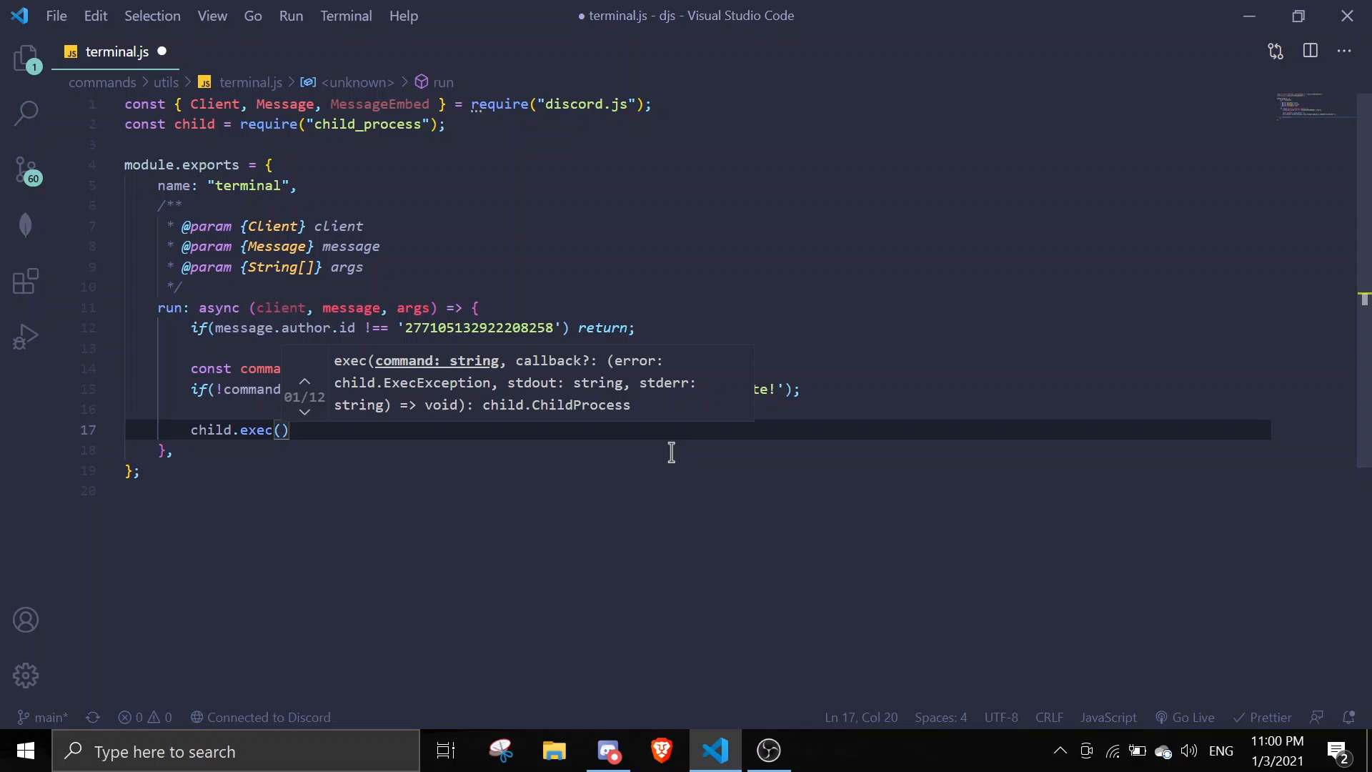
type("command")
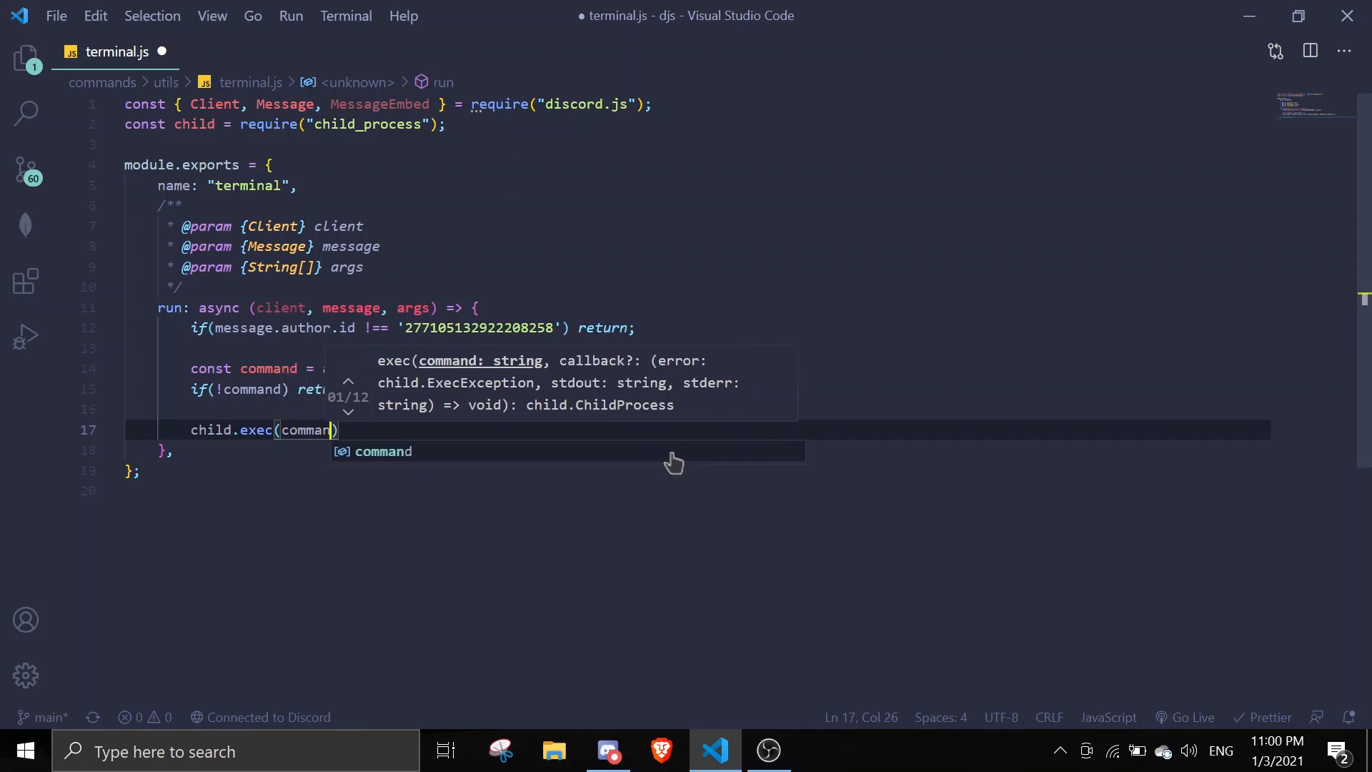
type("d,")
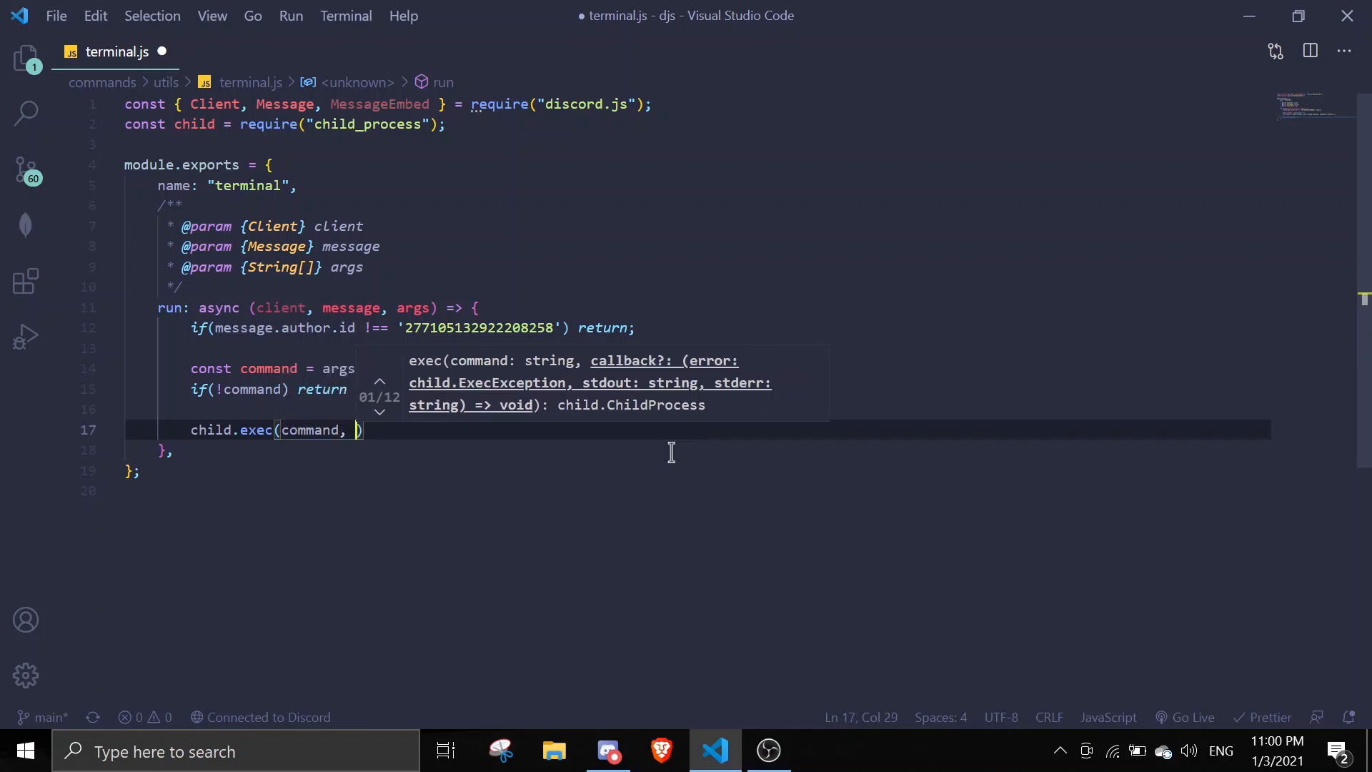
type("(er")
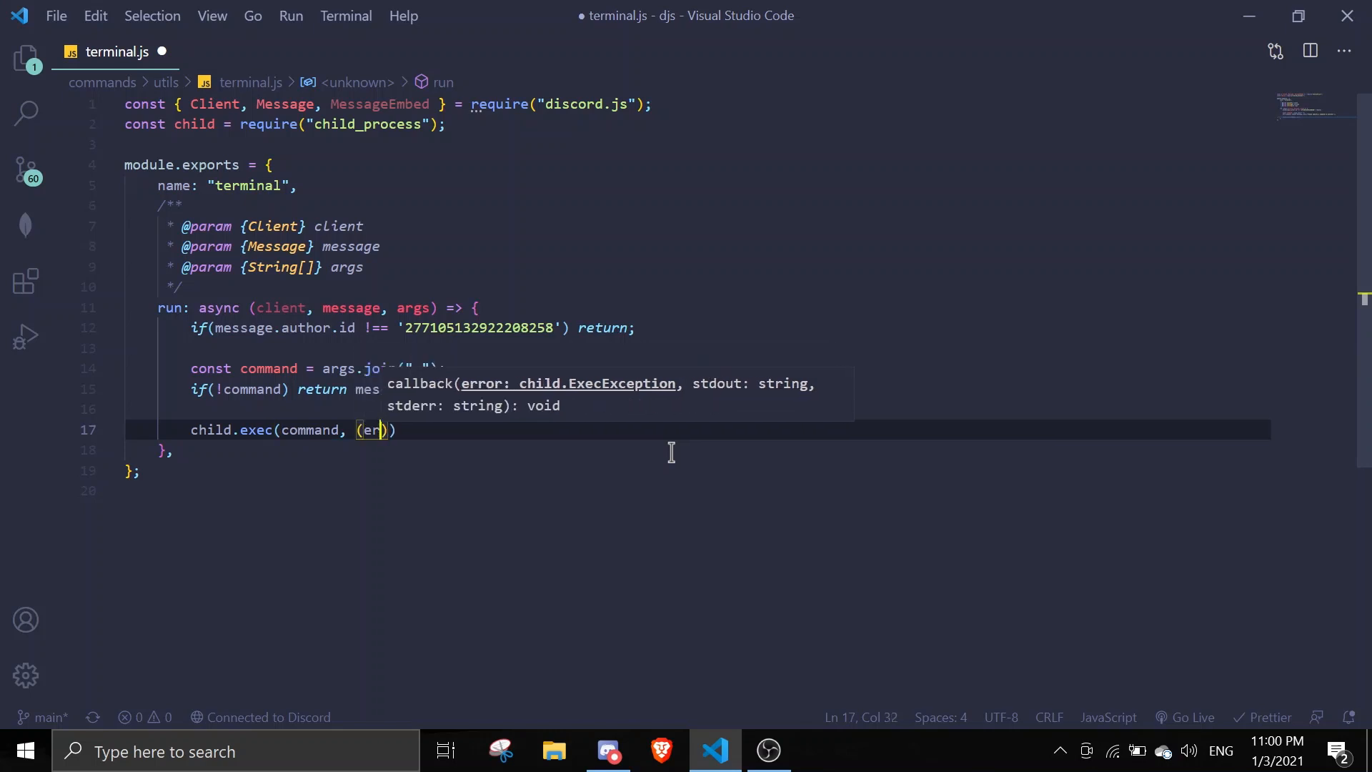
type("r,")
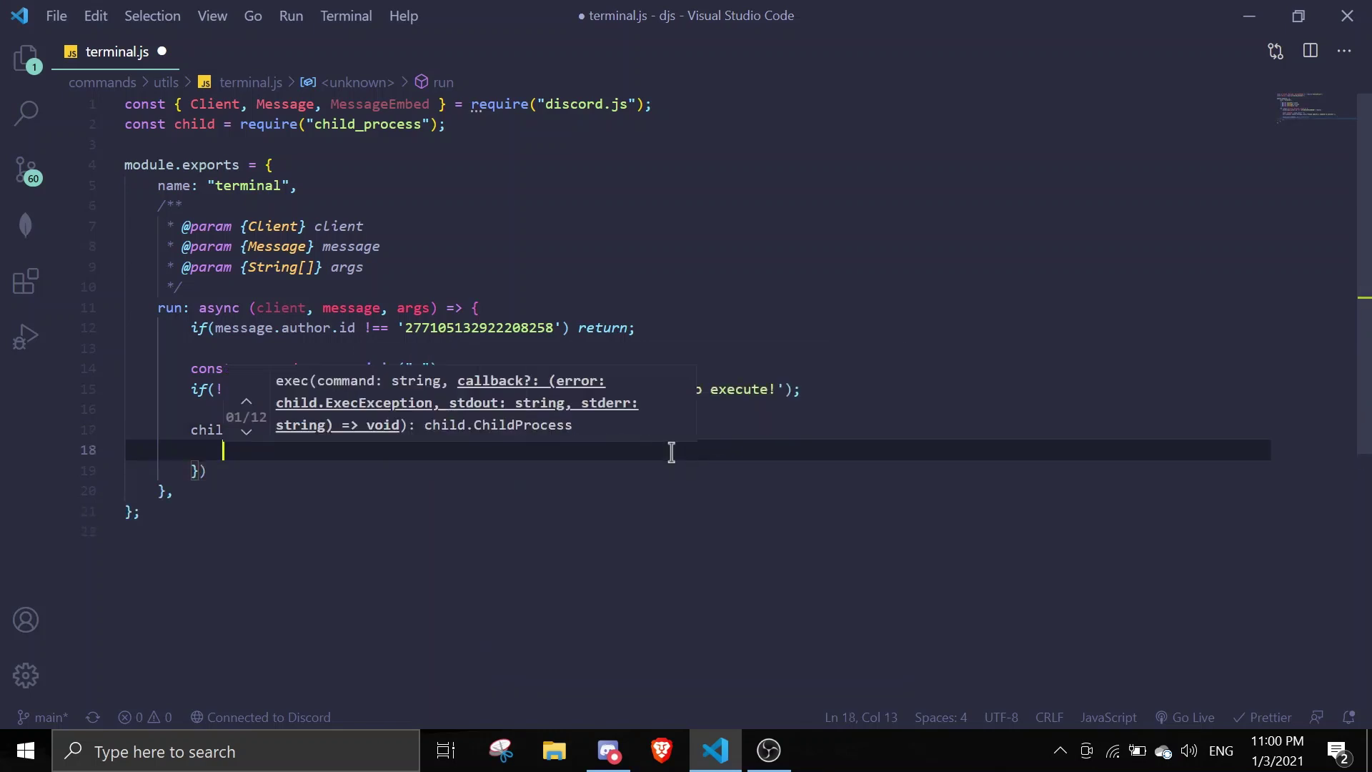
Inside the callback, return console.log(err) when an error occurs.
type("if(err)t return")
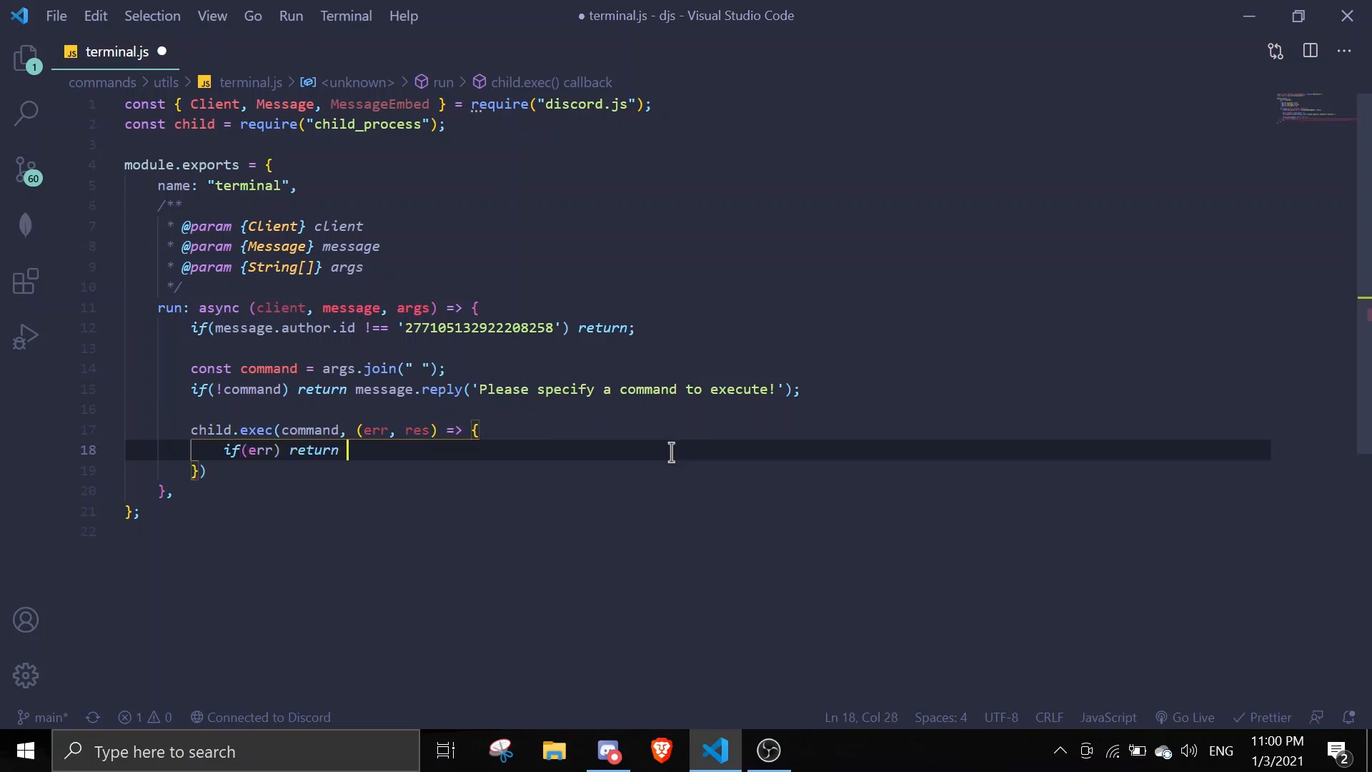
type("console.loog")
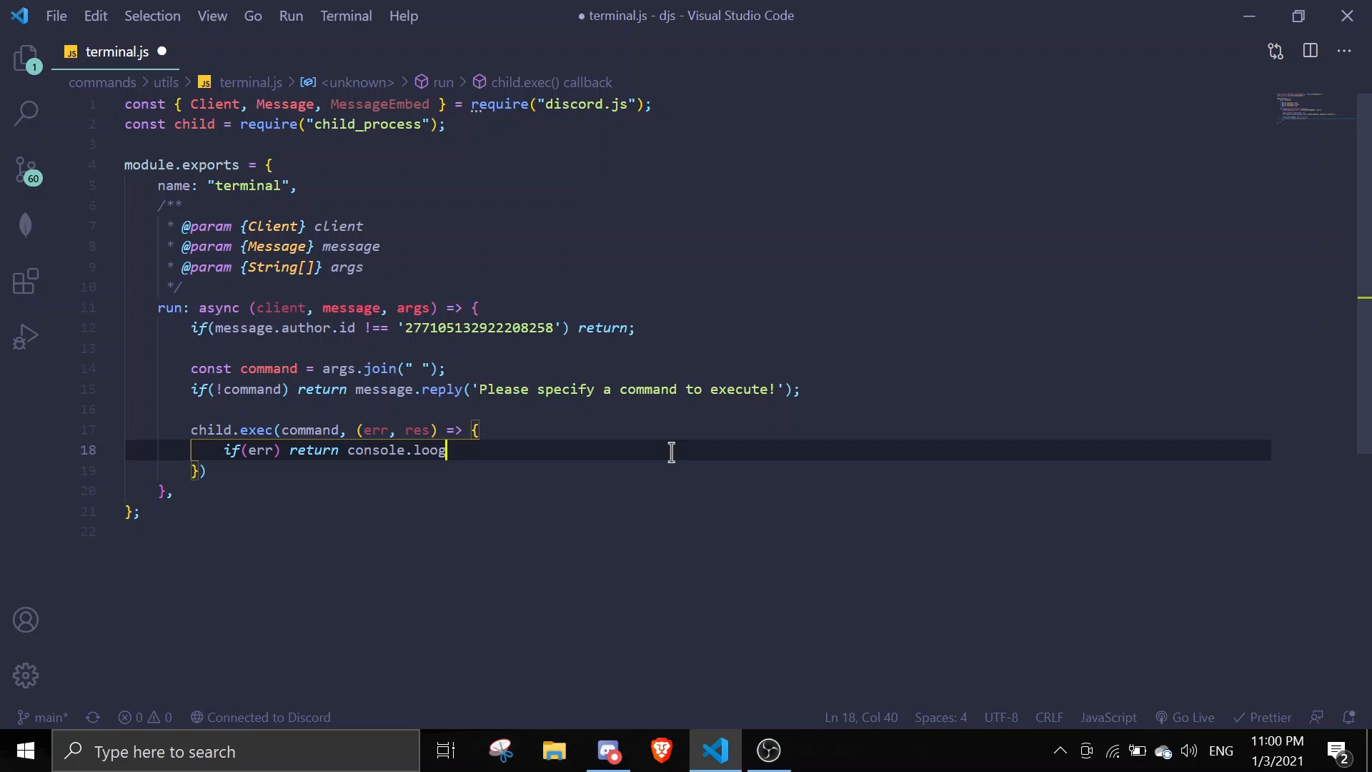
type("(err);")
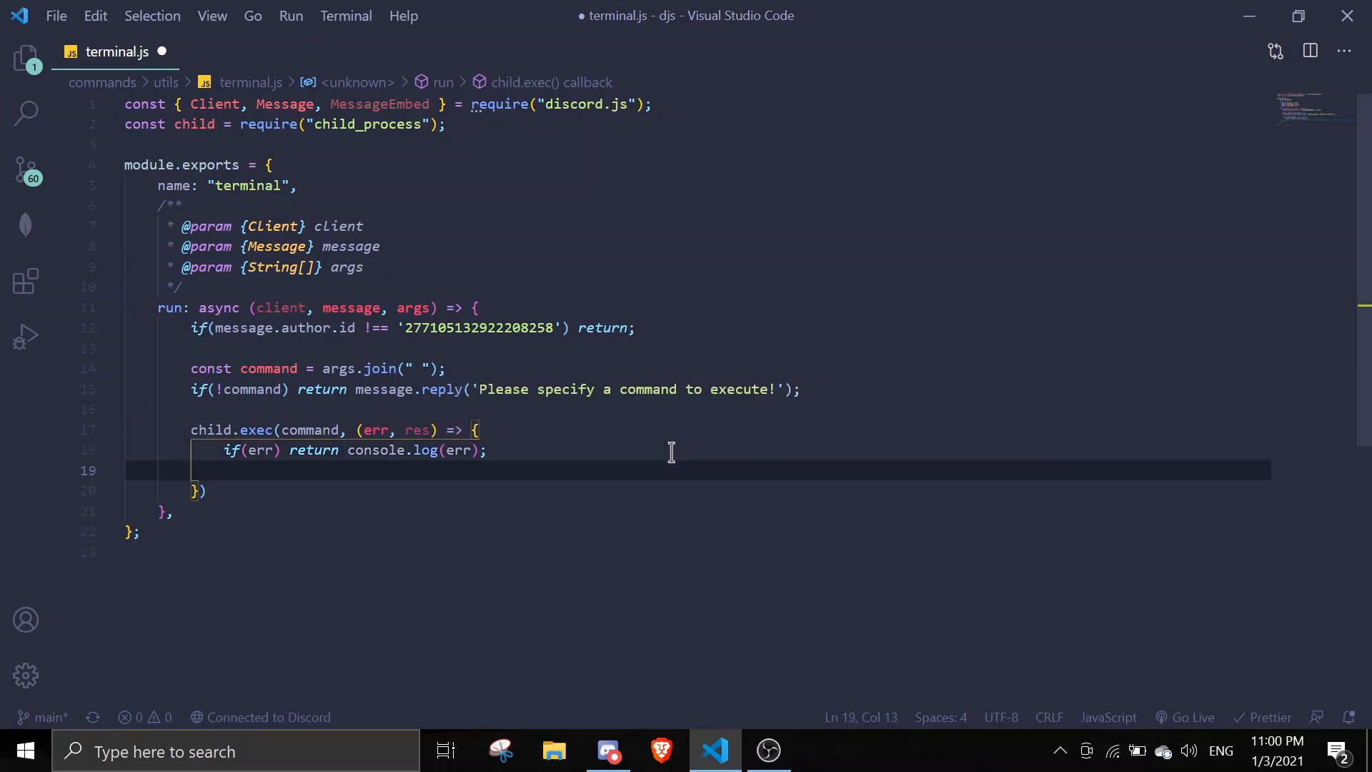
Send res.slice(0, 2000) to the channel as a js code block.
type("message.channel.send(")
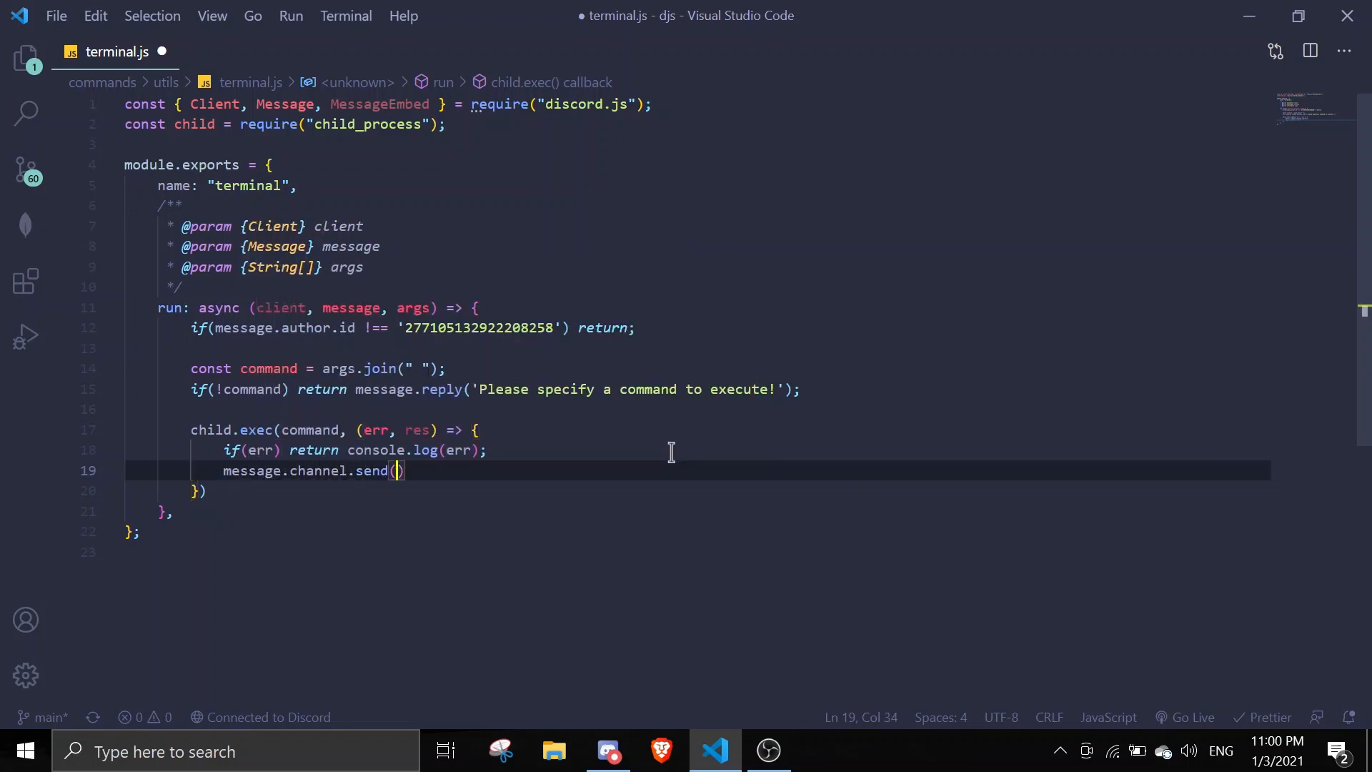
type("res.slice(")
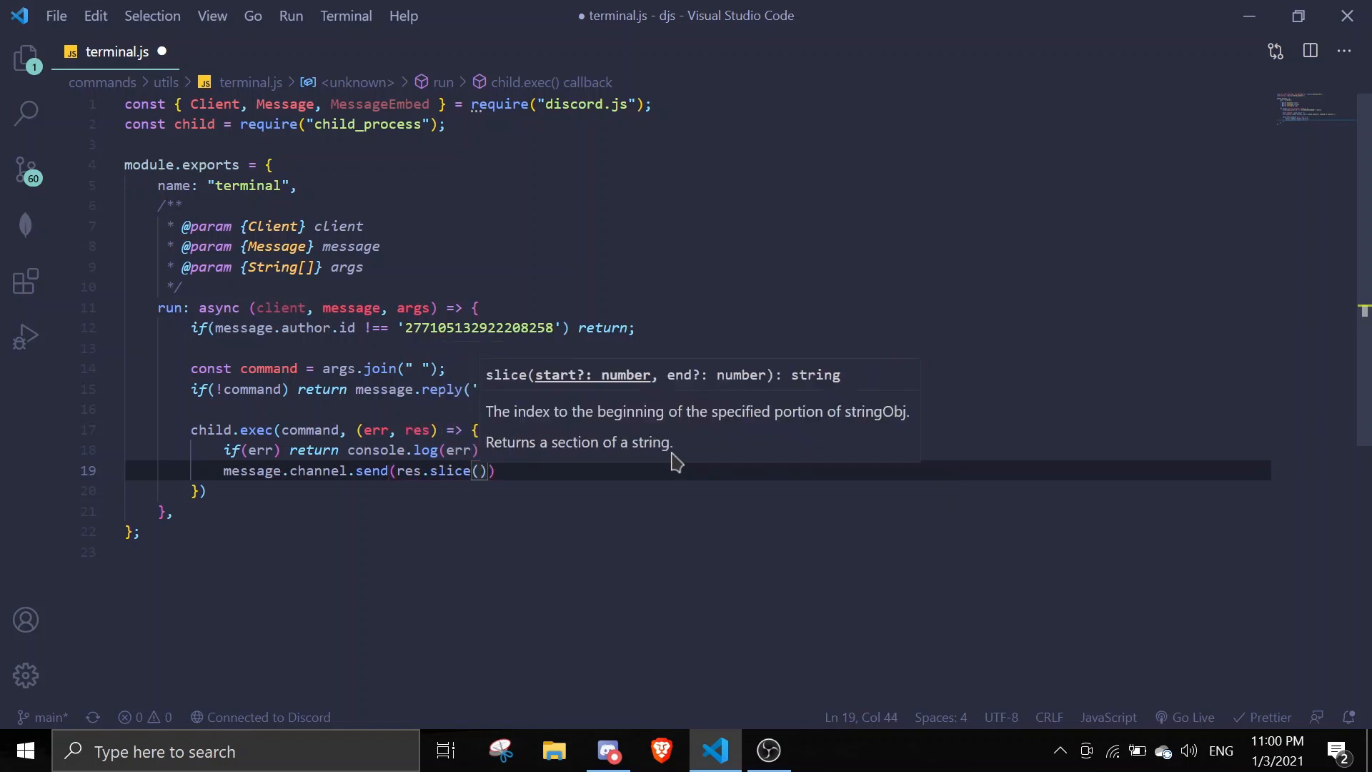
type("0")
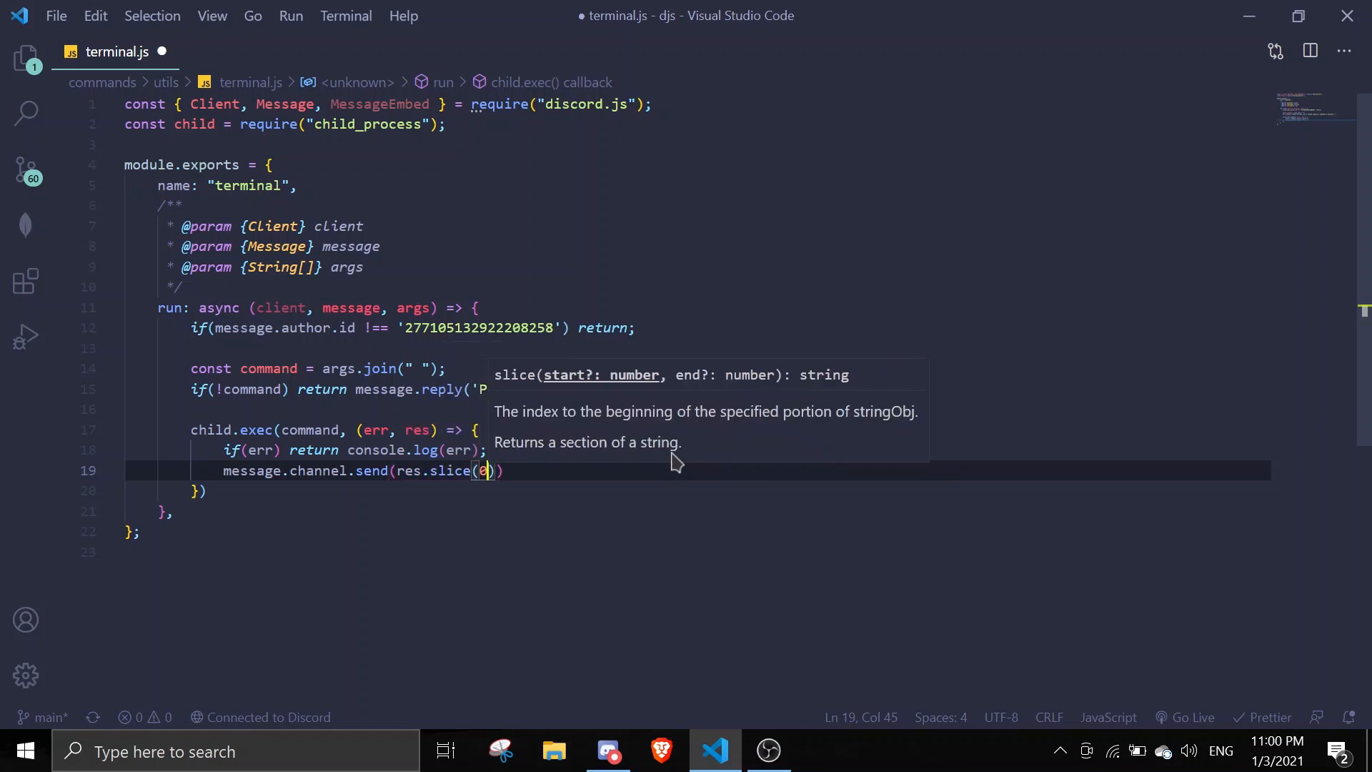
type(", 2000")
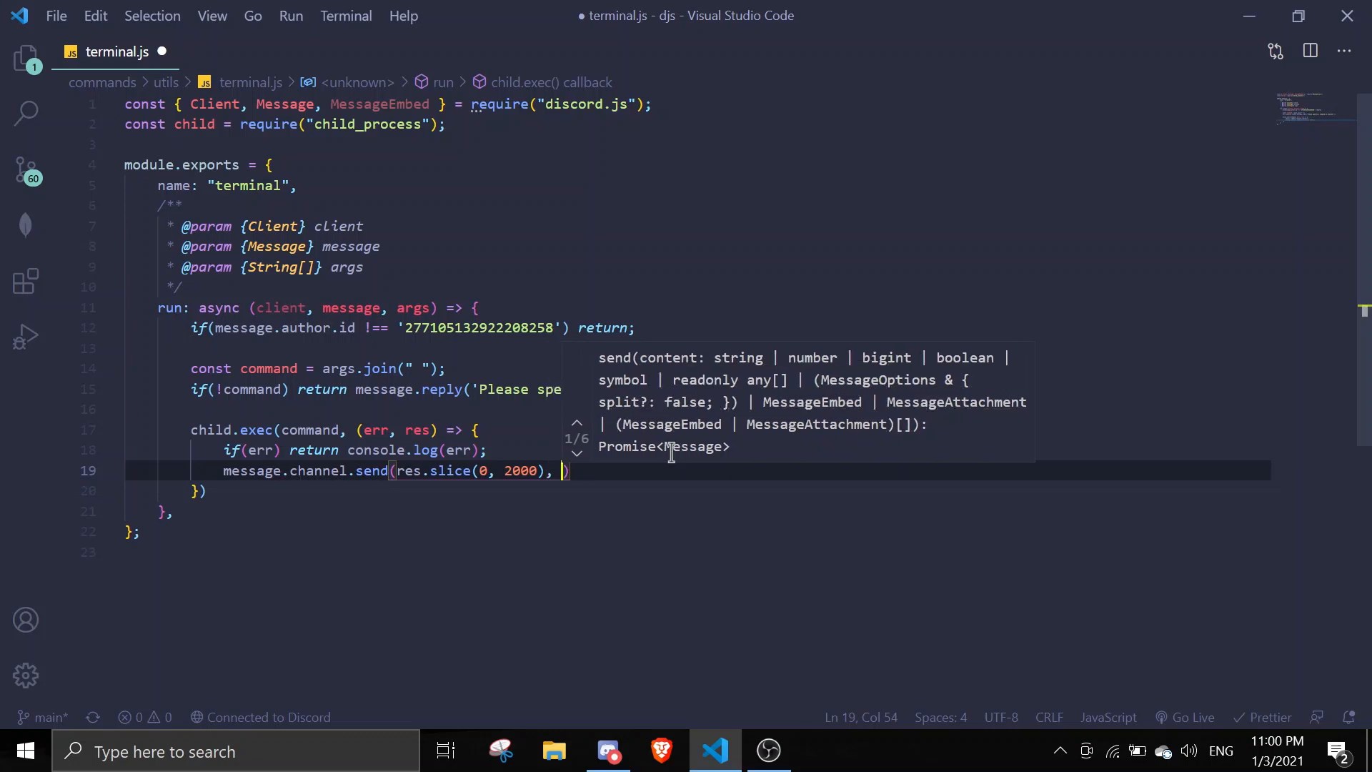
type("{ code: 'js")
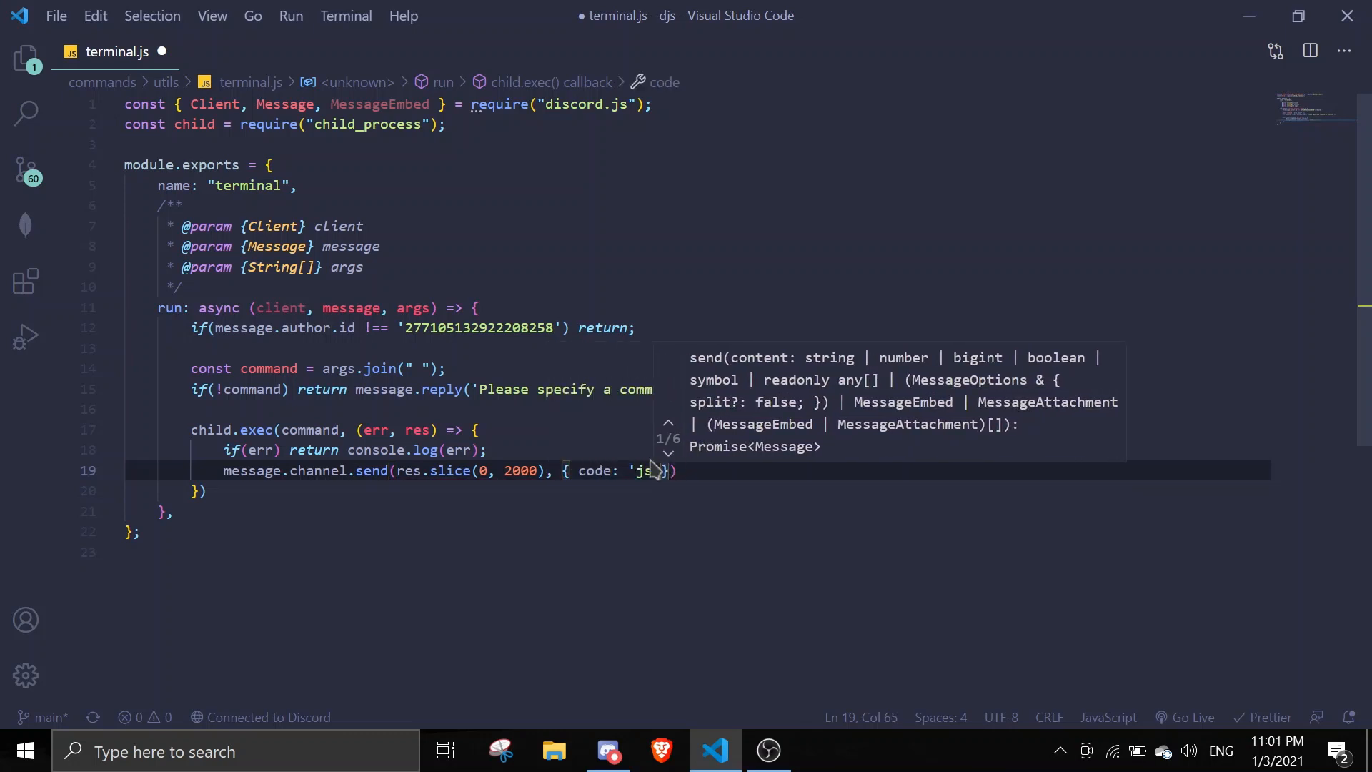
left_click(608, 751)
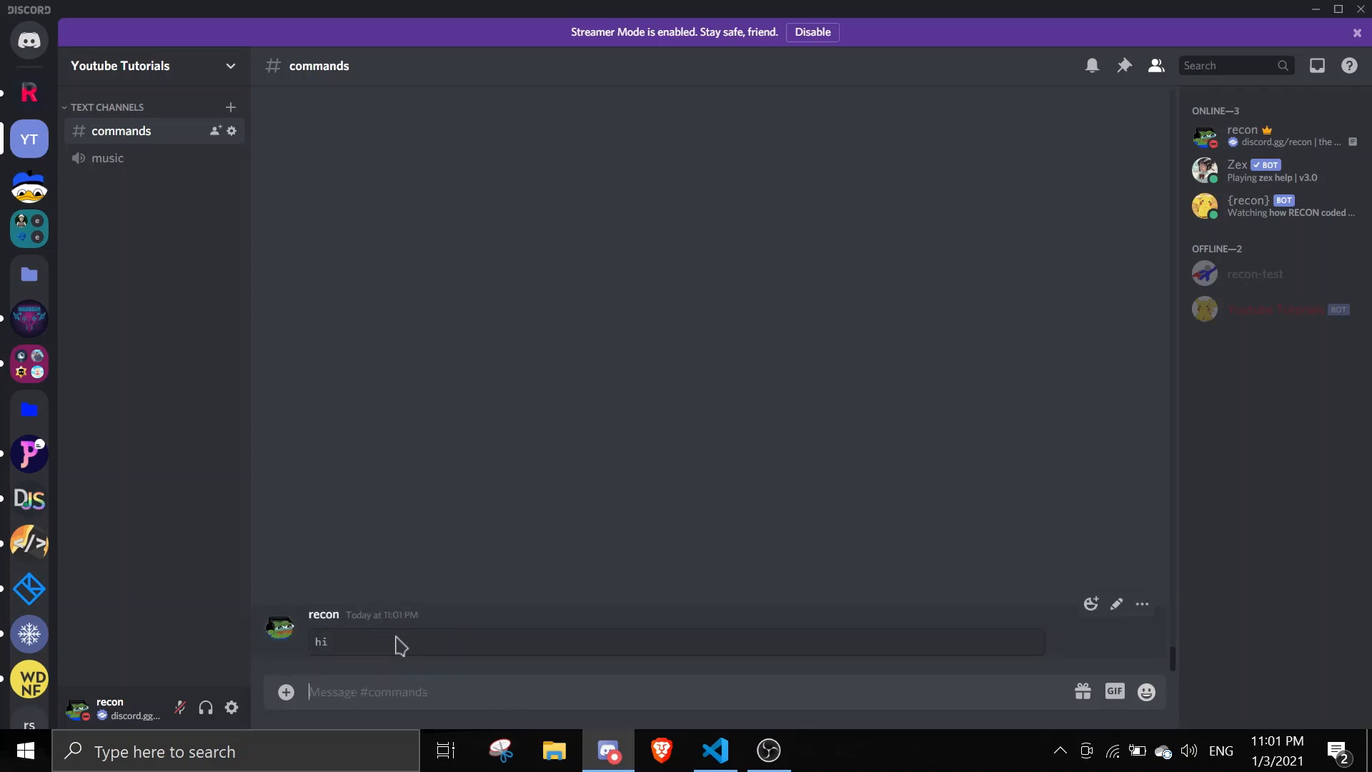
left_click(714, 751)
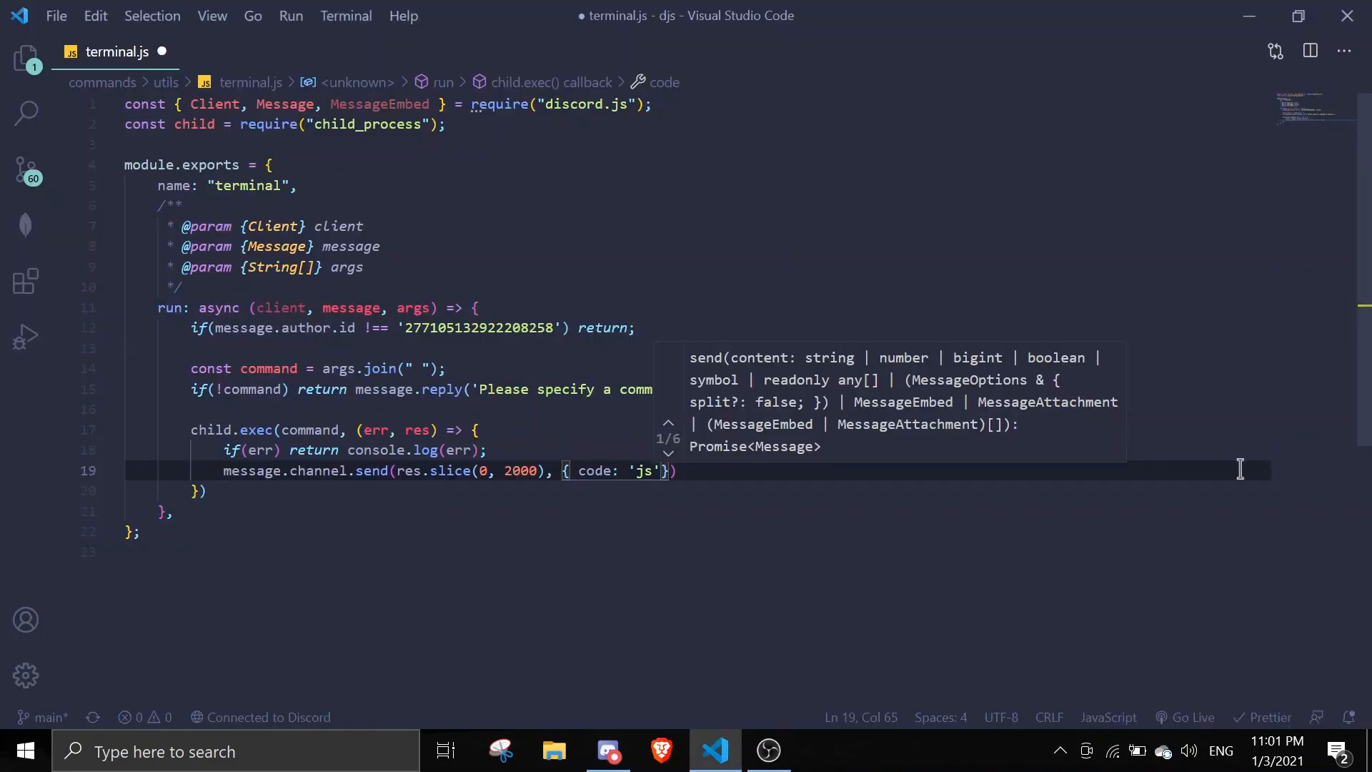
Save terminal.js and open package.json from the Explorer.
key("ctrl+s")
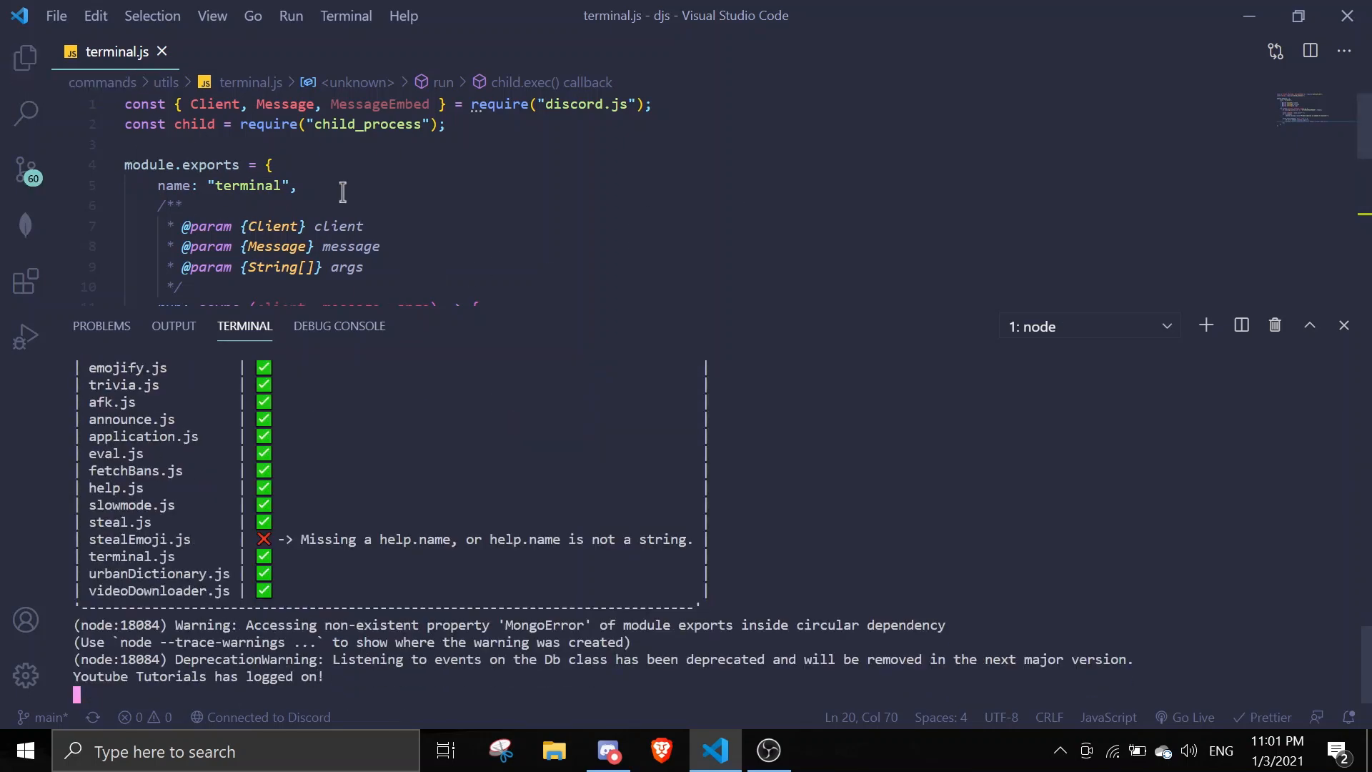
left_click(25, 57)
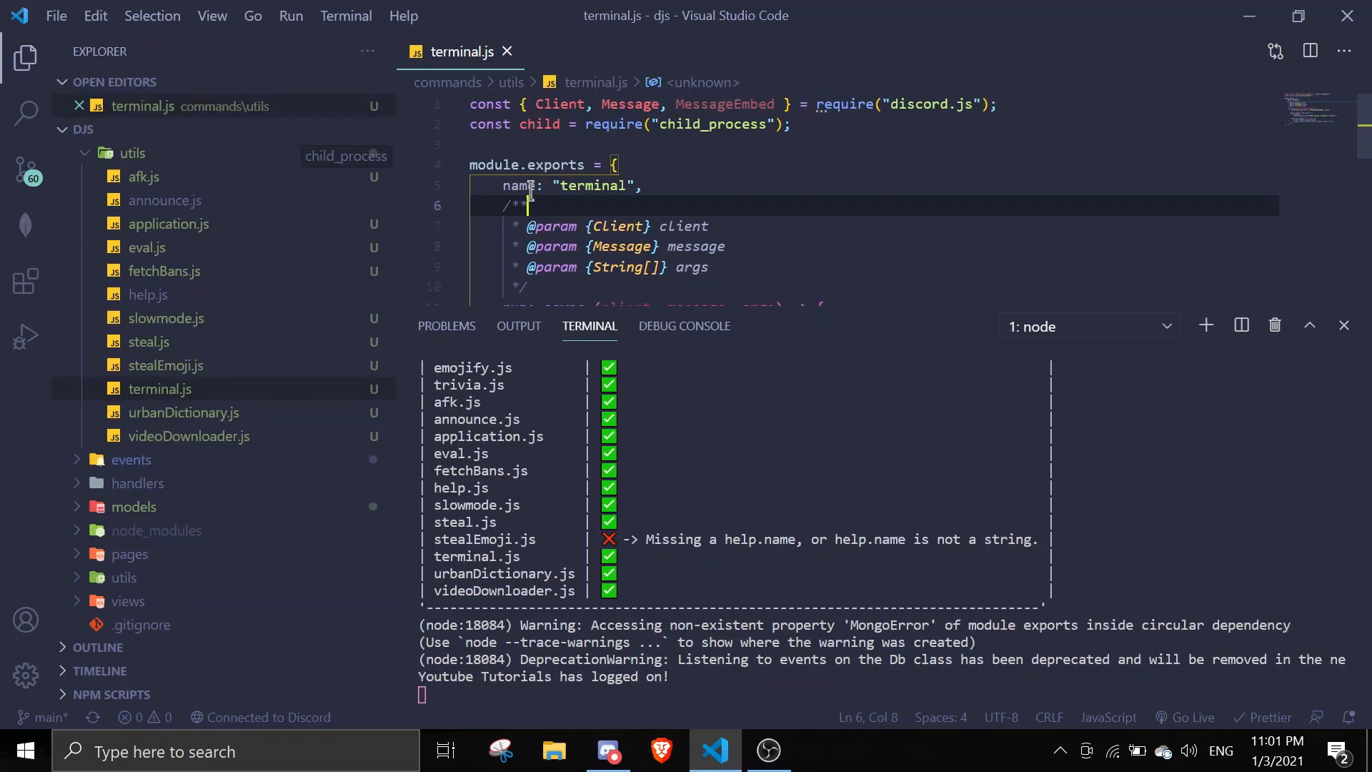
left_click(145, 552)
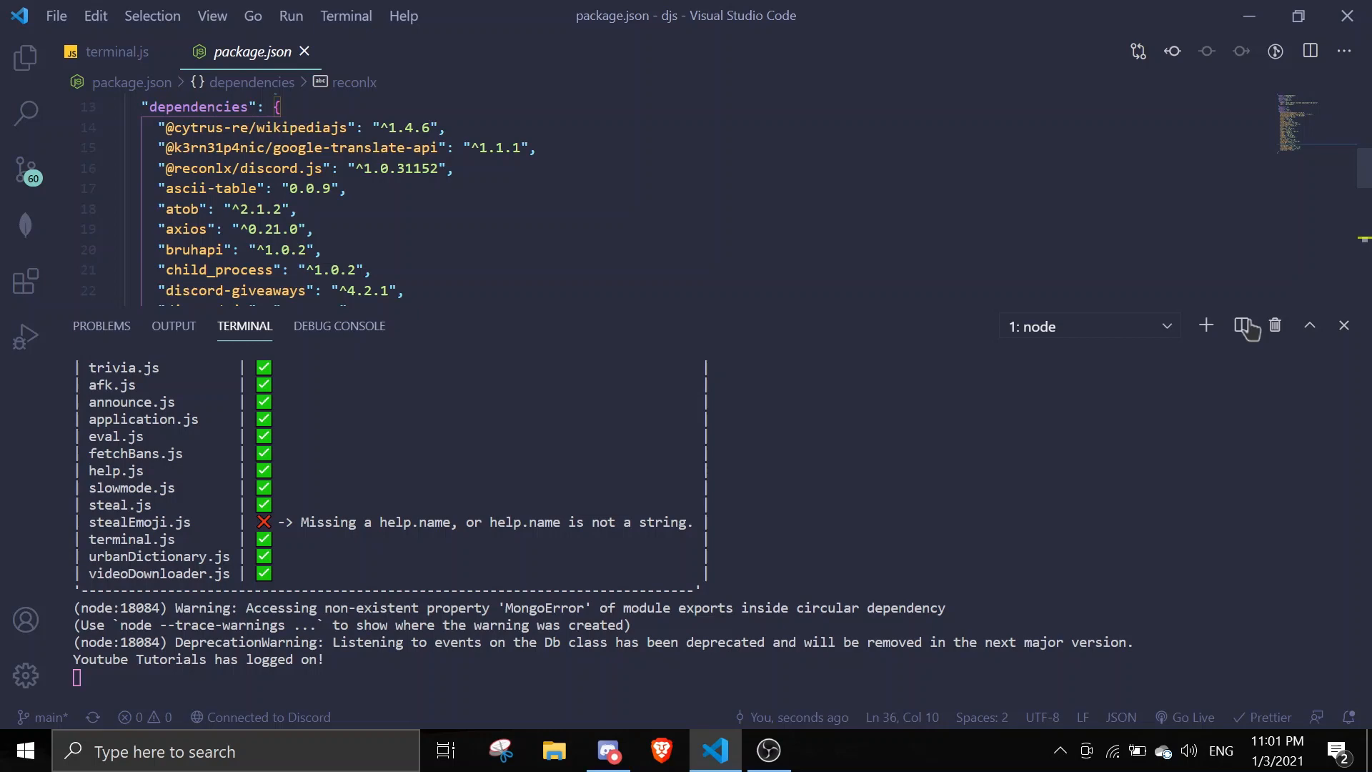
Glance at Discord, then start a second PowerShell terminal beside the bot's output.
left_click(607, 751)
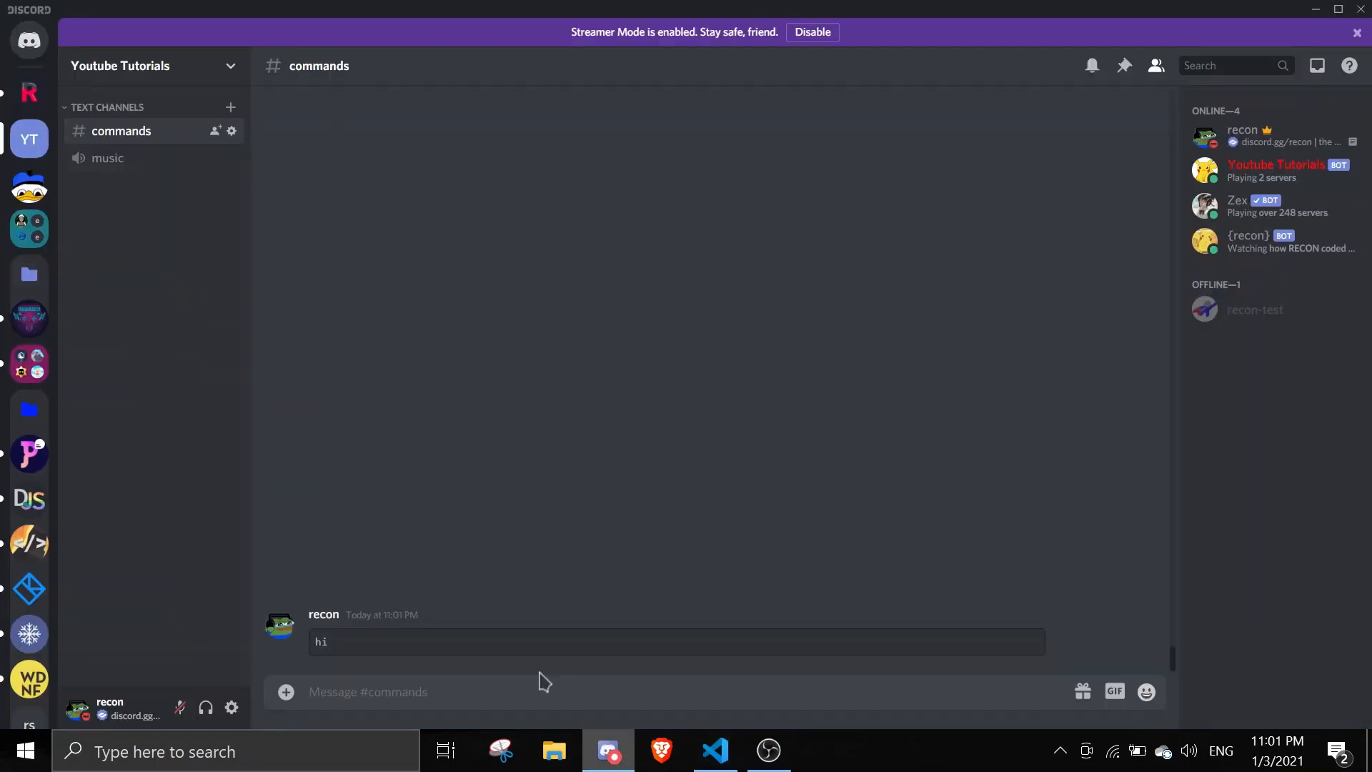
left_click(714, 752)
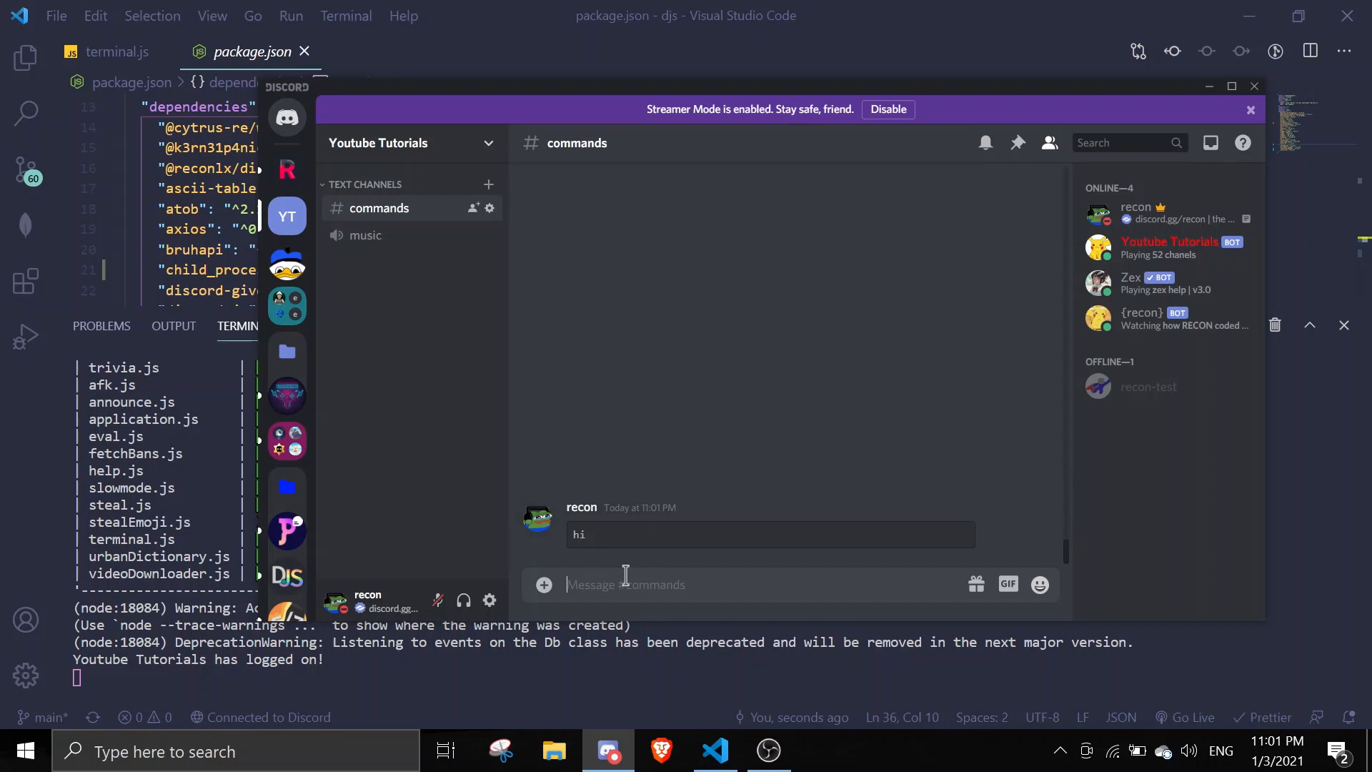
type("node -v")
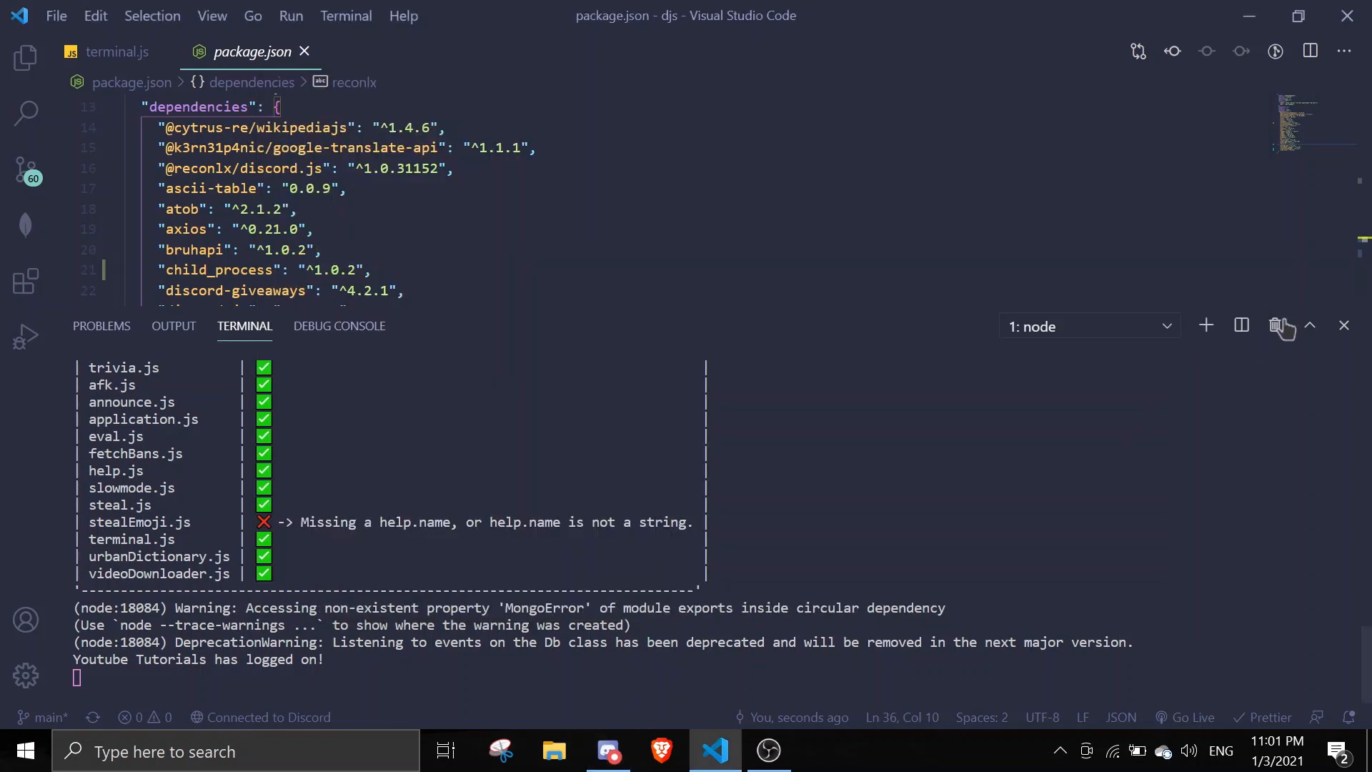
left_click(1240, 326)
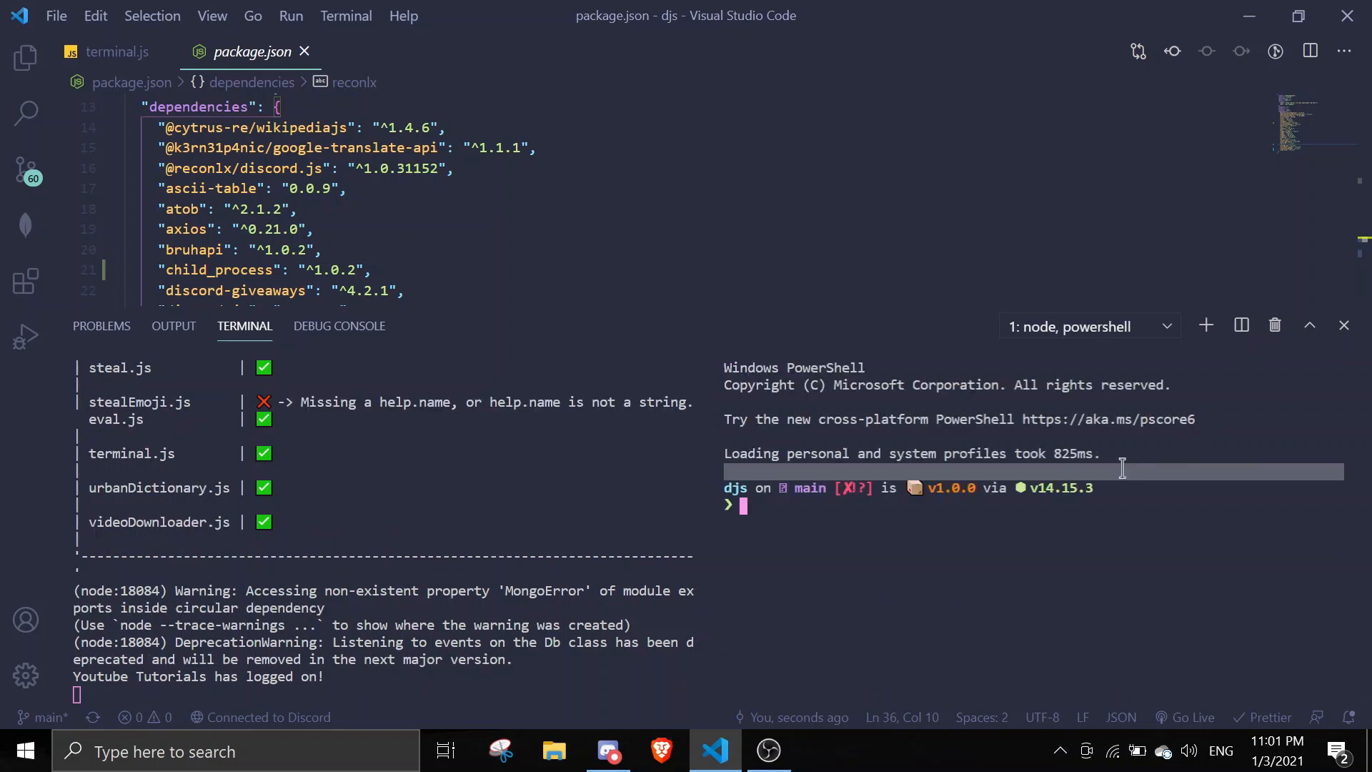
Run node -v in the new terminal, then draft y!terminal node -v in Discord.
type("node -v")
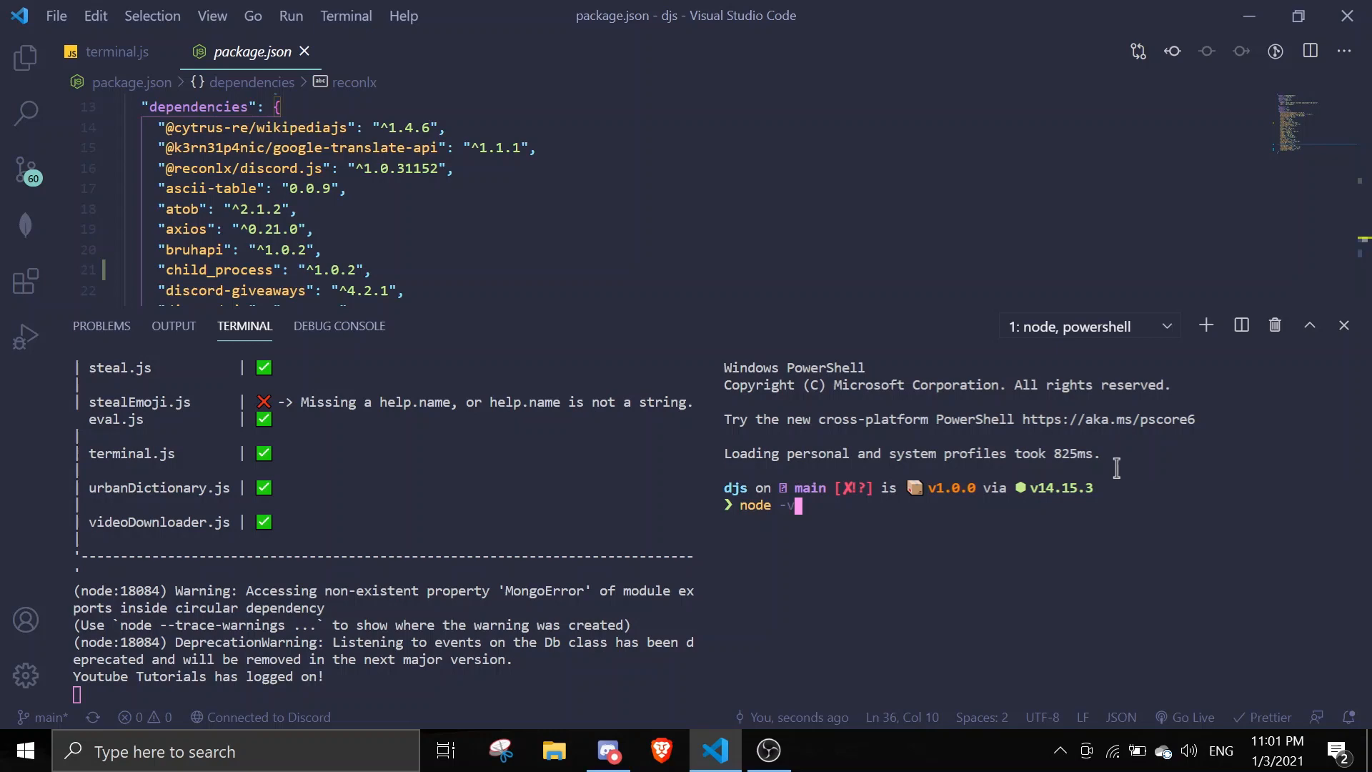
left_click(608, 752)
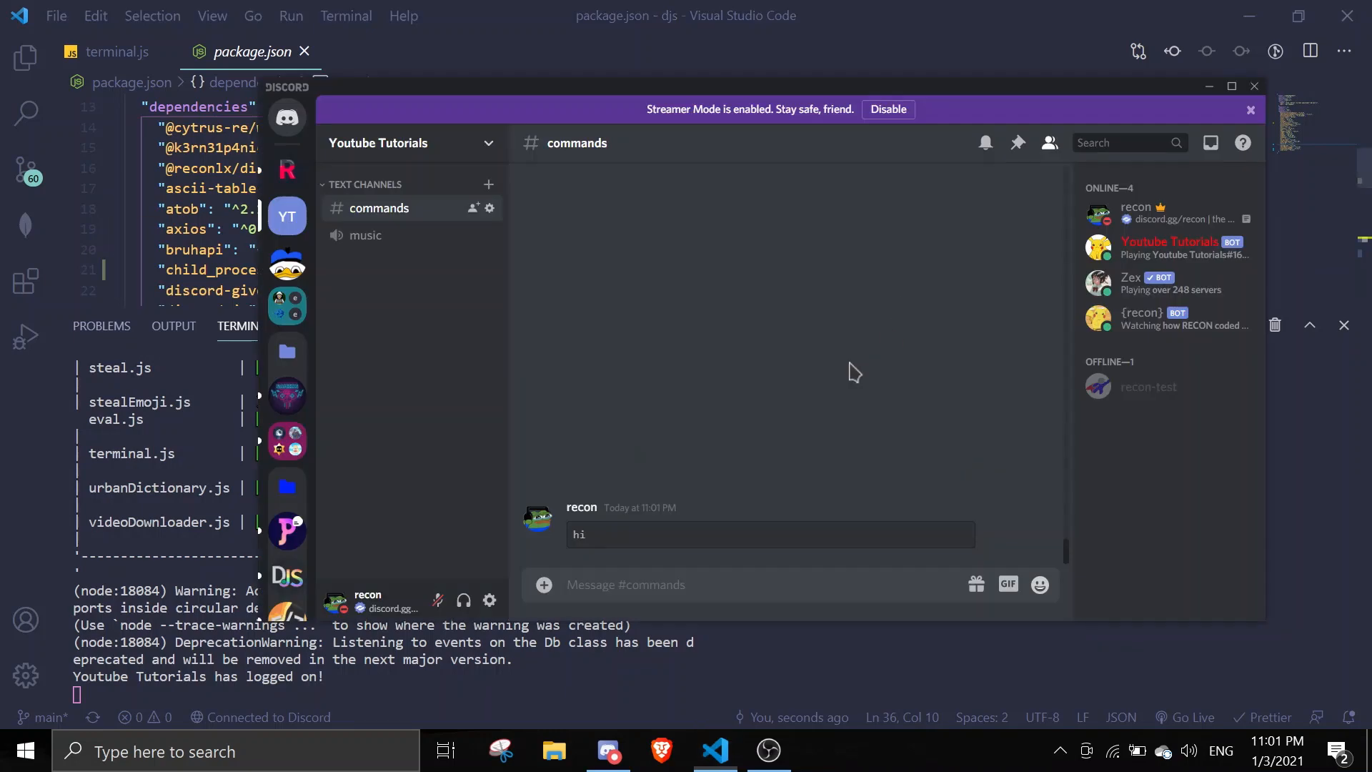
type("y")
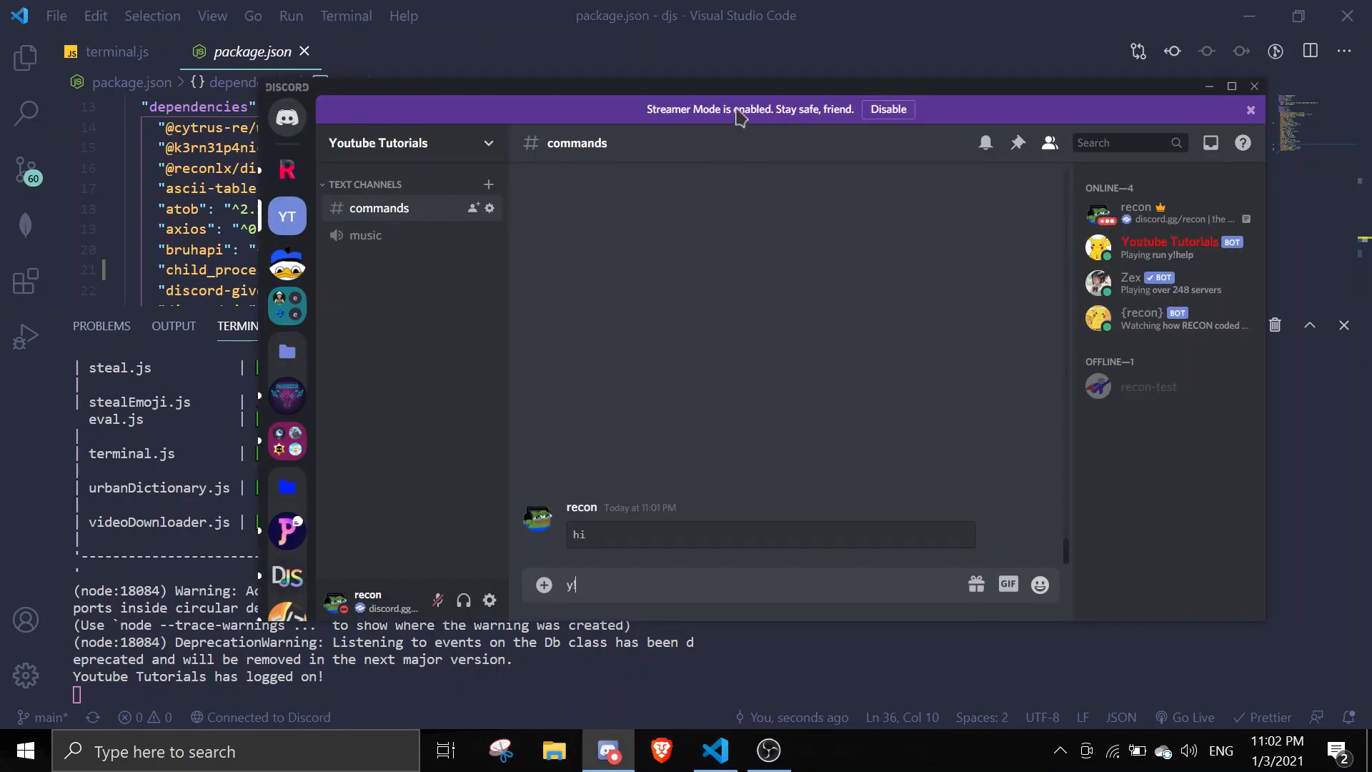
type("!terminal node -v")
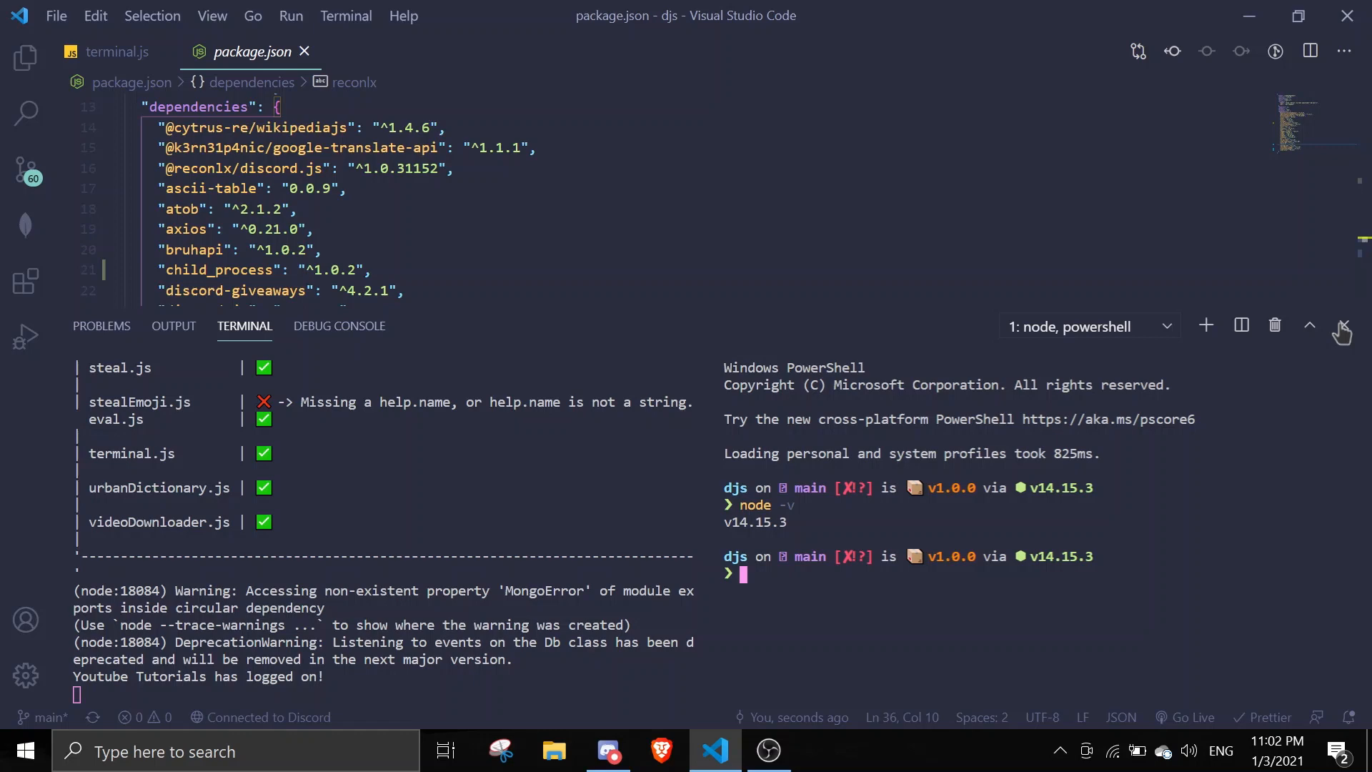
Send 'y!terminal npm uninstall reconlx' to the bot in #commands.
left_click(1342, 326)
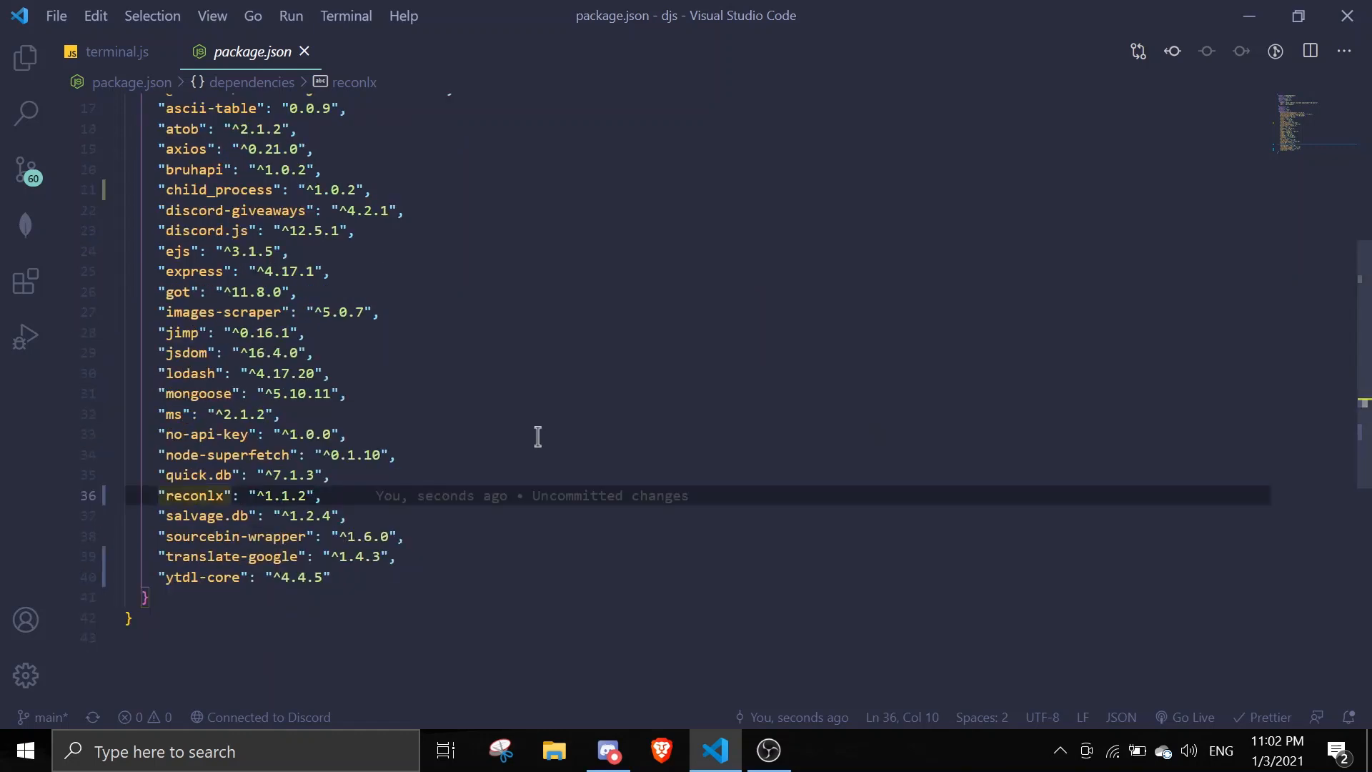
mouse_move(199, 475)
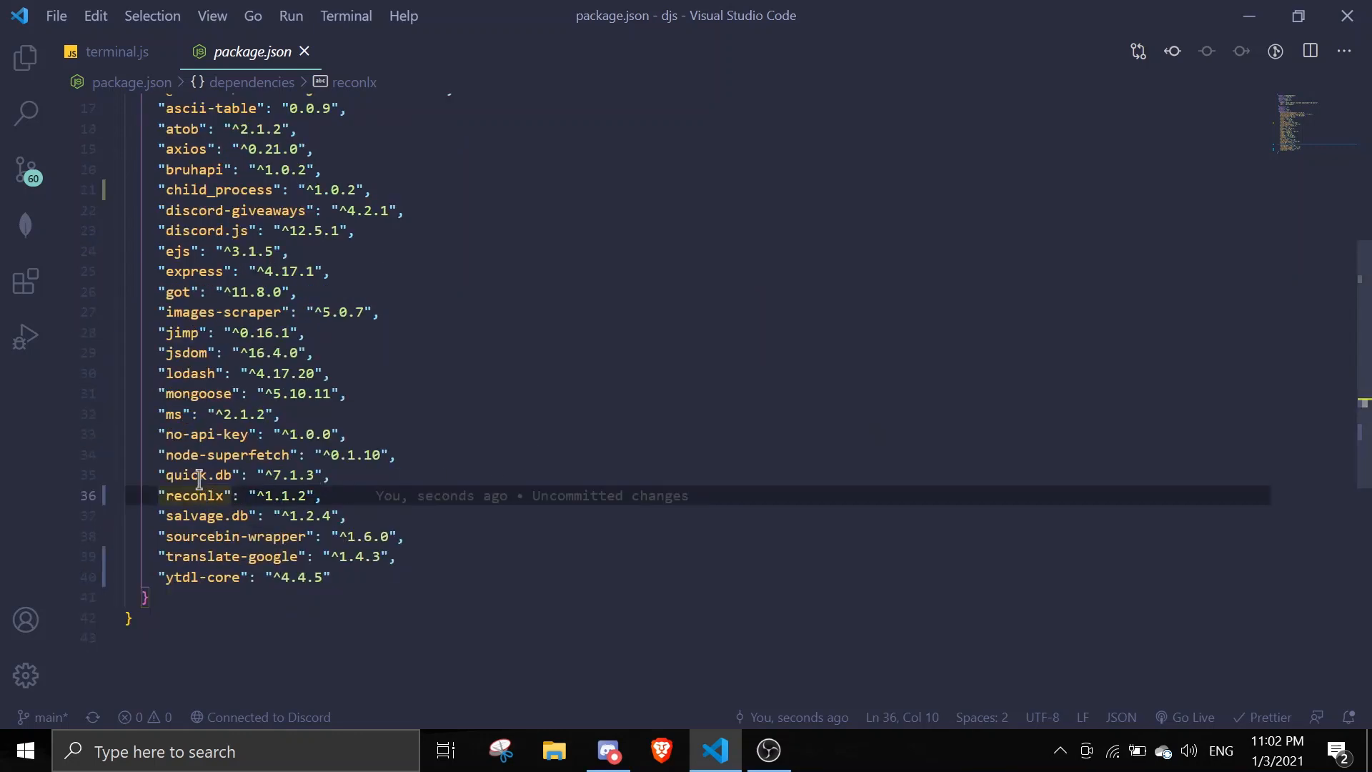
left_click(607, 752)
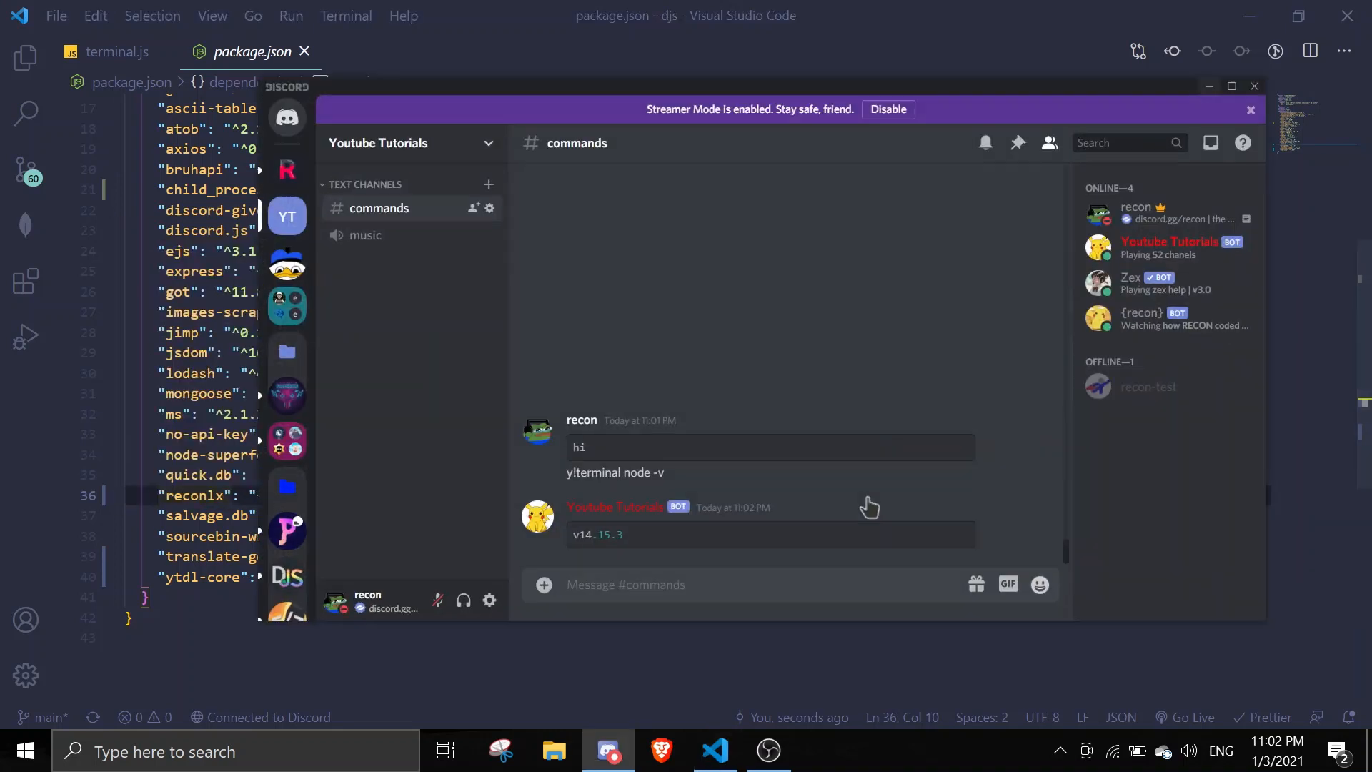
type("y!")
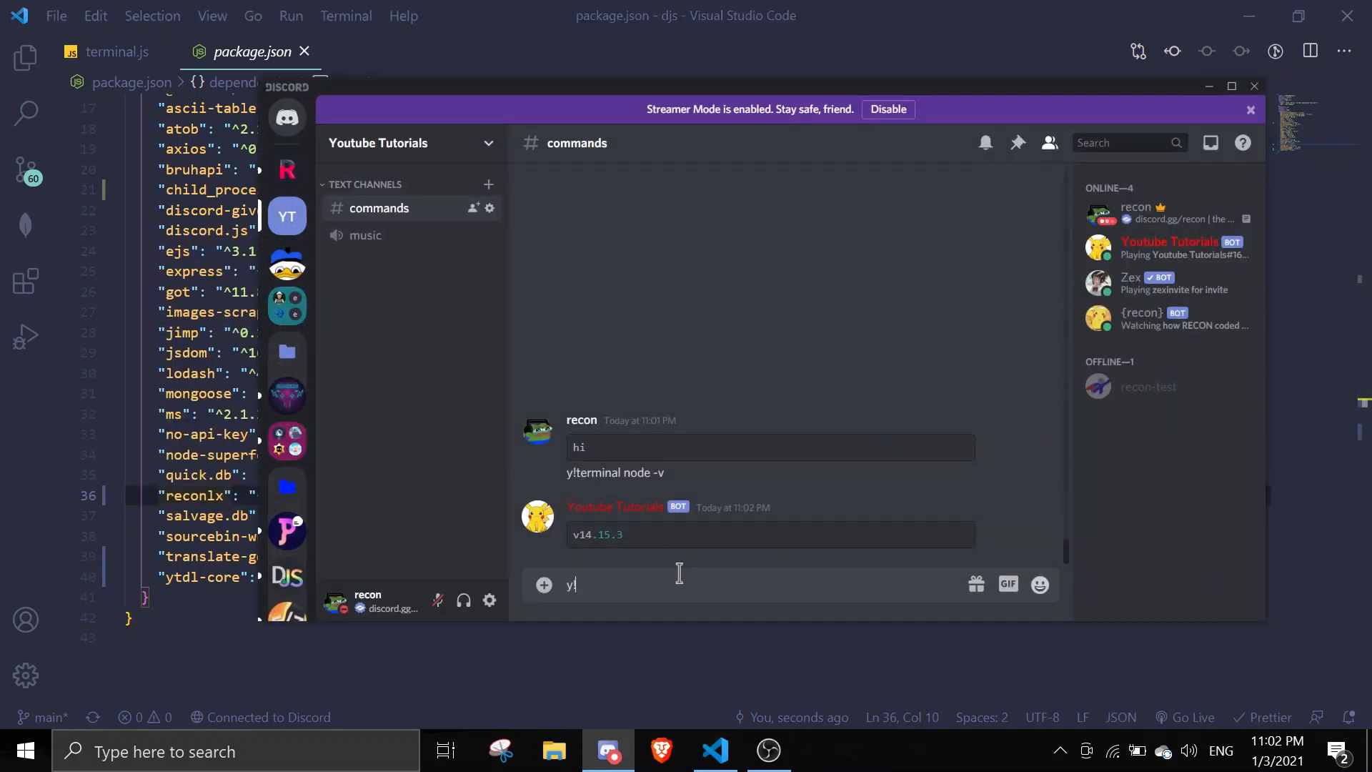
type("termianl")
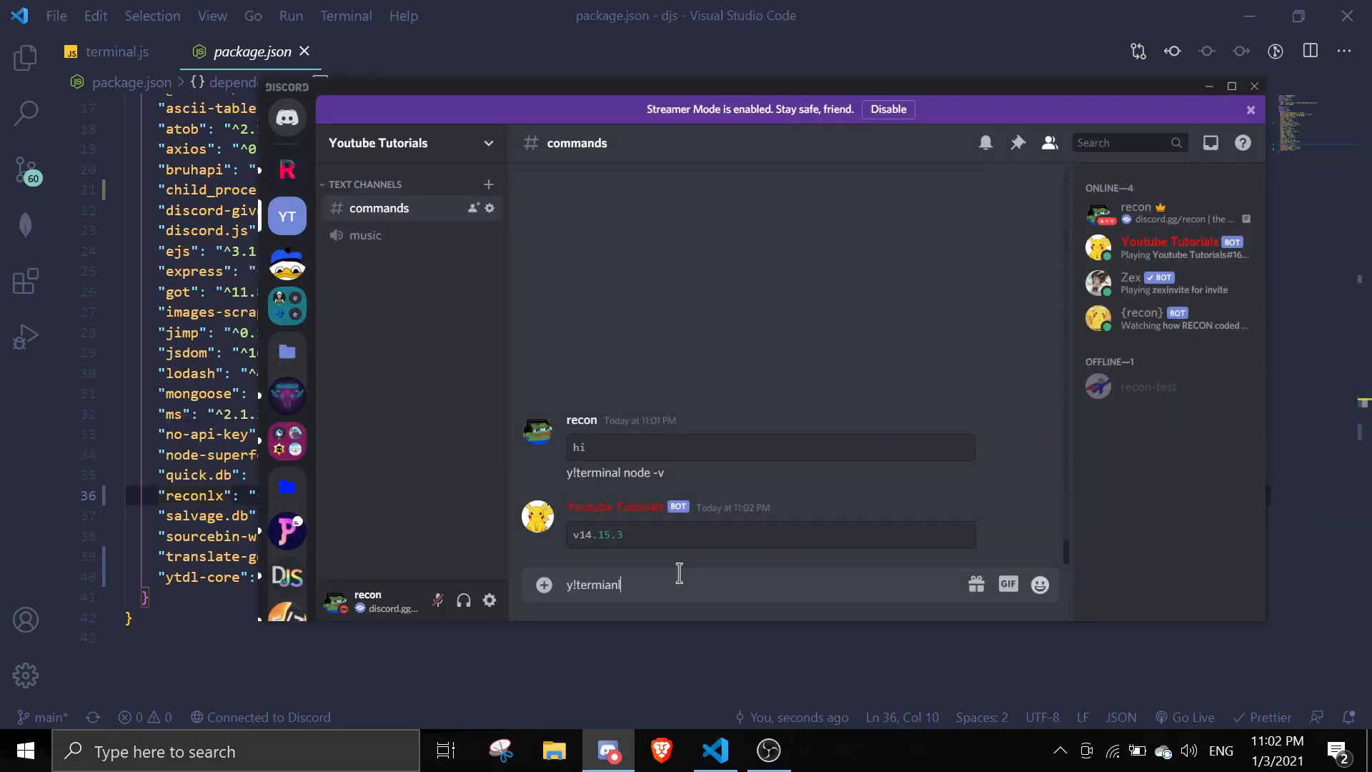
key("Backspace")
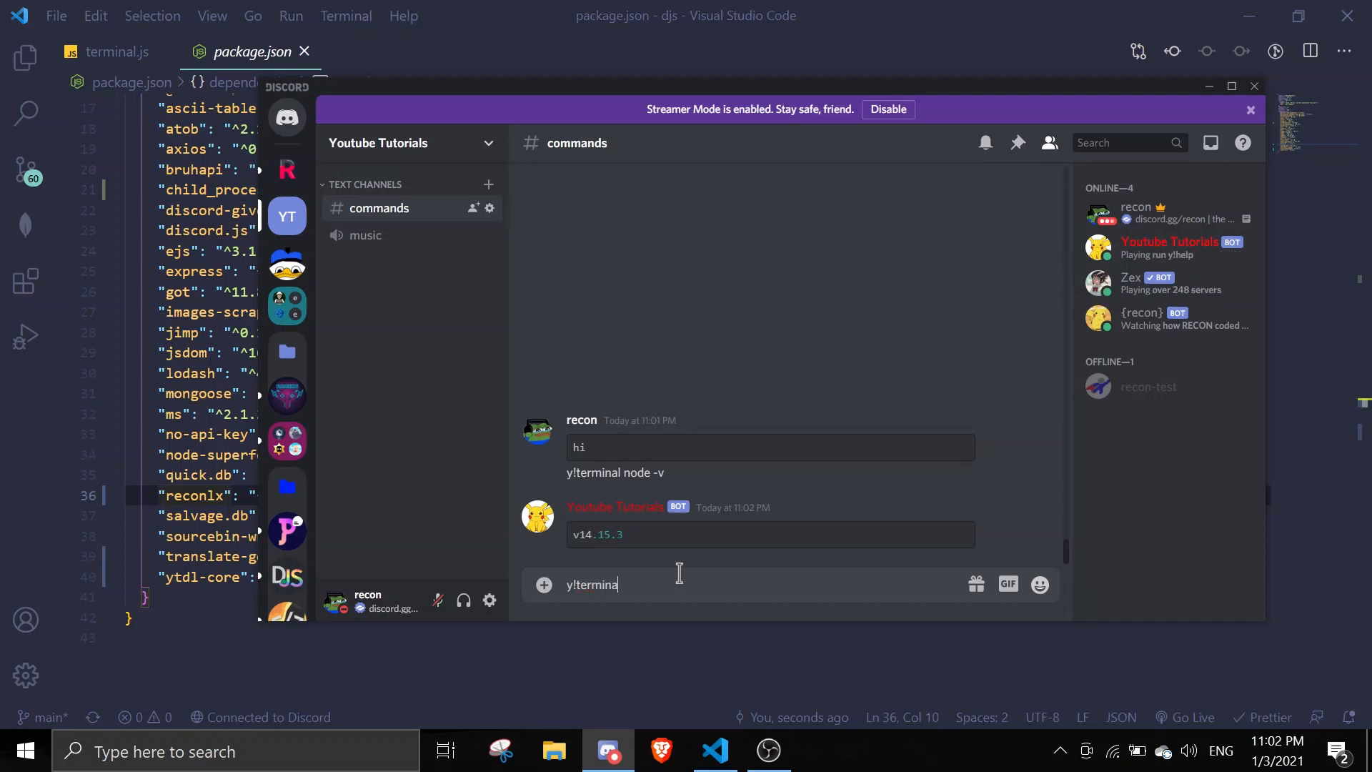
type("npm un")
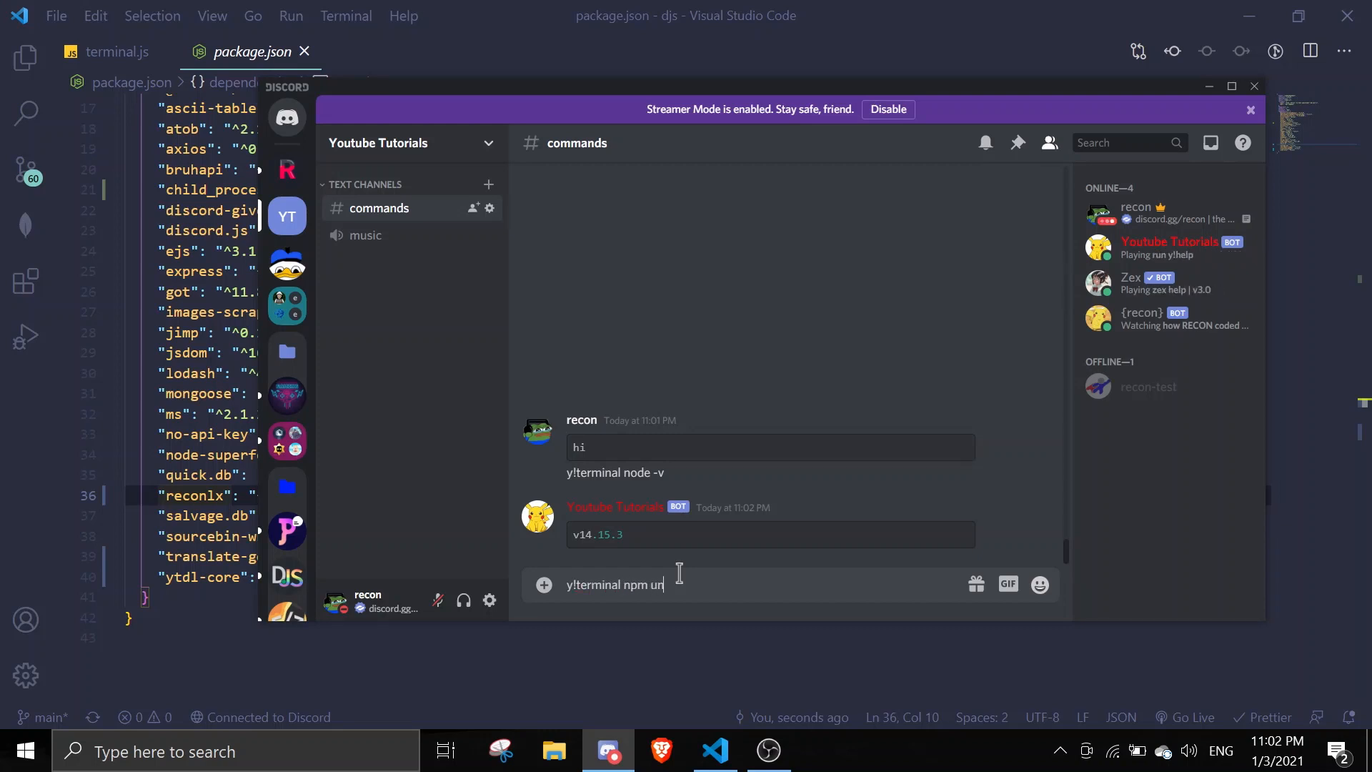
type("install recon")
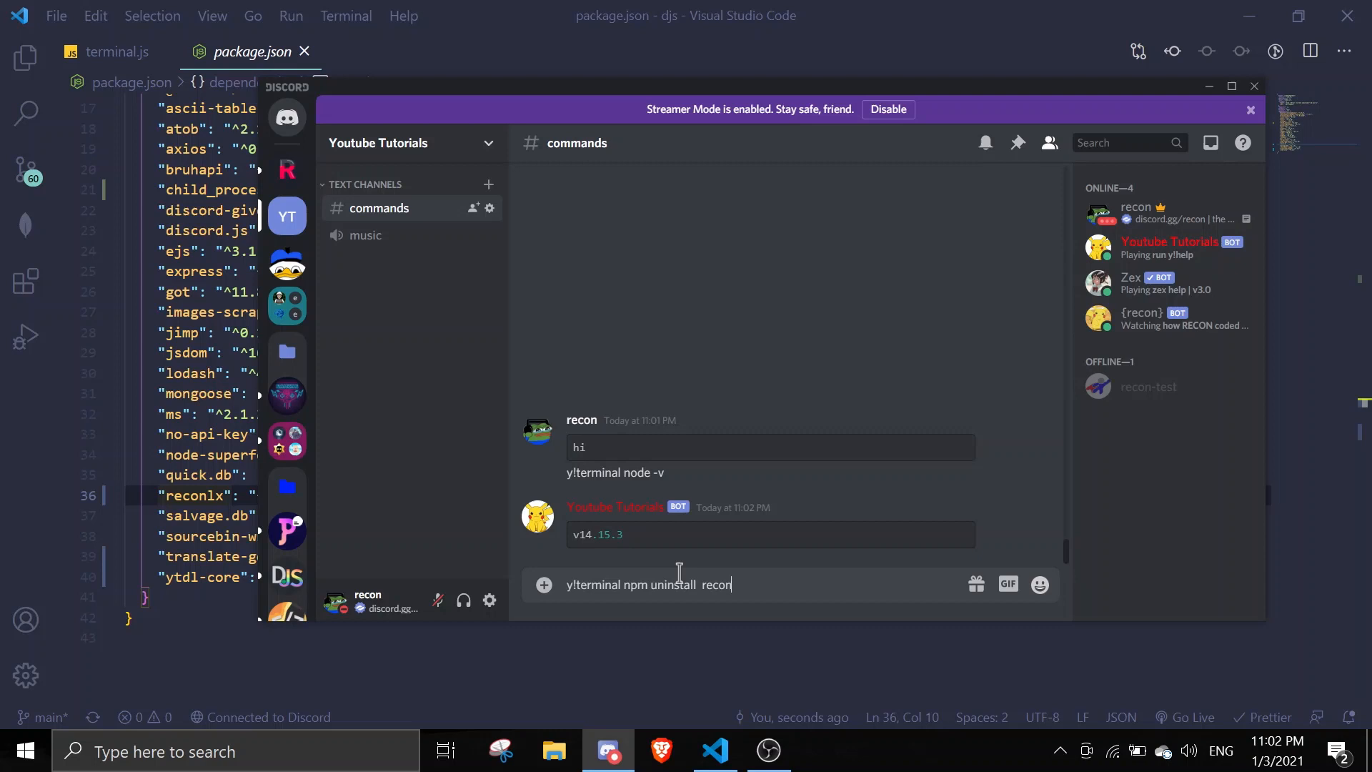
key("Return")
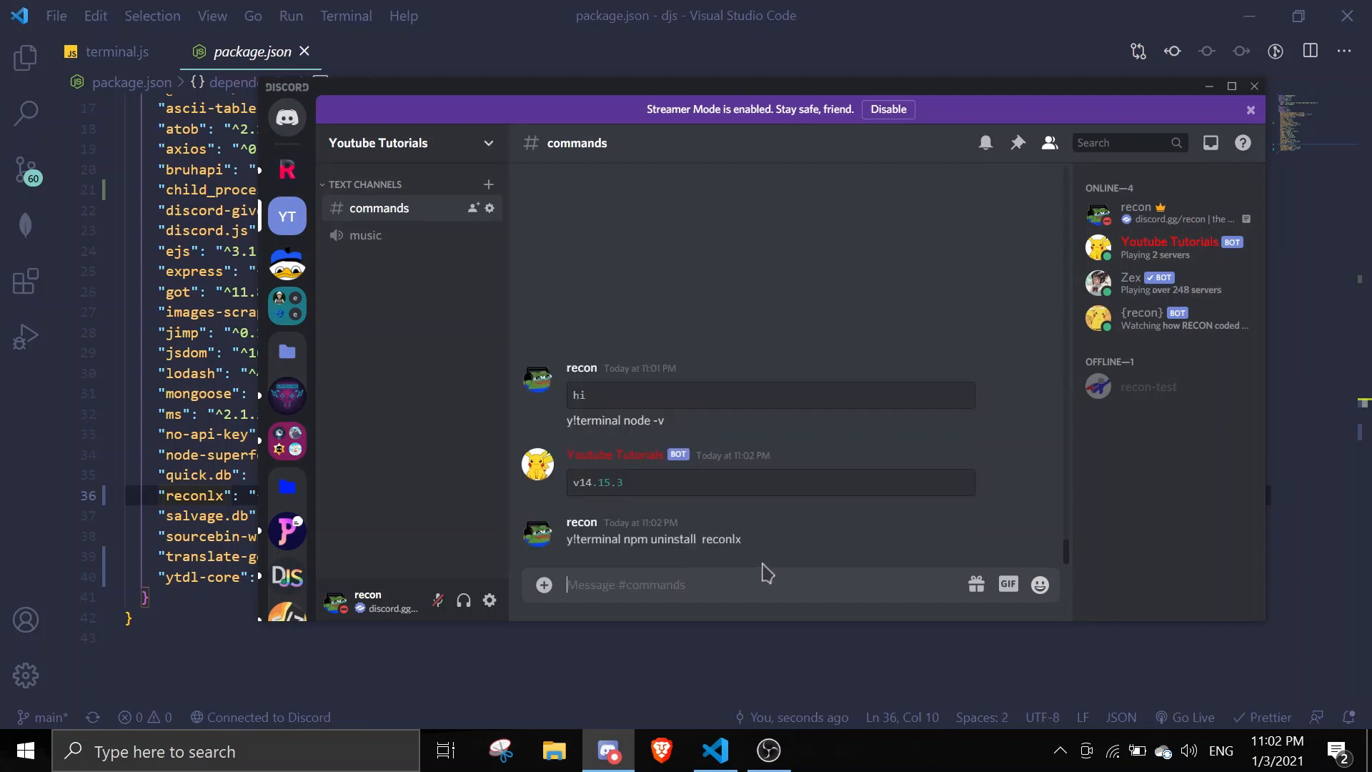
mouse_move(991, 487)
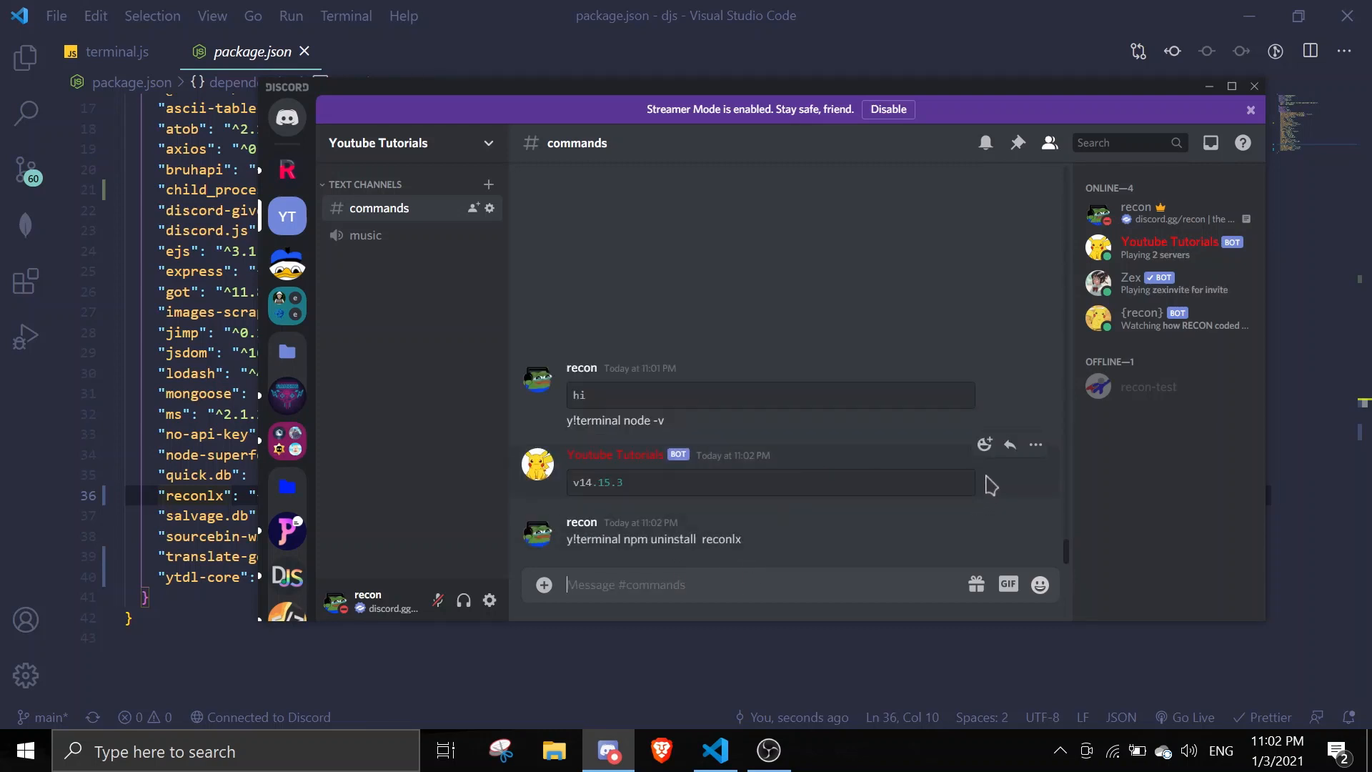
mouse_move(1008, 445)
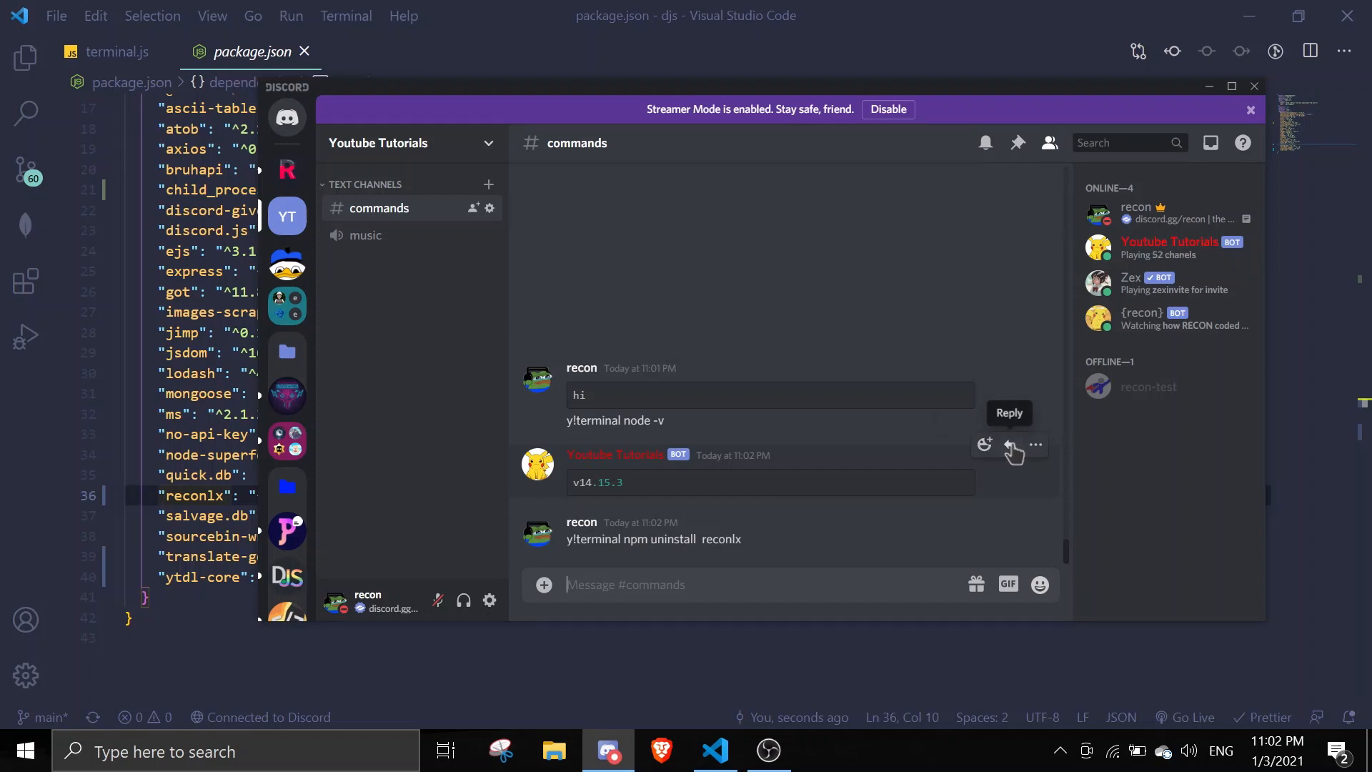
mouse_move(973, 441)
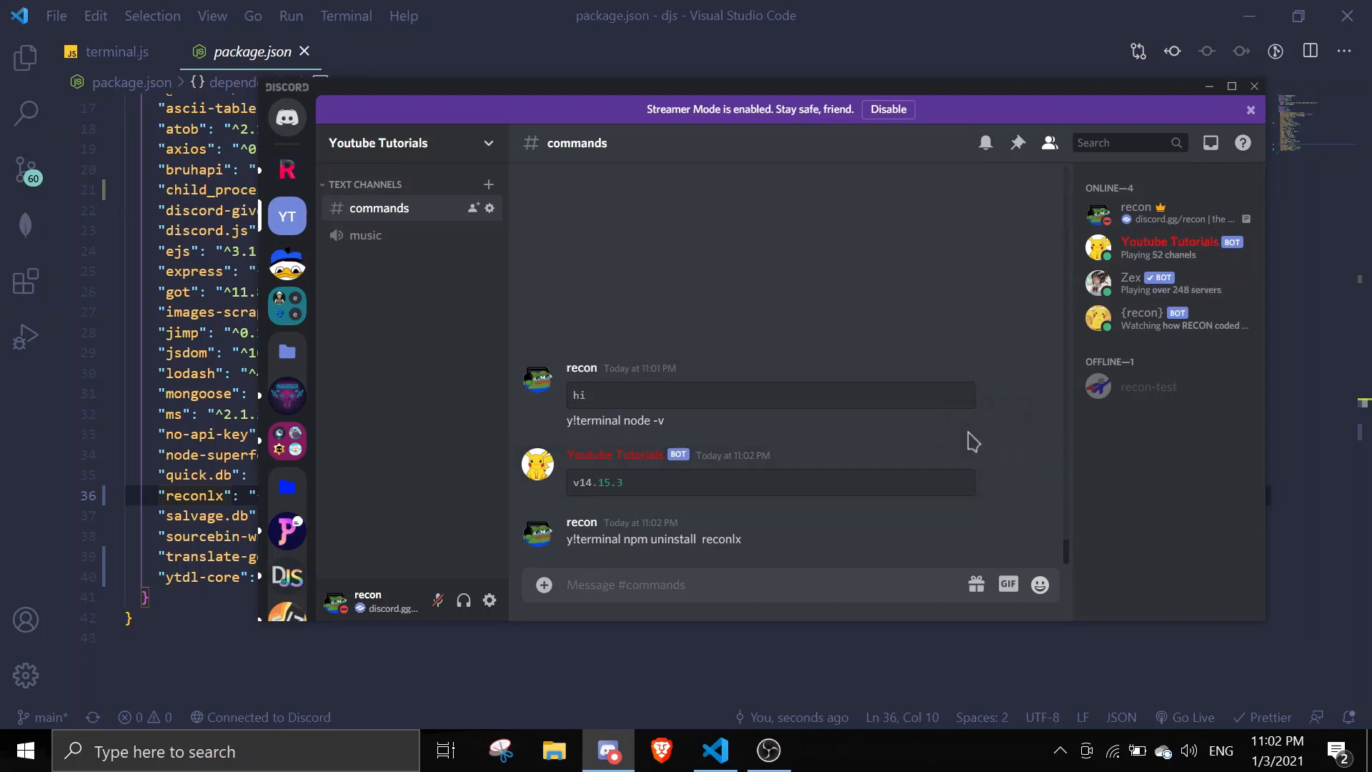
mouse_move(979, 437)
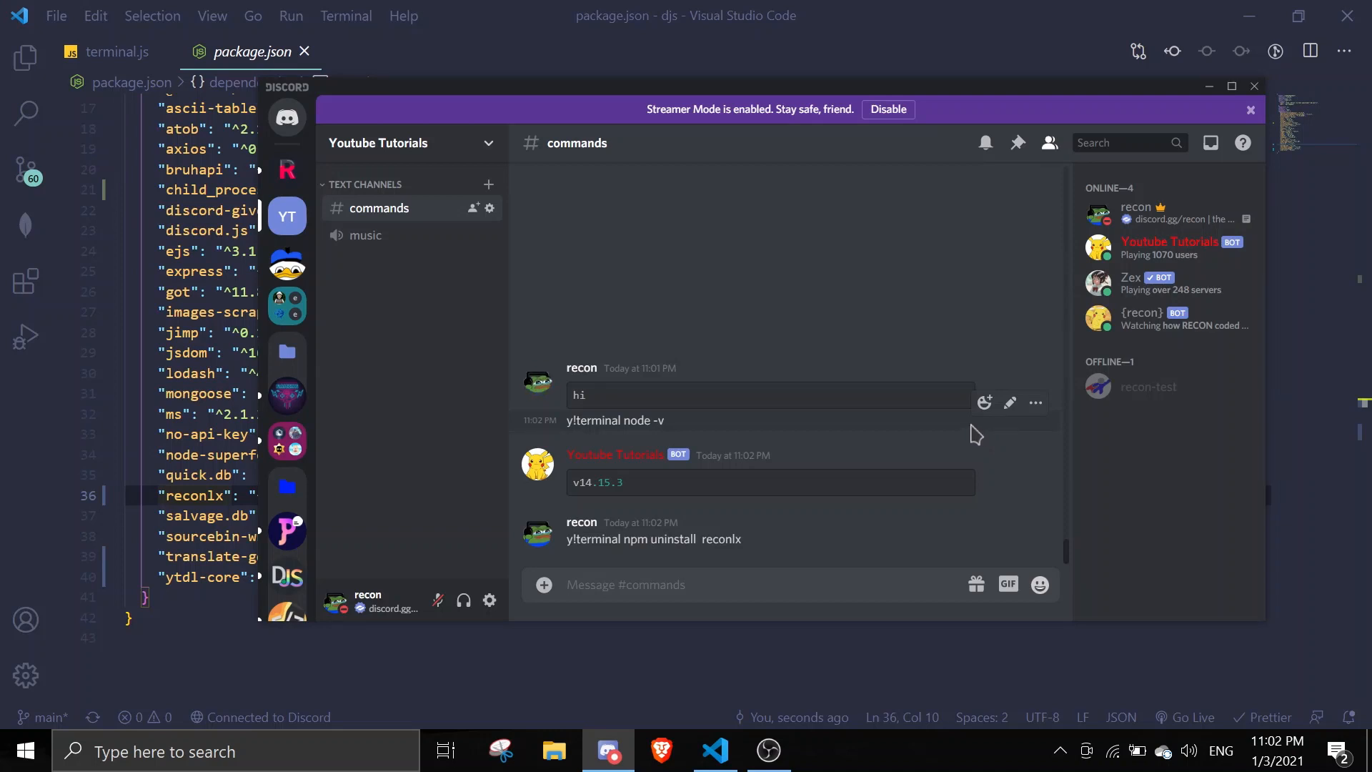
mouse_move(741, 464)
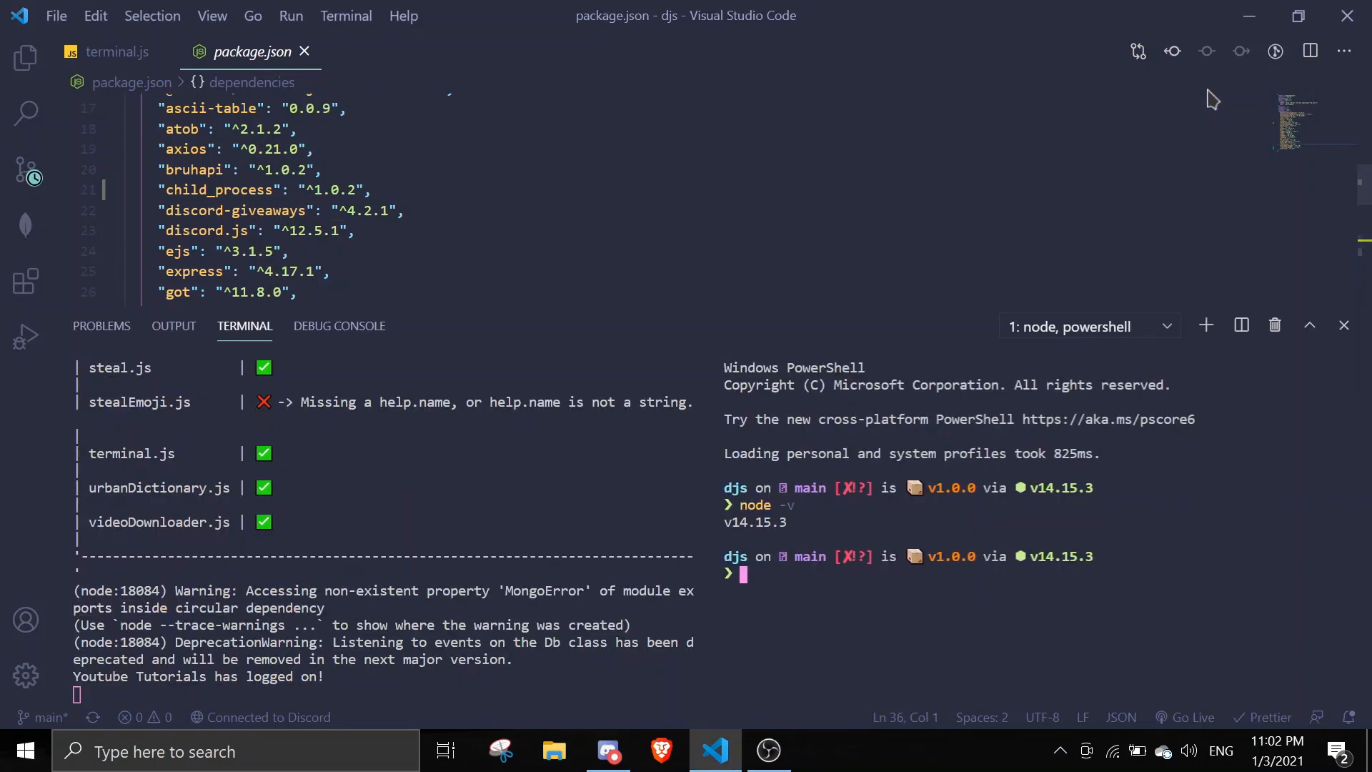
Check the bot's uninstall reply, then reopen package.json to confirm reconlx is gone.
left_click(608, 752)
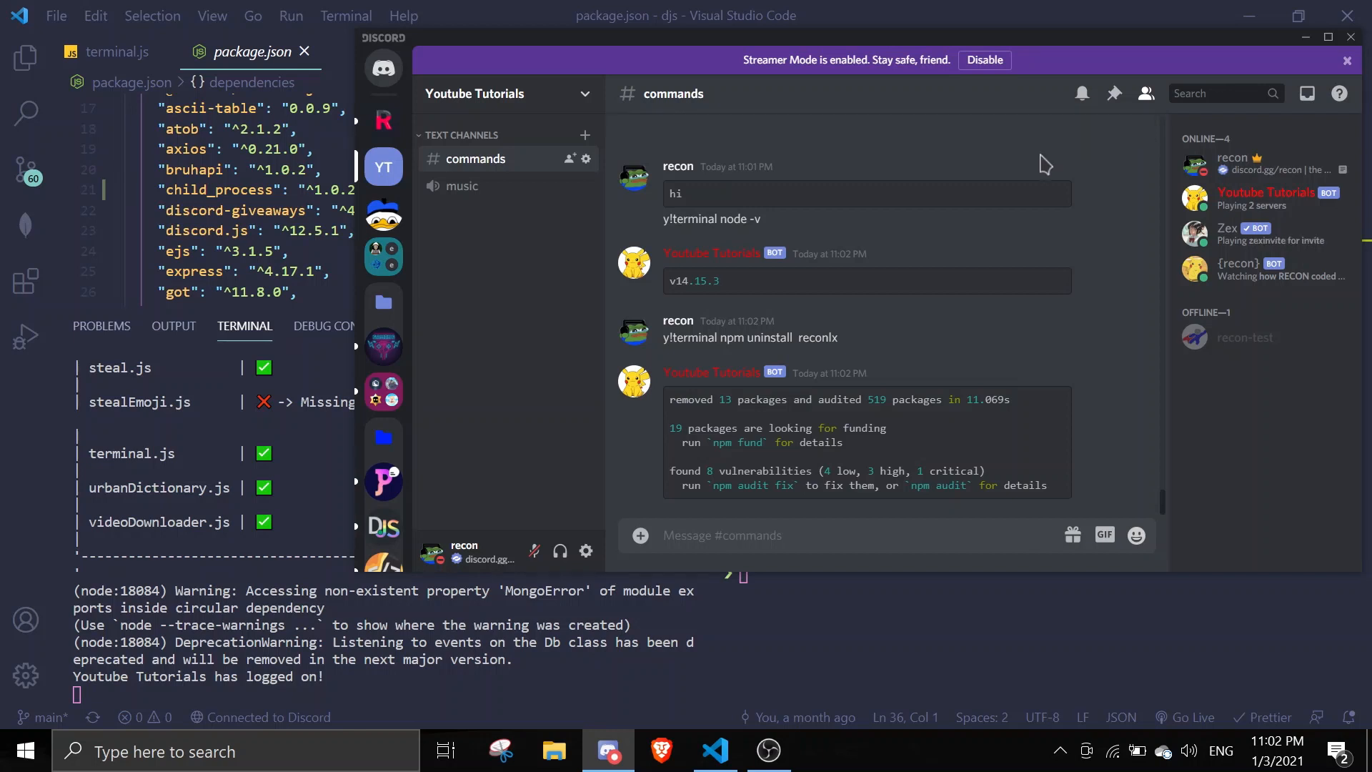
mouse_move(722, 389)
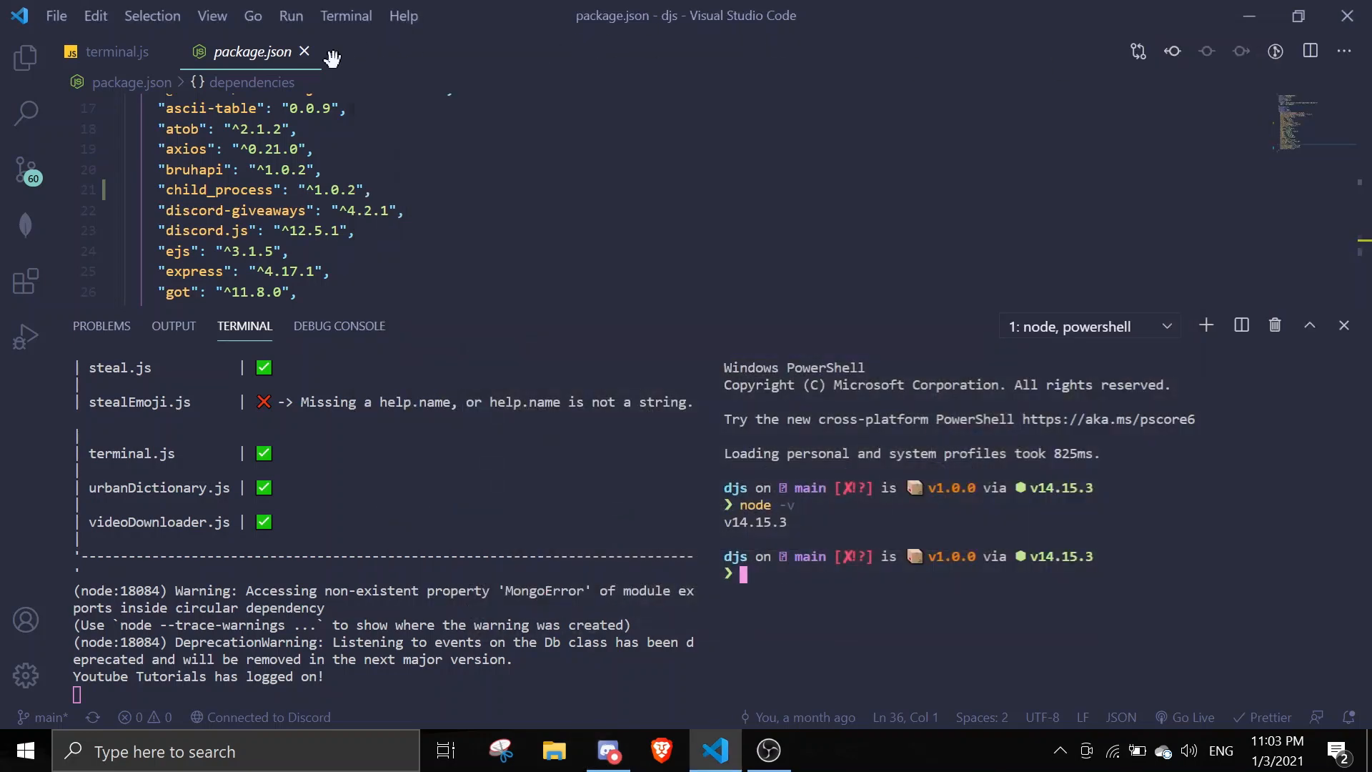
left_click(118, 51)
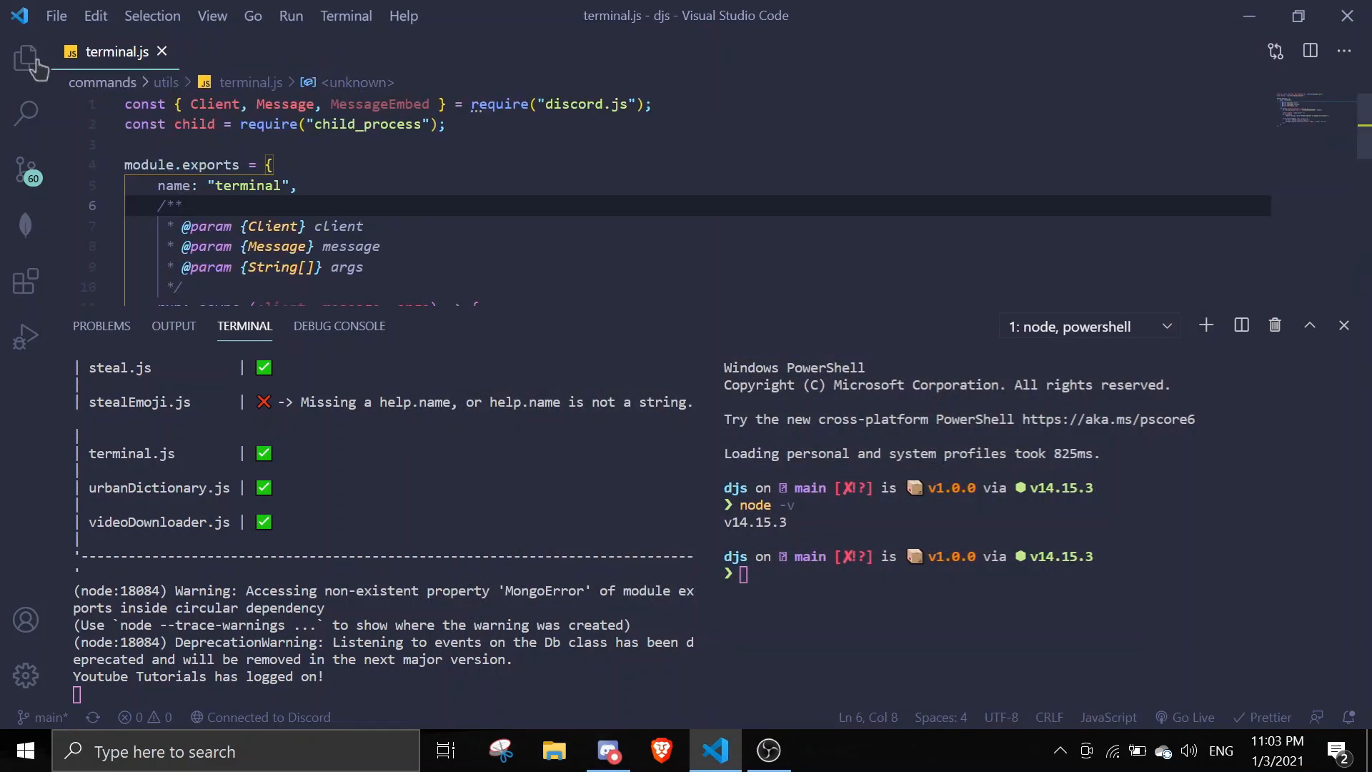
left_click(27, 58)
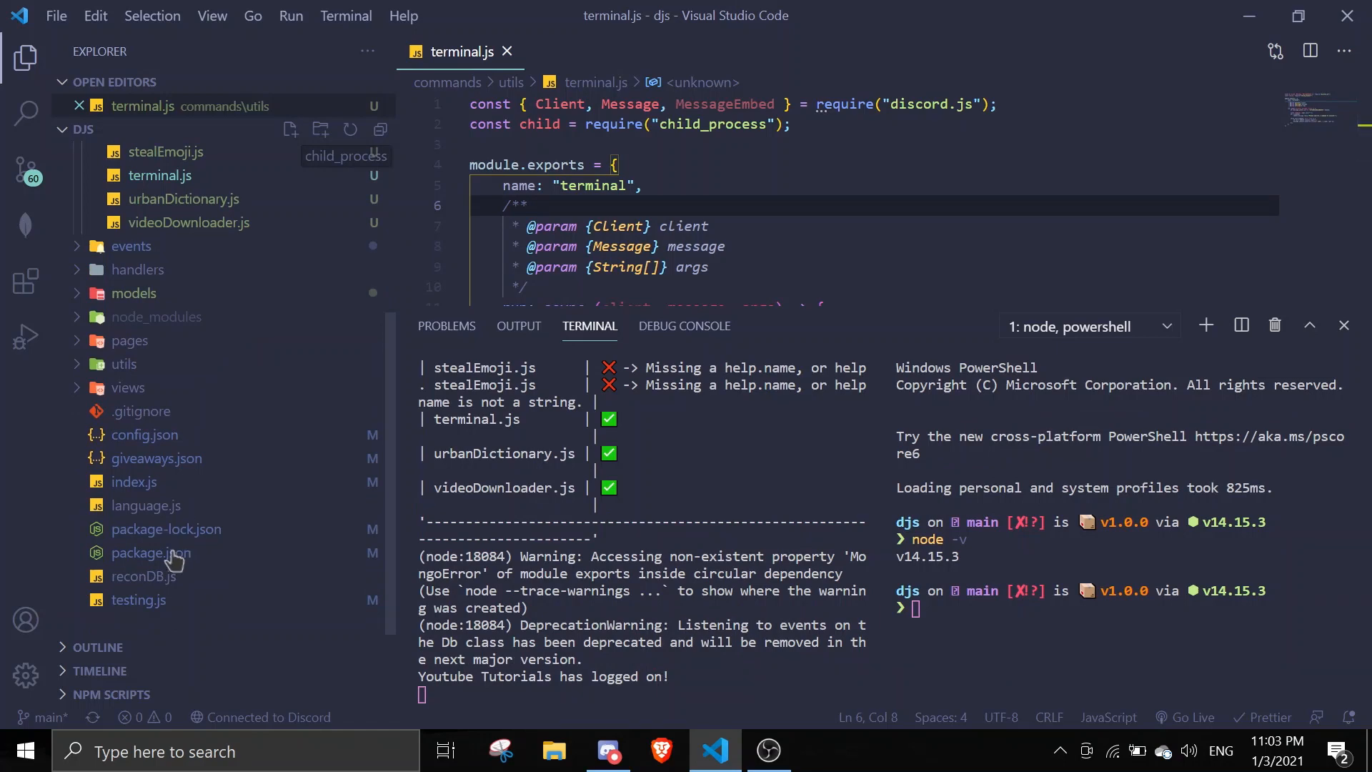
left_click(149, 552)
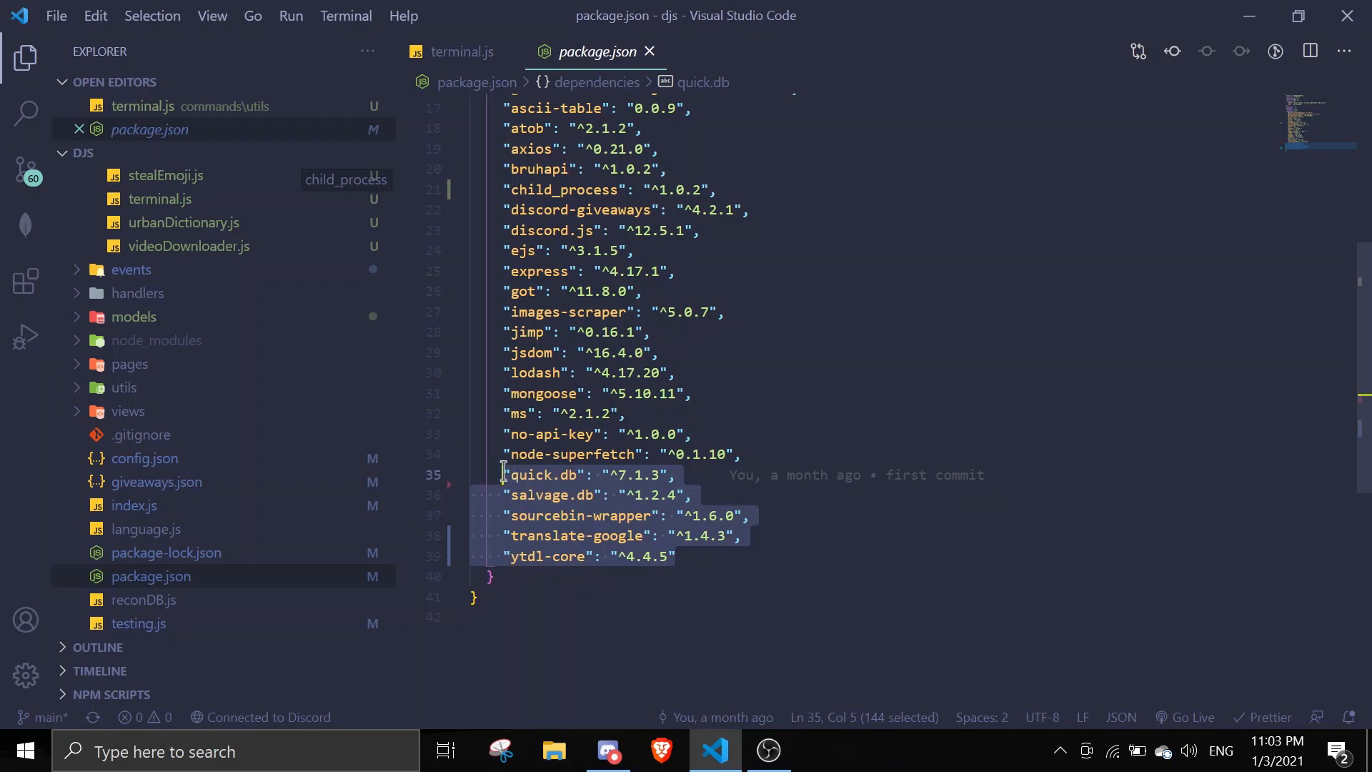
mouse_move(914, 444)
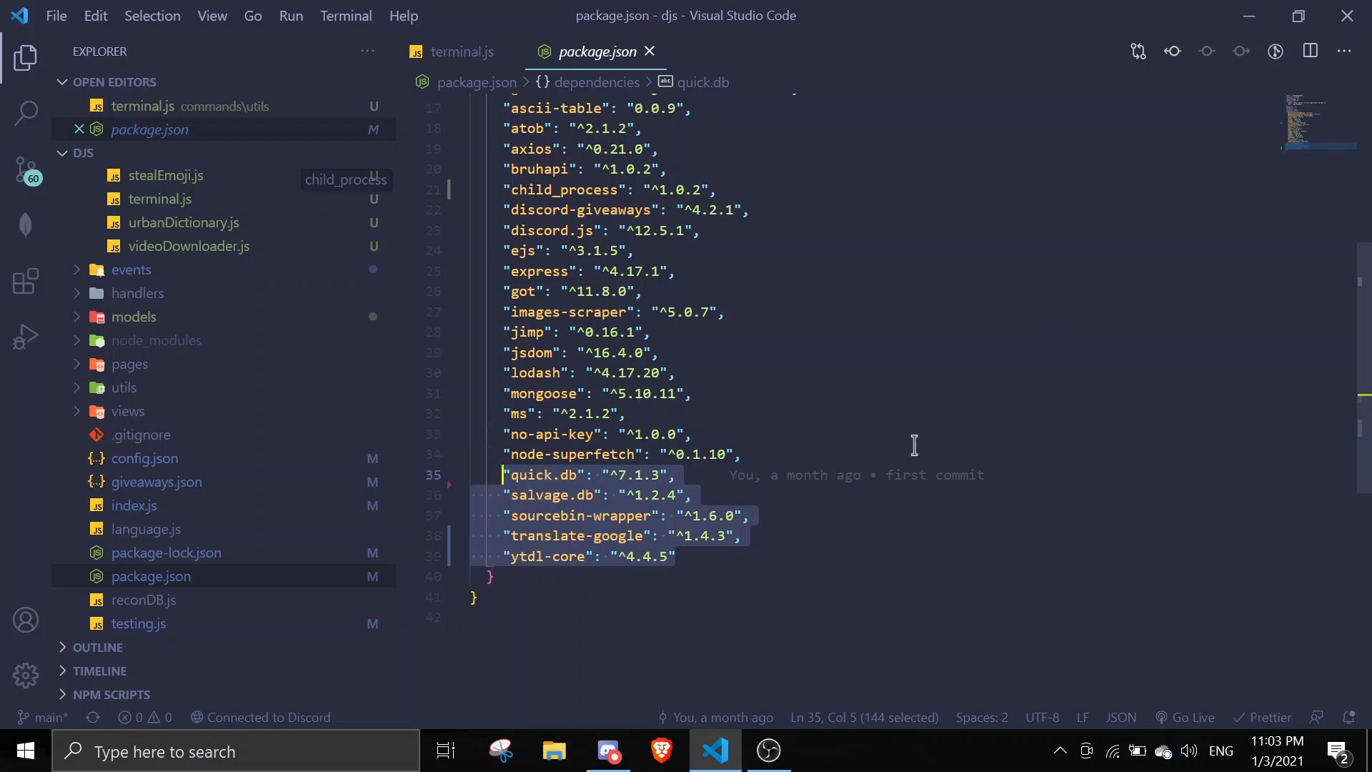
mouse_move(665, 203)
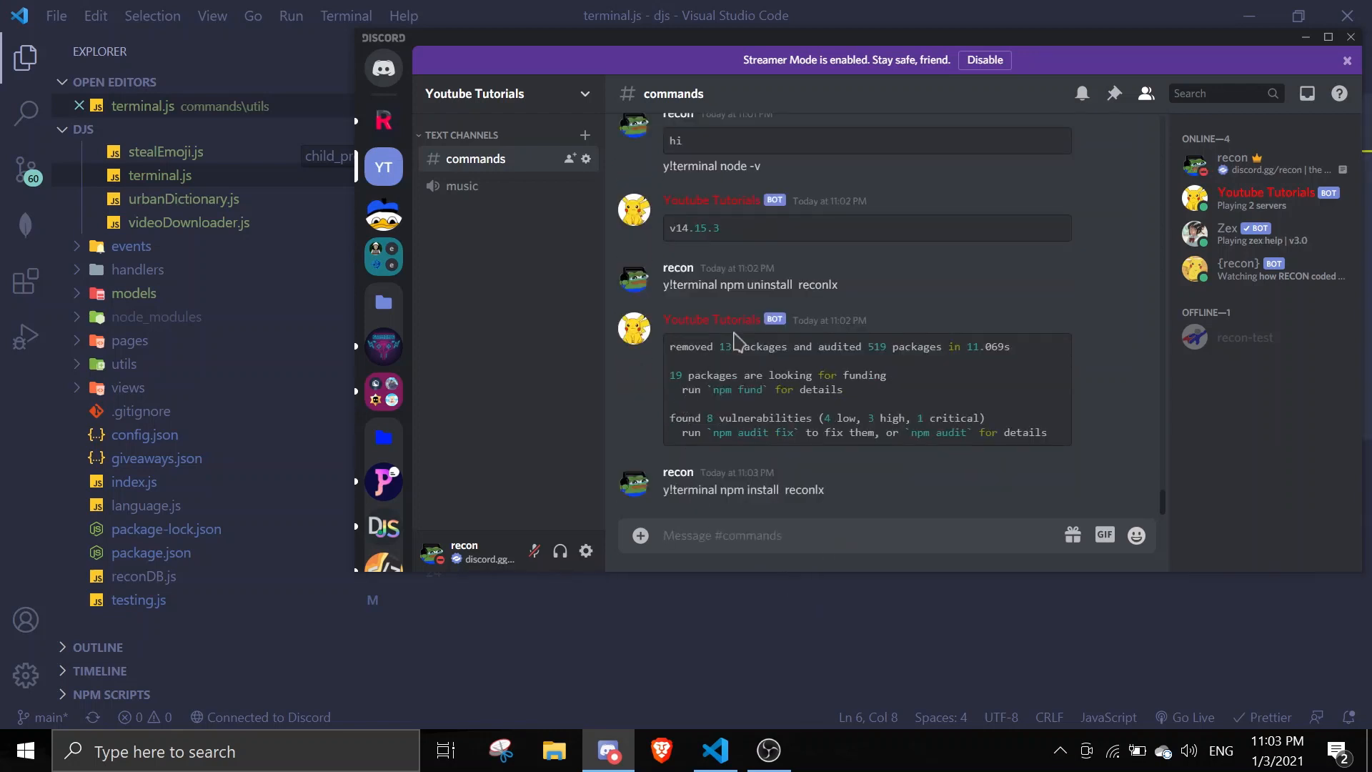
mouse_move(957, 418)
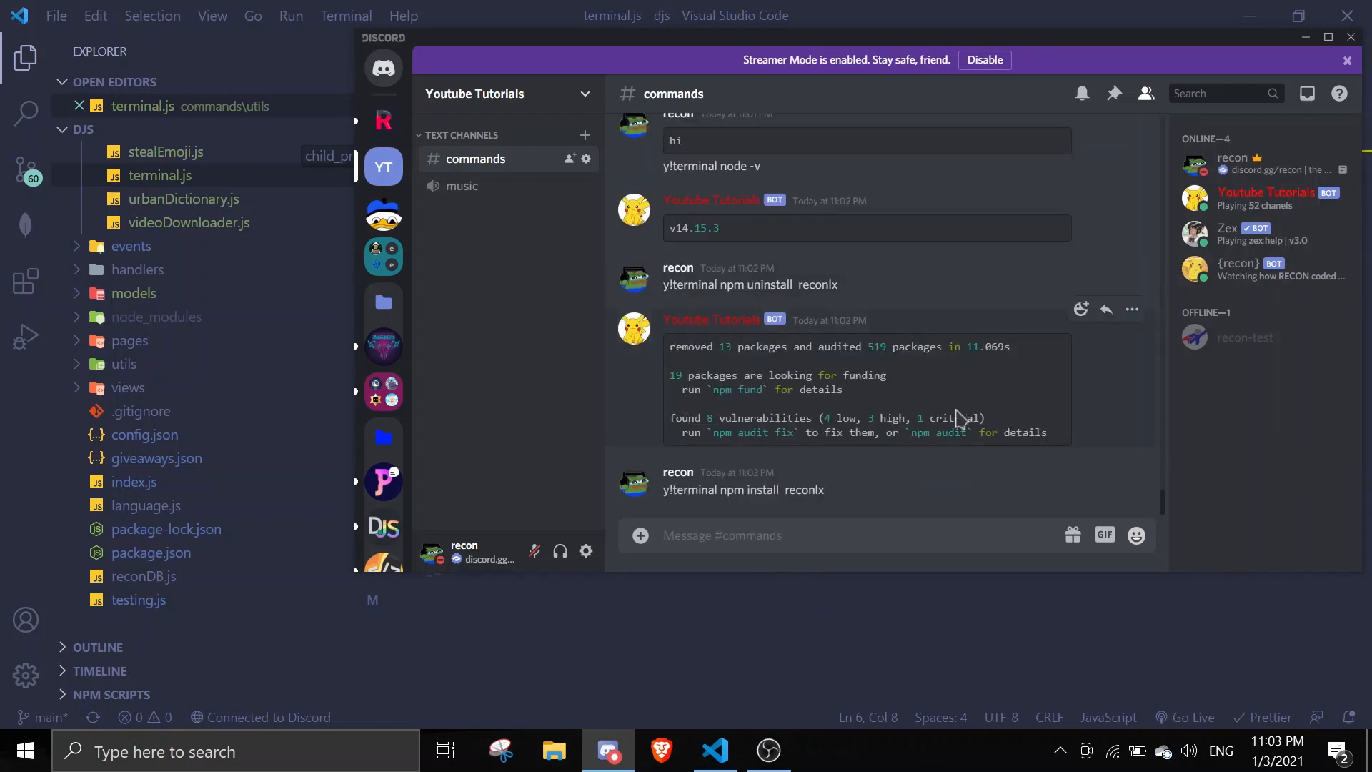
mouse_move(963, 389)
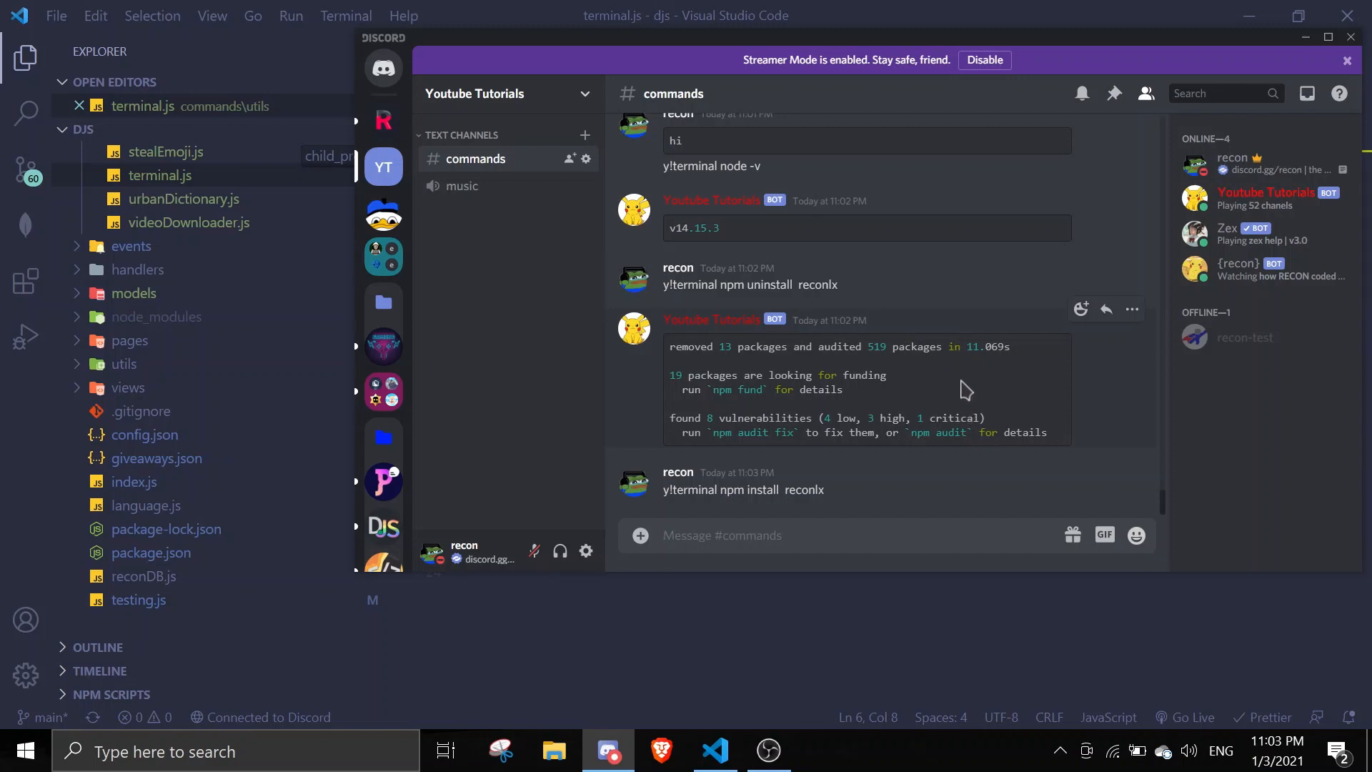
mouse_move(834, 481)
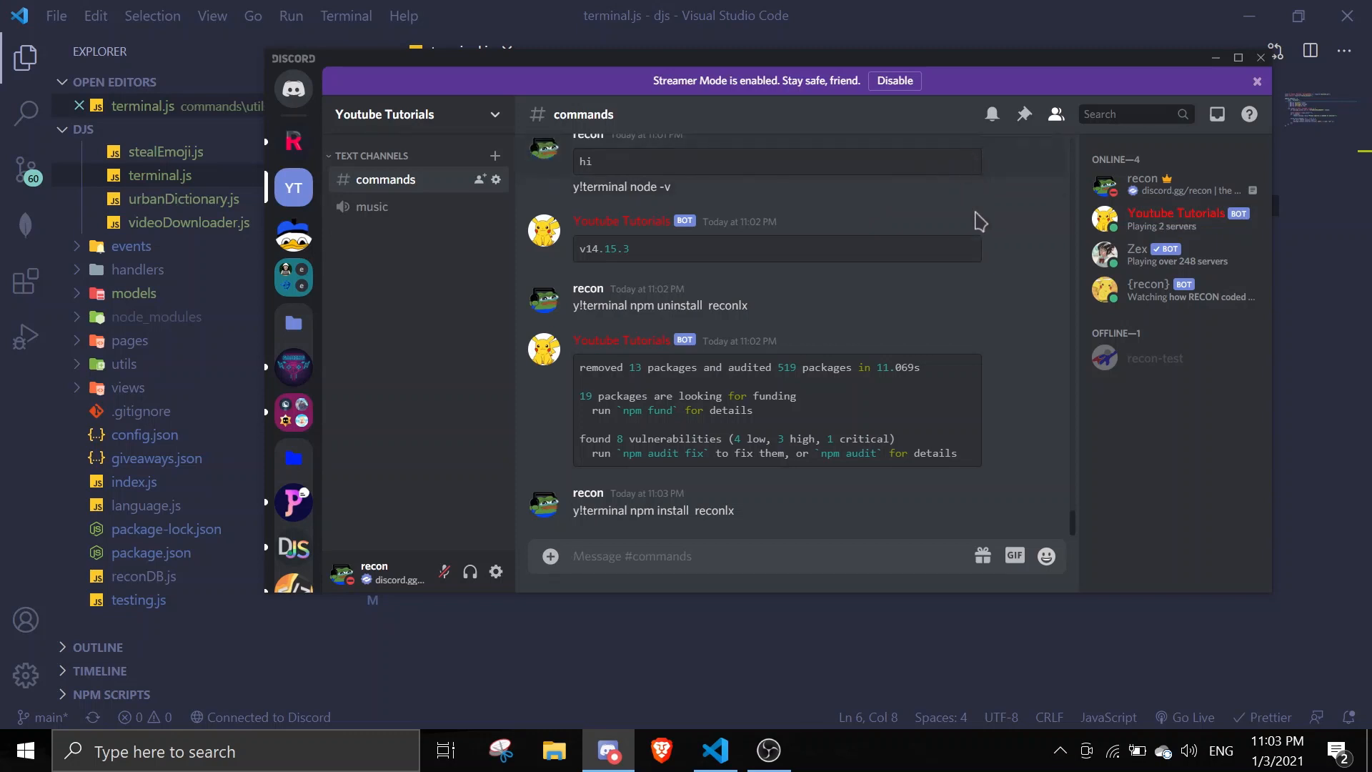
mouse_move(943, 306)
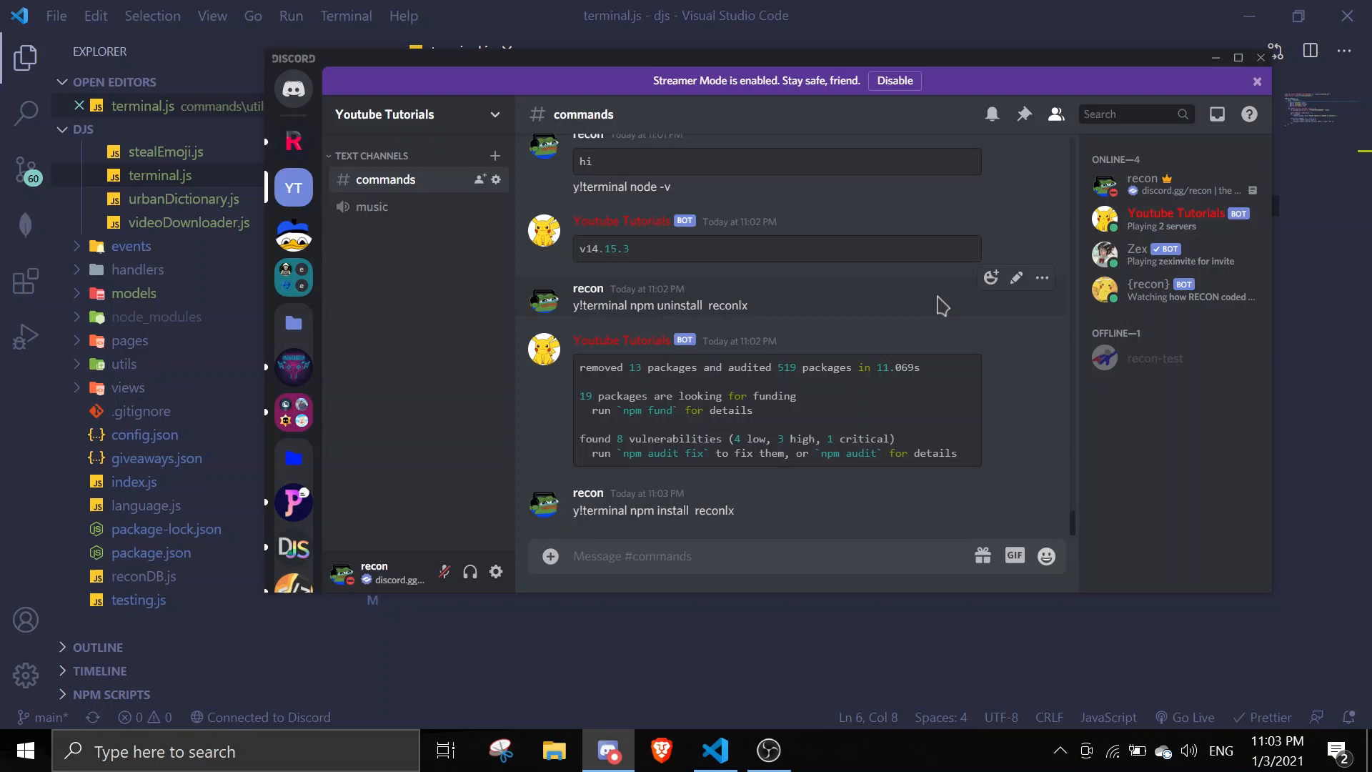
scroll("down", 3)
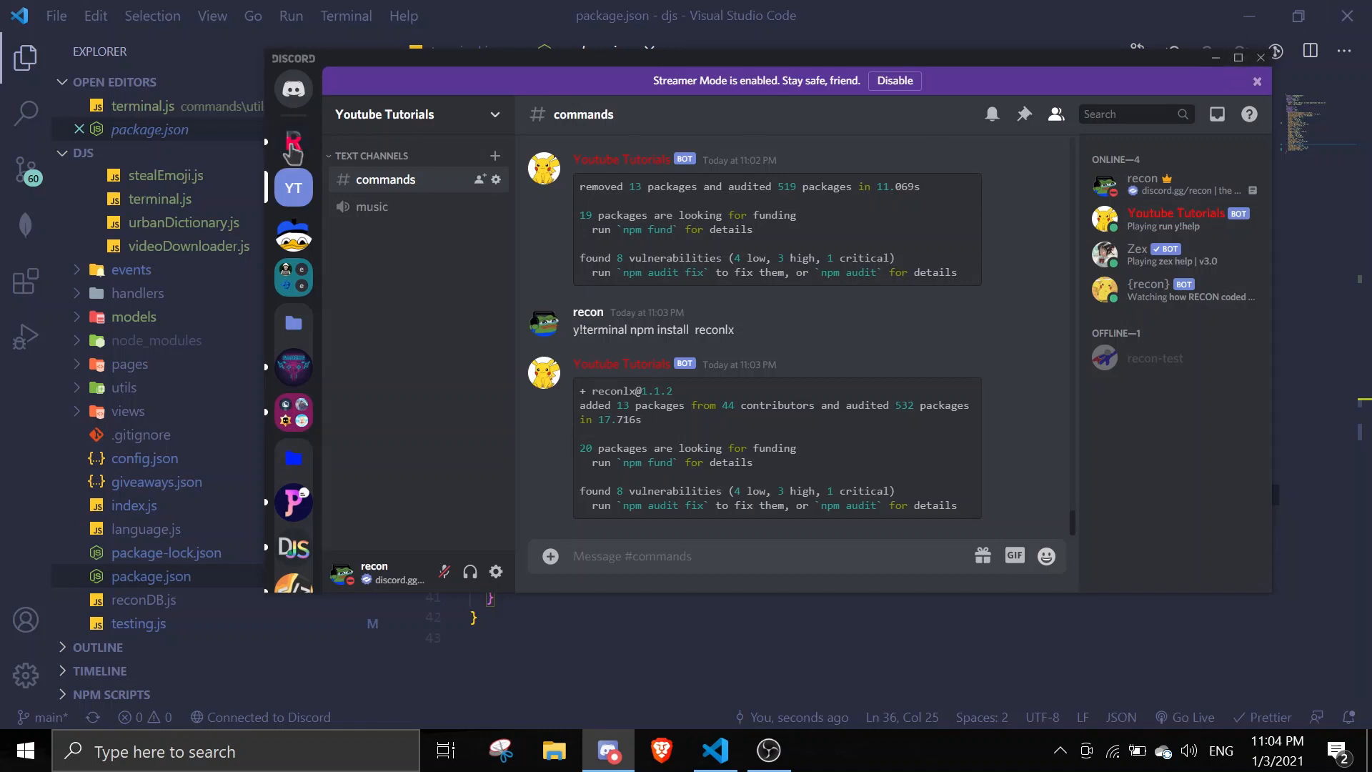
mouse_move(293, 89)
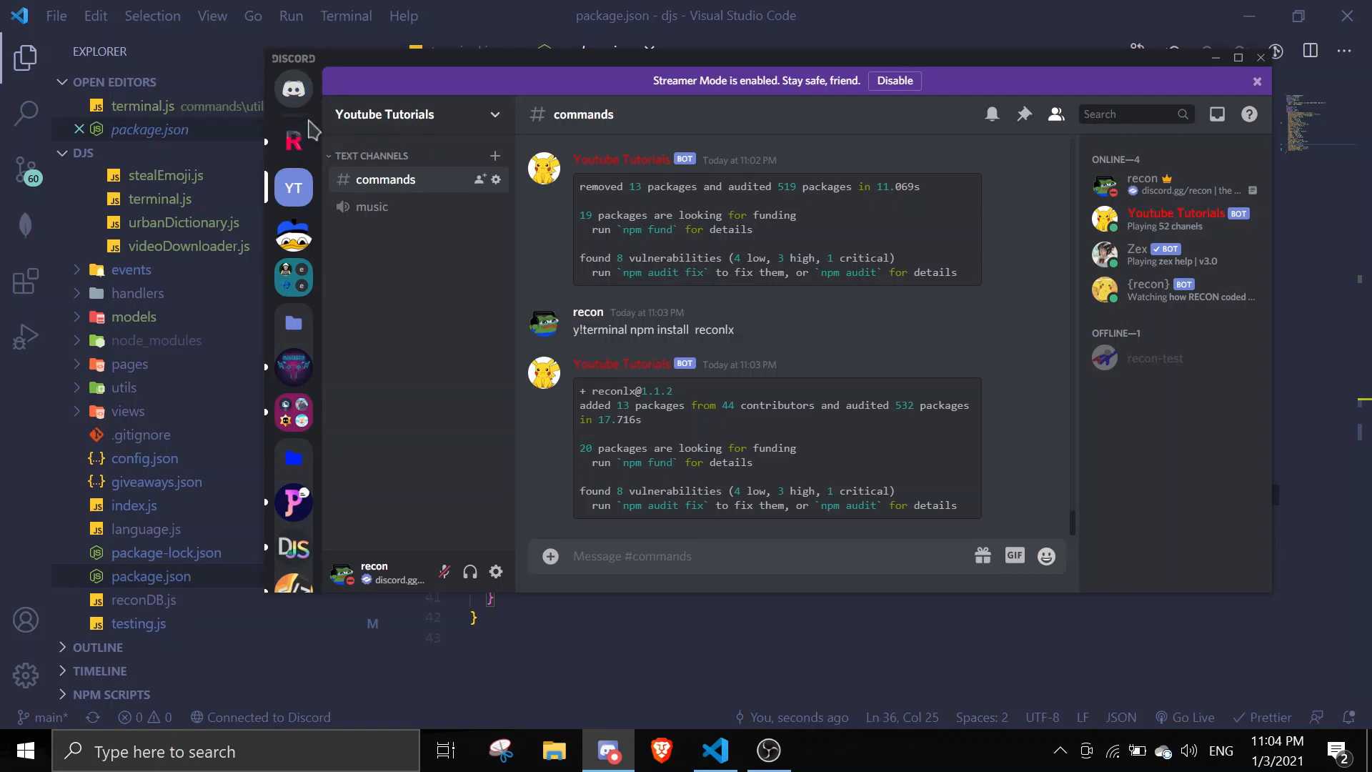
mouse_move(1133, 219)
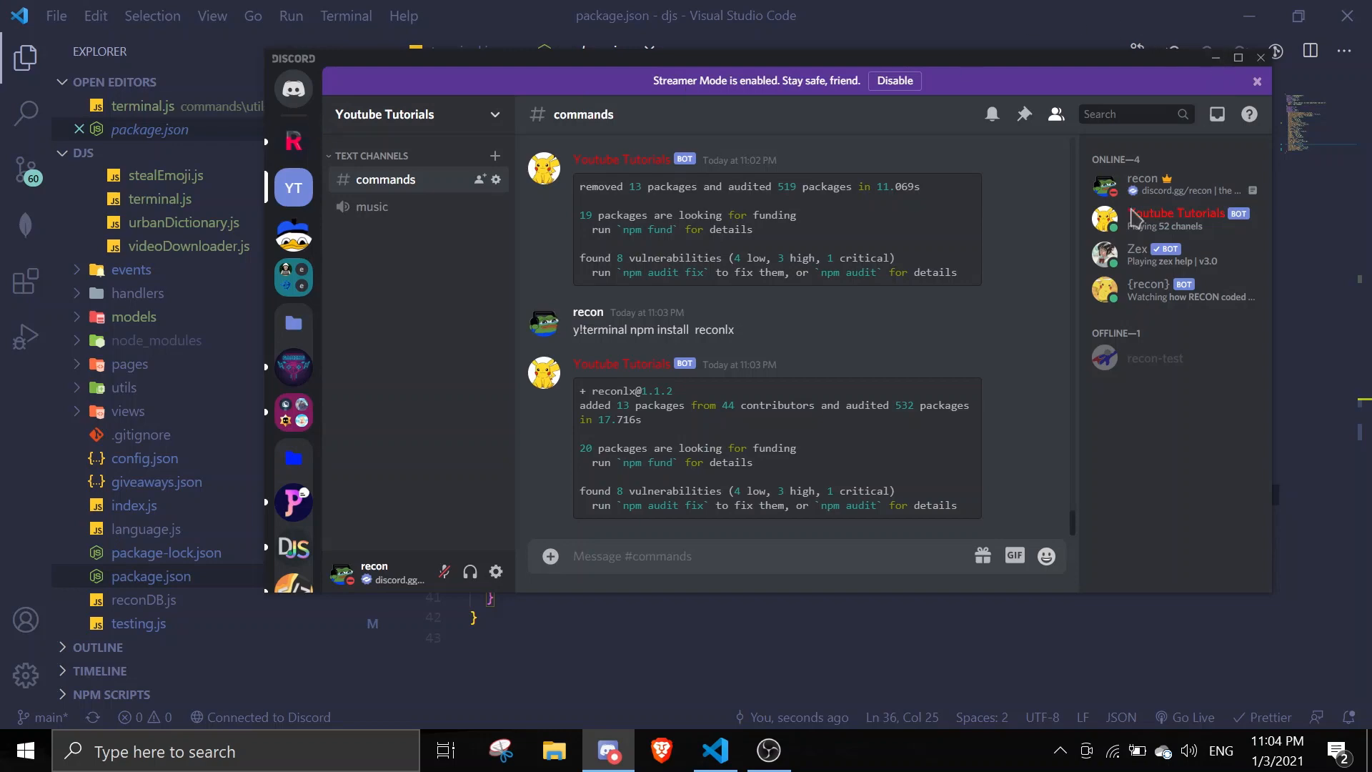